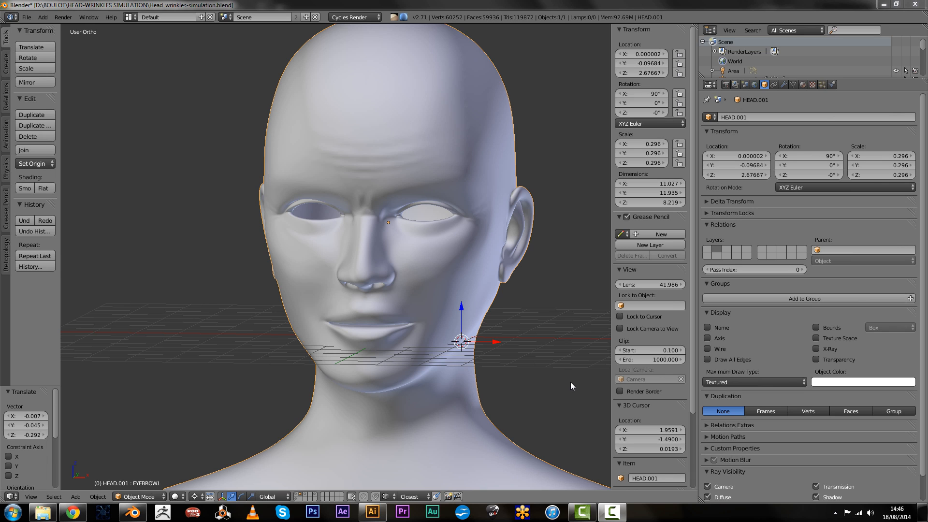
# Inspect the head's UVs over the wrinkle displacement texture in the UV/Image Editor, then return to 3D View
pyautogui.click(799, 85)
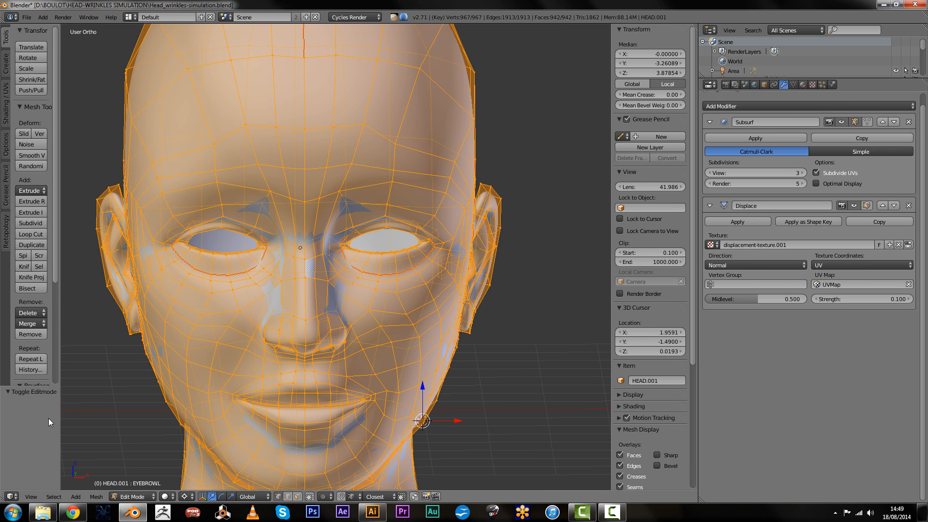
pyautogui.click(10, 496)
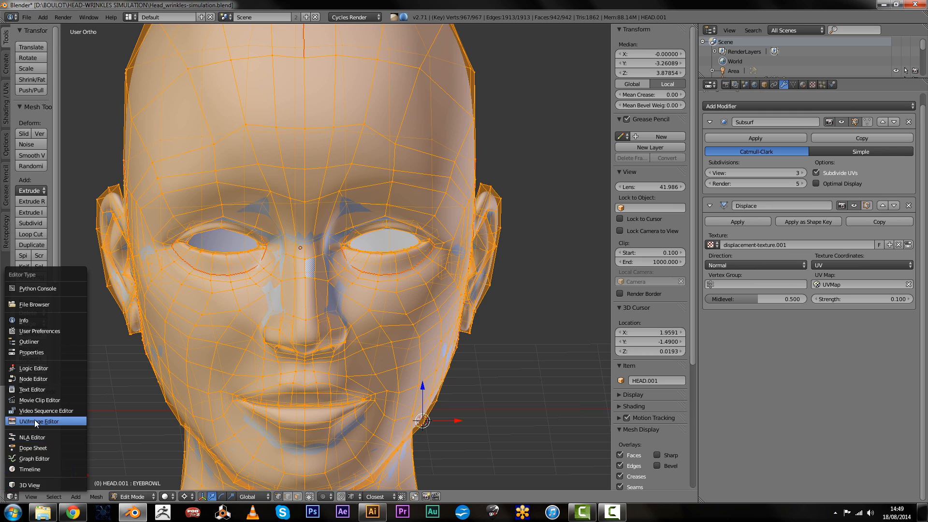
pyautogui.click(39, 420)
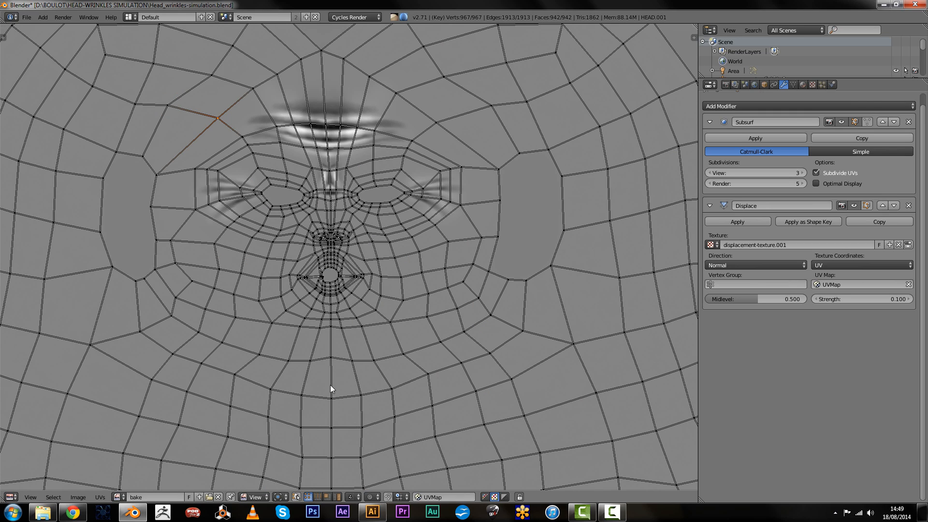
pyautogui.moveTo(324, 386)
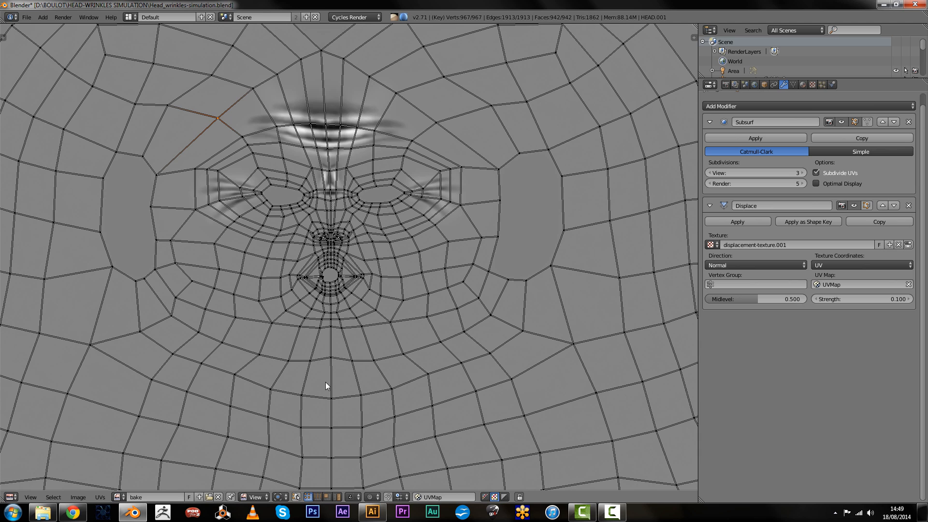
pyautogui.moveTo(369, 344)
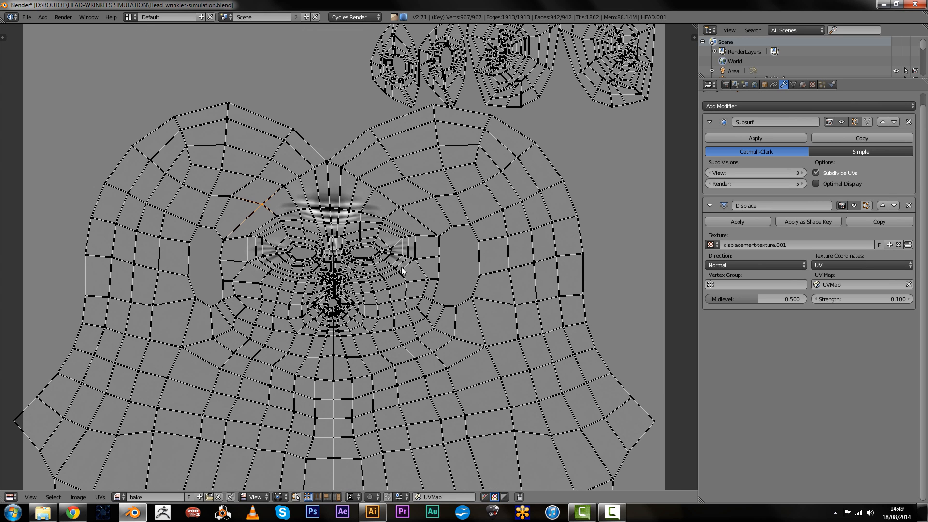
pyautogui.scroll(3)
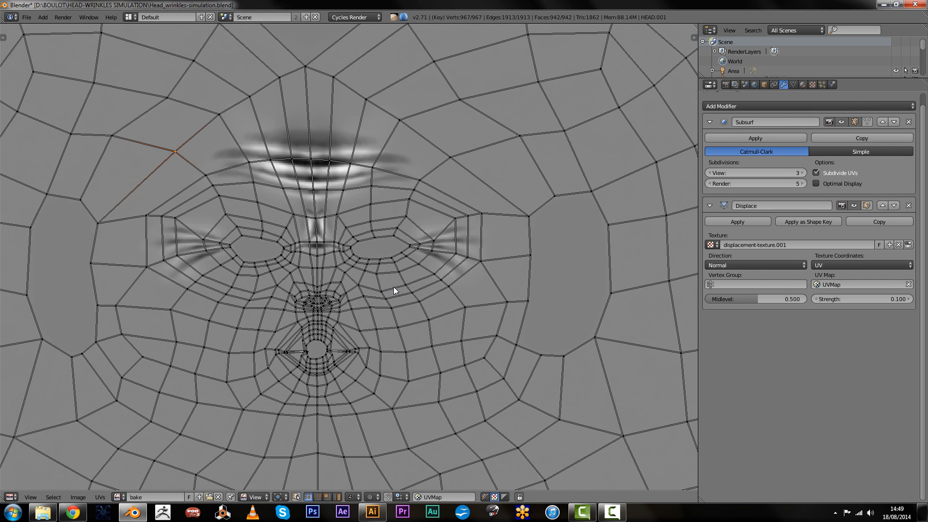
pyautogui.moveTo(247, 267)
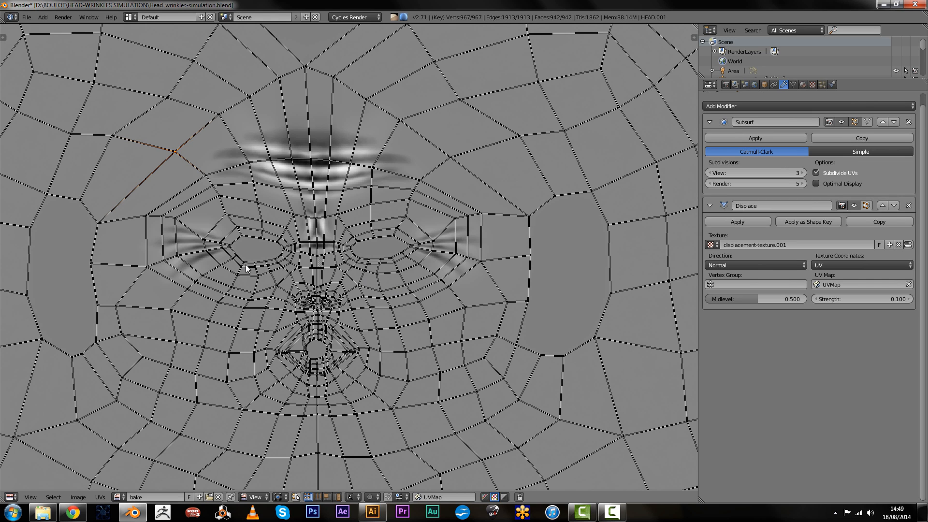
pyautogui.click(10, 496)
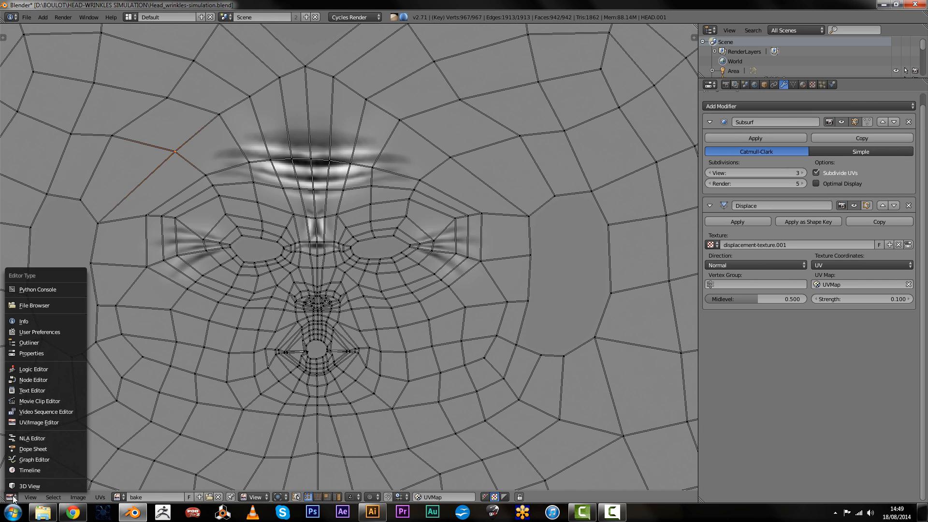
pyautogui.click(28, 486)
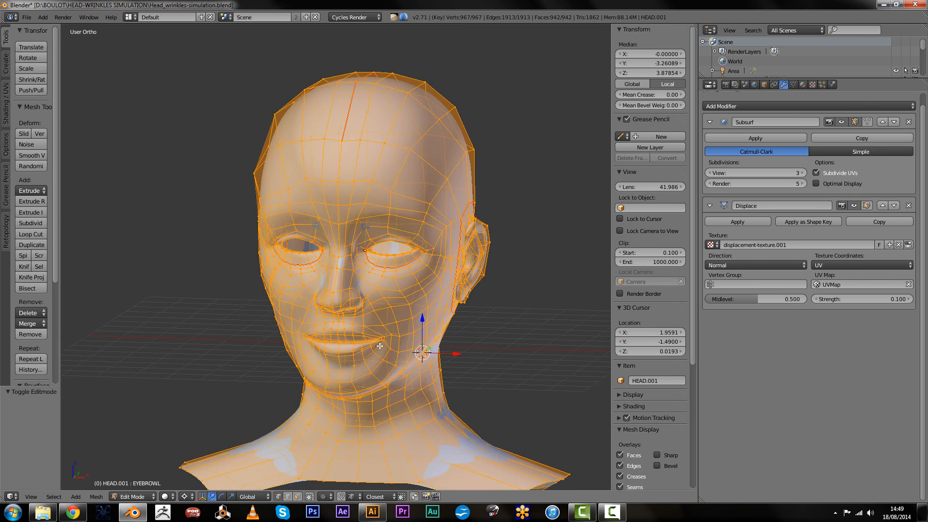
# In Object Mode show the mesh data, test the EYE-BRAW-DOWN.L shape key, and make HALF.L the active vertex group
pyautogui.click(132, 496)
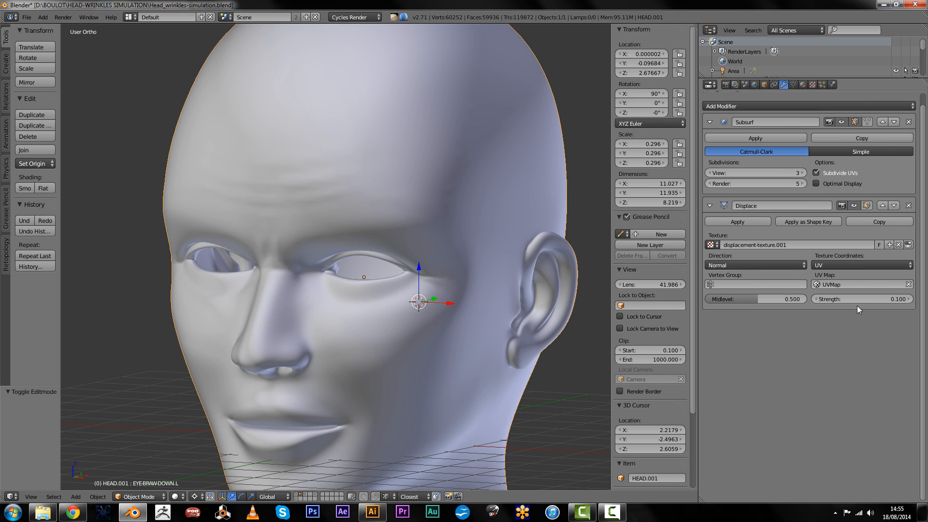
pyautogui.moveTo(851, 304)
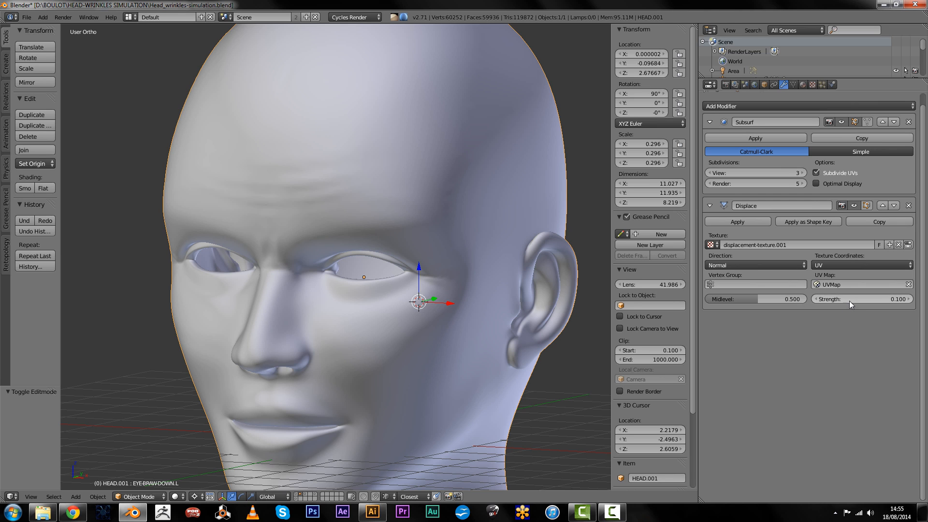
pyautogui.click(792, 85)
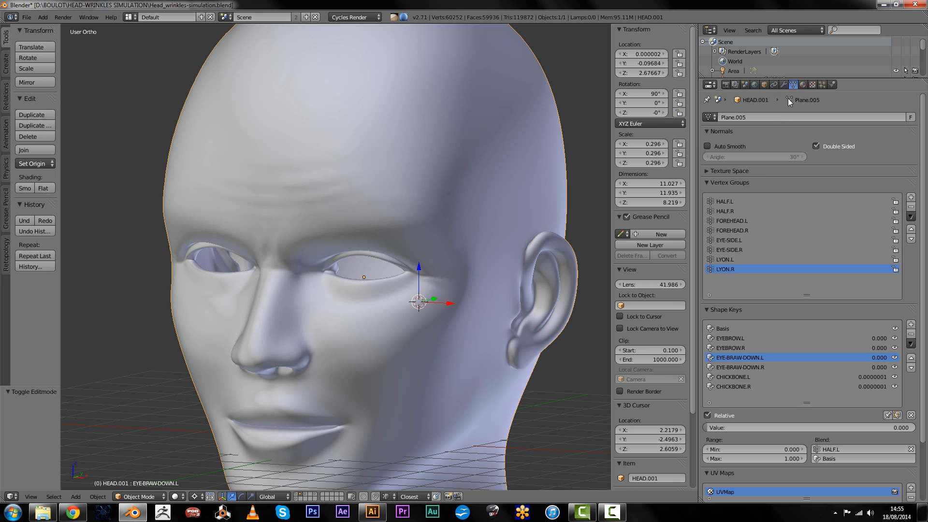
pyautogui.moveTo(728, 248)
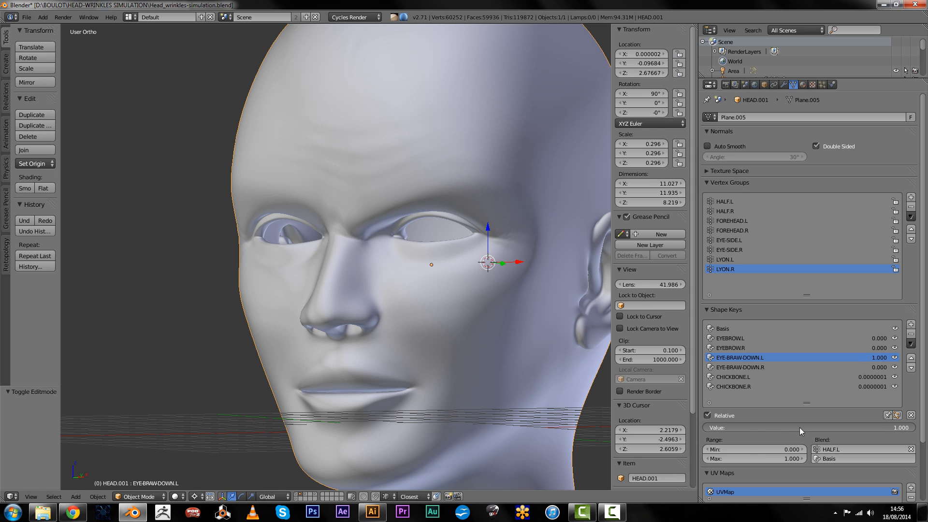
pyautogui.click(733, 376)
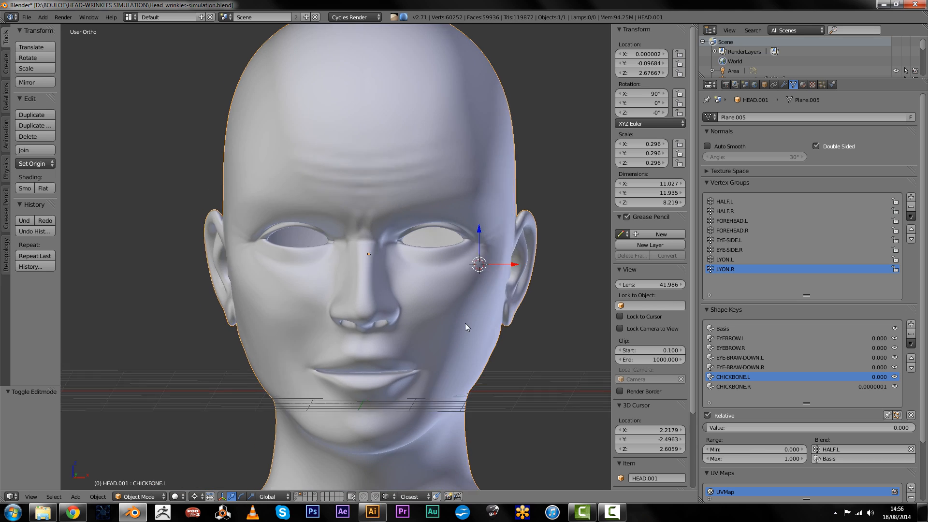
pyautogui.click(723, 201)
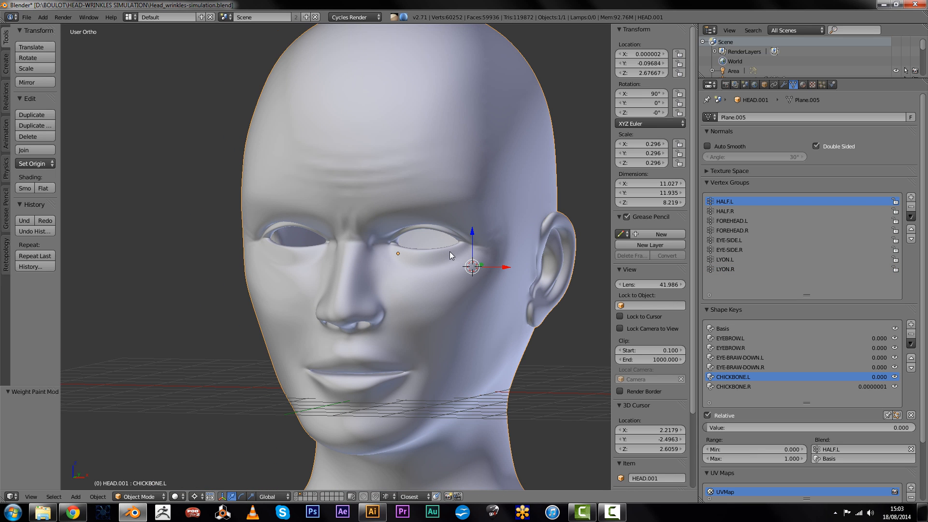
pyautogui.click(123, 497)
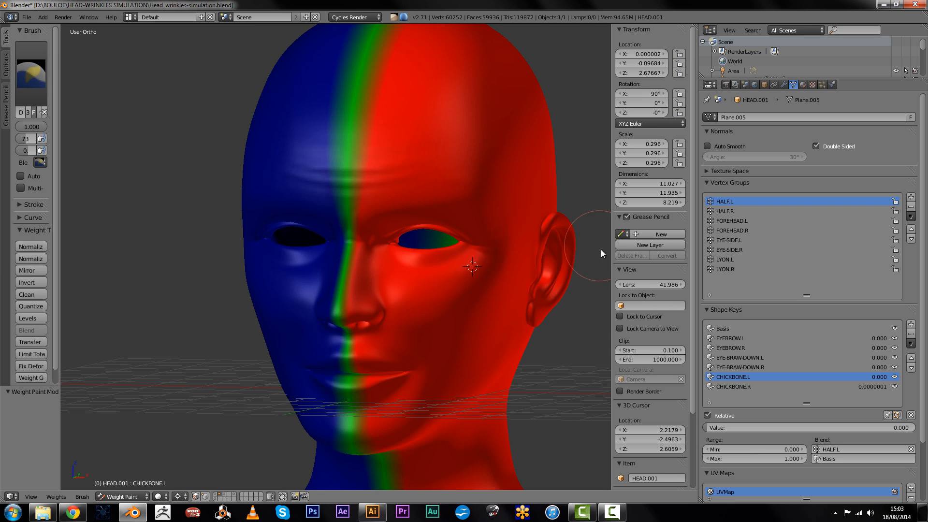
pyautogui.moveTo(729, 212)
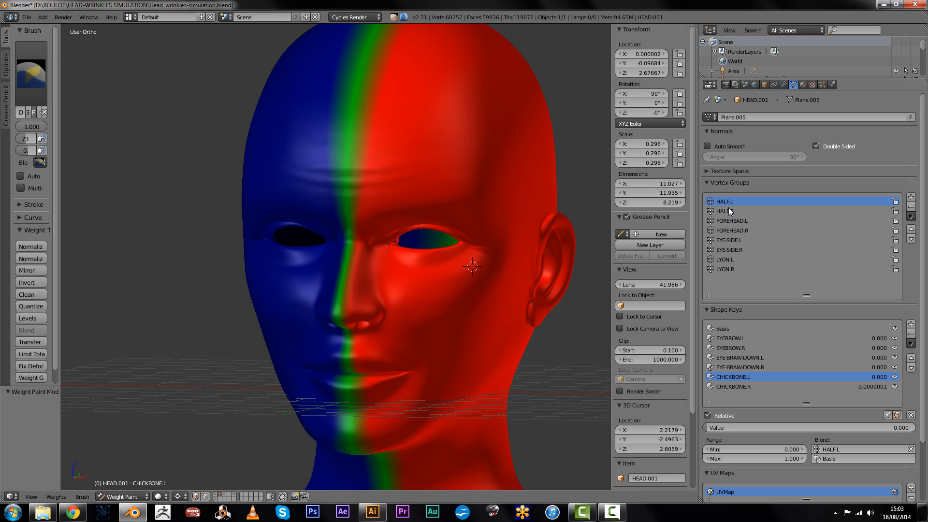
pyautogui.click(726, 211)
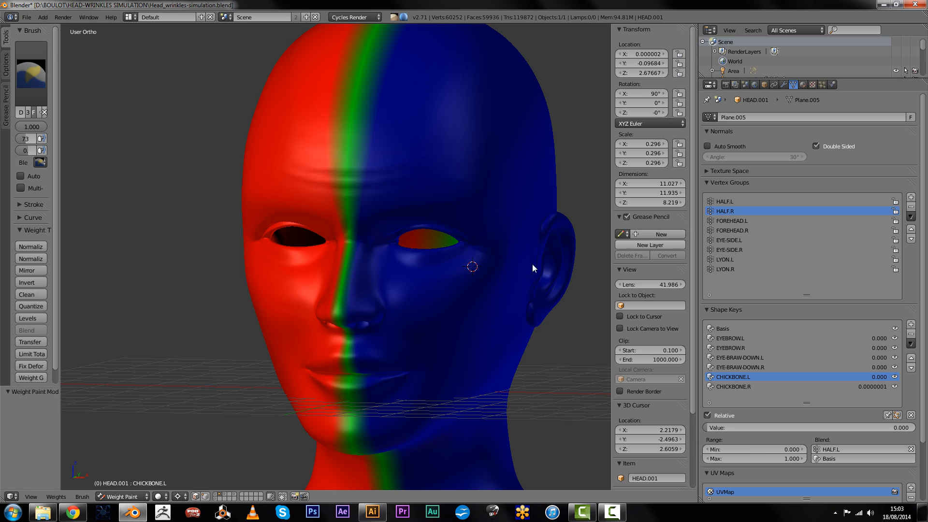
pyautogui.moveTo(483, 249)
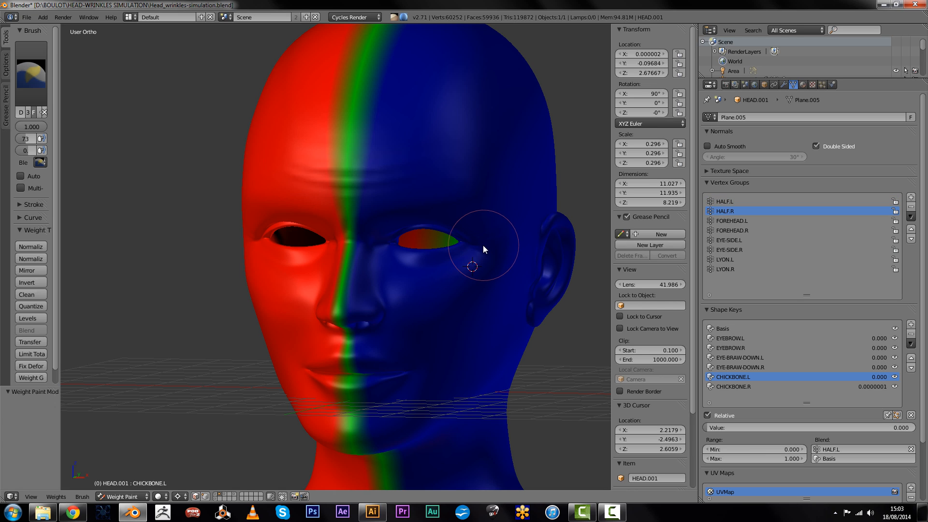
pyautogui.moveTo(730, 245)
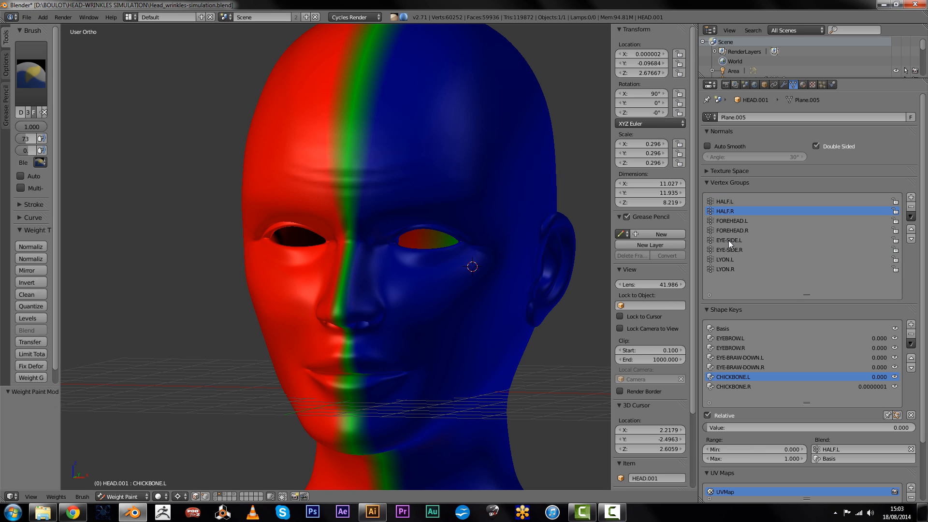
pyautogui.click(732, 220)
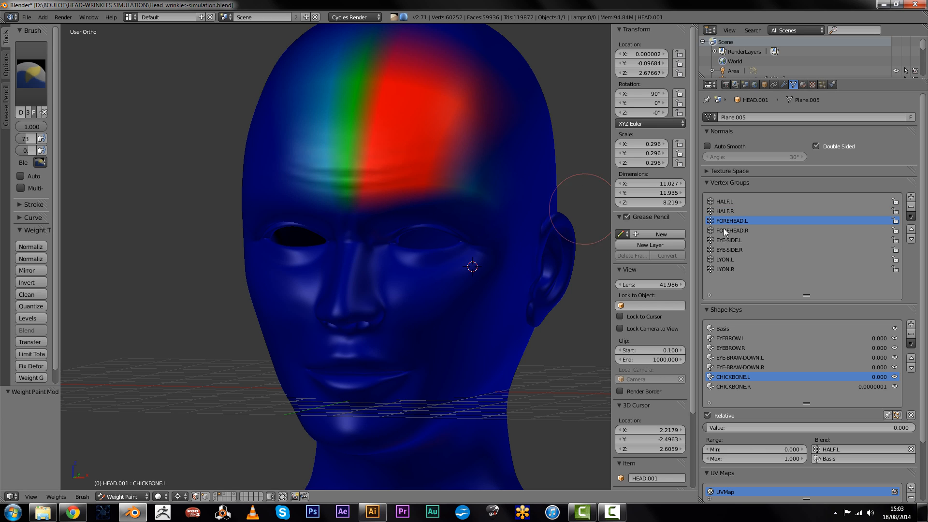
pyautogui.click(732, 230)
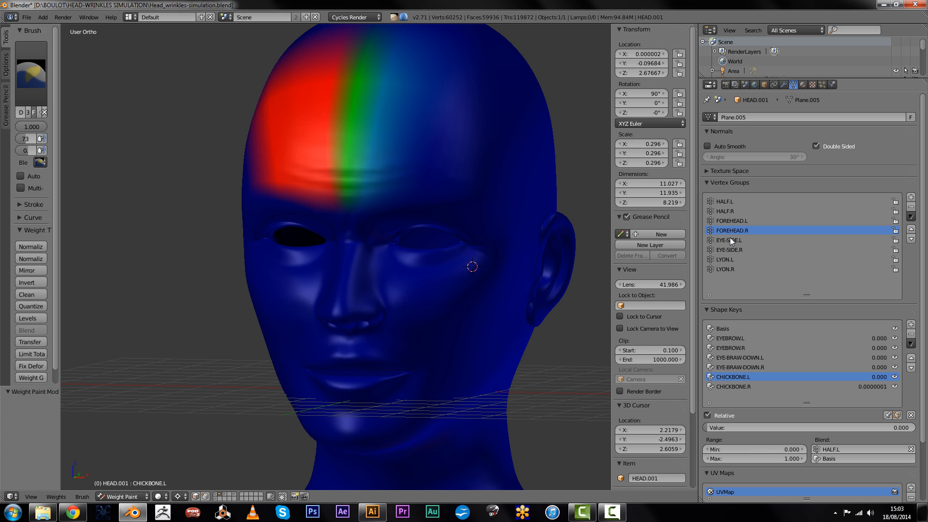
pyautogui.click(728, 249)
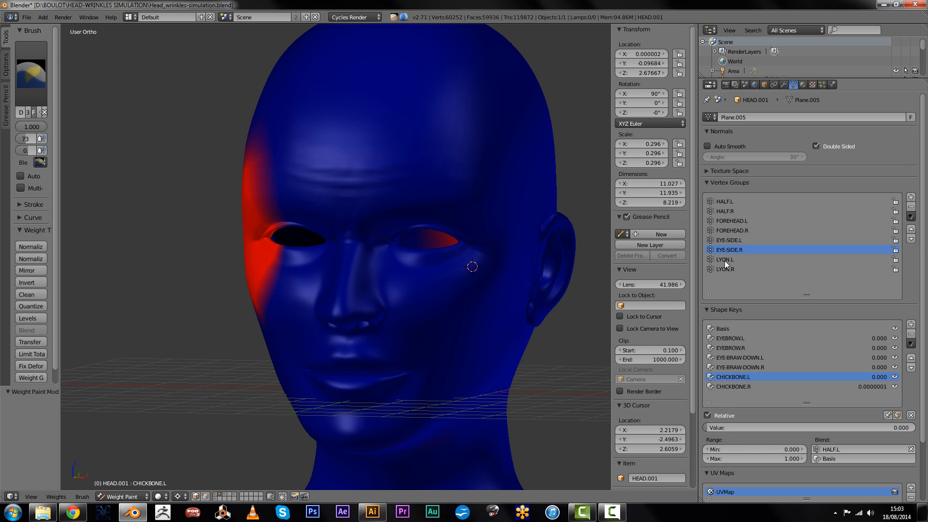
pyautogui.click(725, 268)
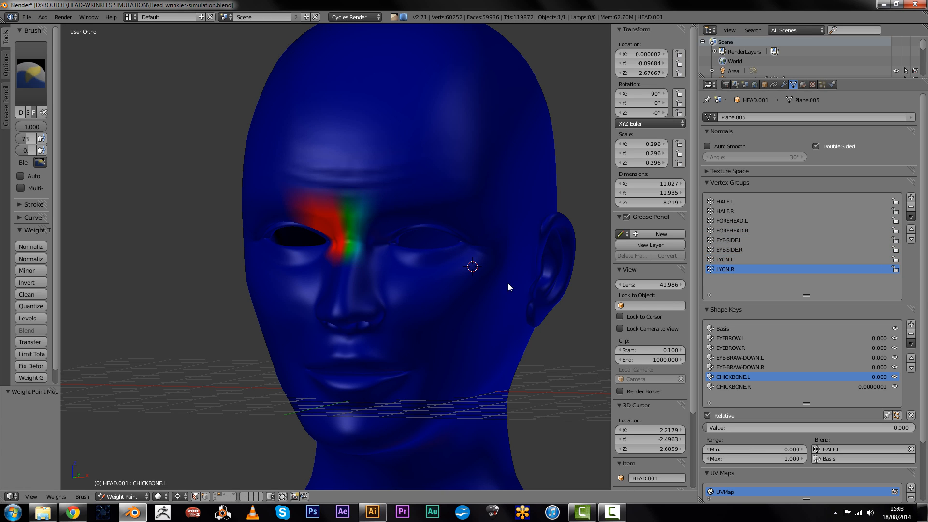
pyautogui.click(122, 497)
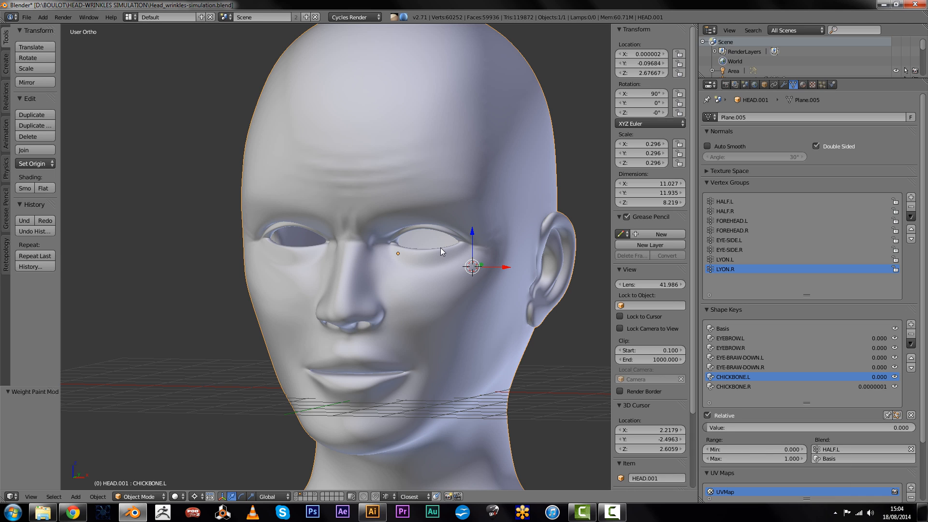
# Rename the left forehead Displace modifier and limit it to the FOREHEAD.L vertex group
pyautogui.click(781, 84)
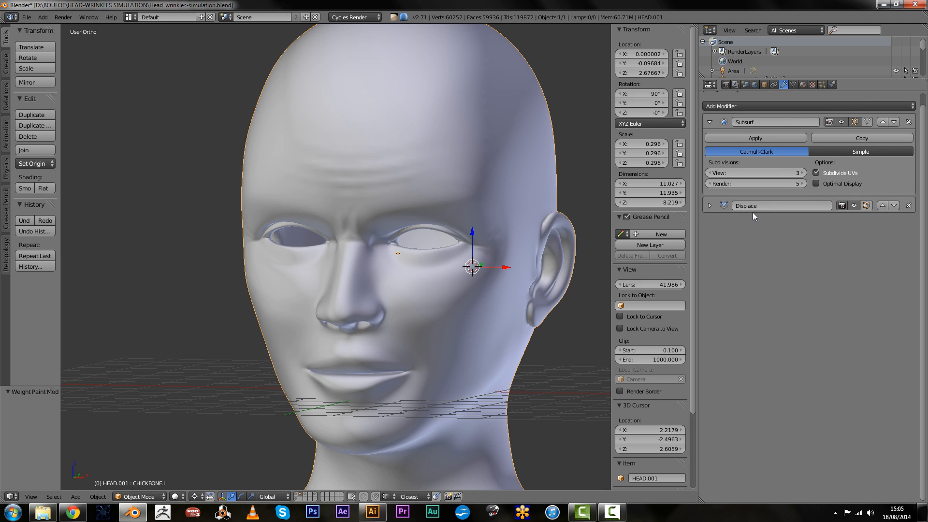
pyautogui.doubleClick(763, 205)
pyautogui.write('-forehead.L')
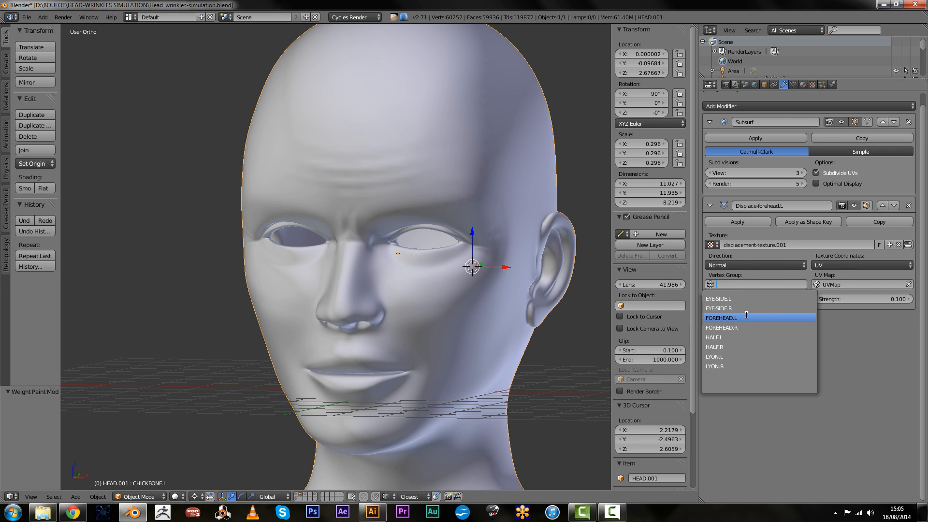
pyautogui.click(720, 317)
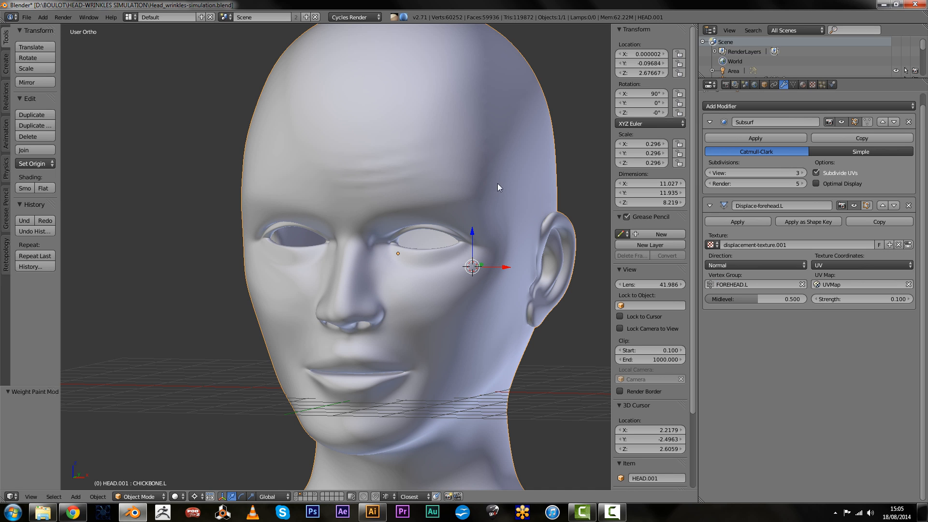
pyautogui.moveTo(346, 180)
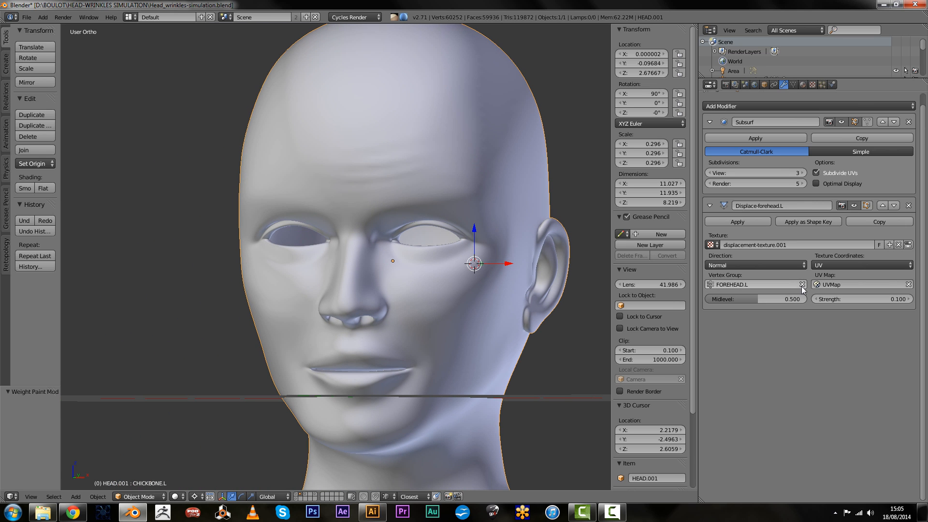
pyautogui.click(801, 284)
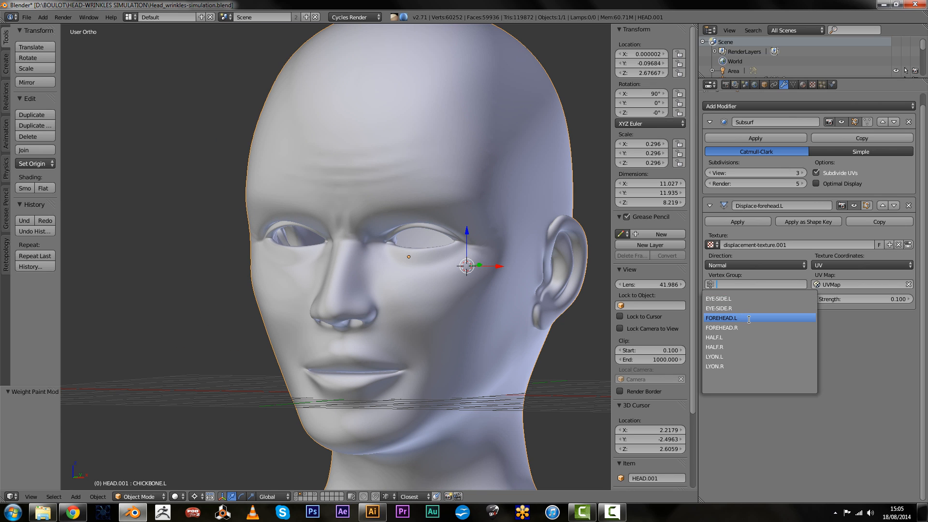
pyautogui.click(721, 318)
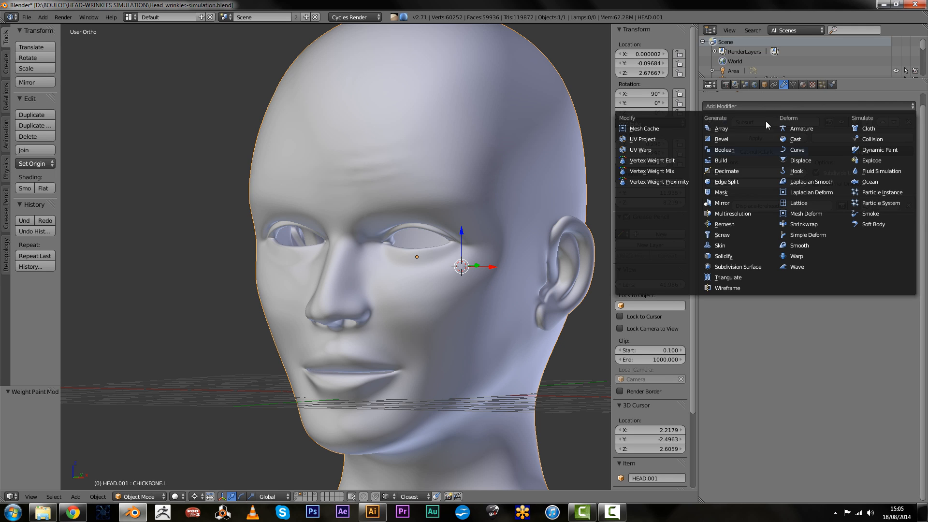
pyautogui.moveTo(728, 277)
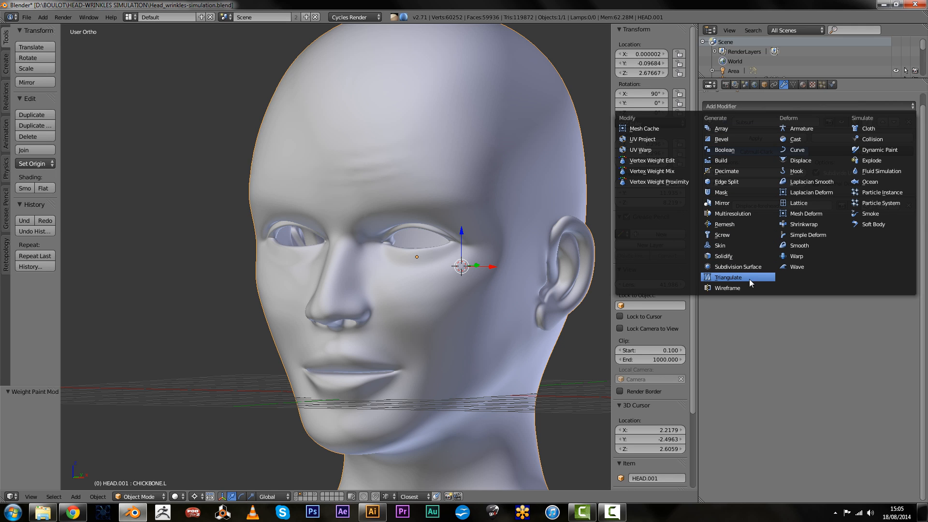
pyautogui.moveTo(805, 243)
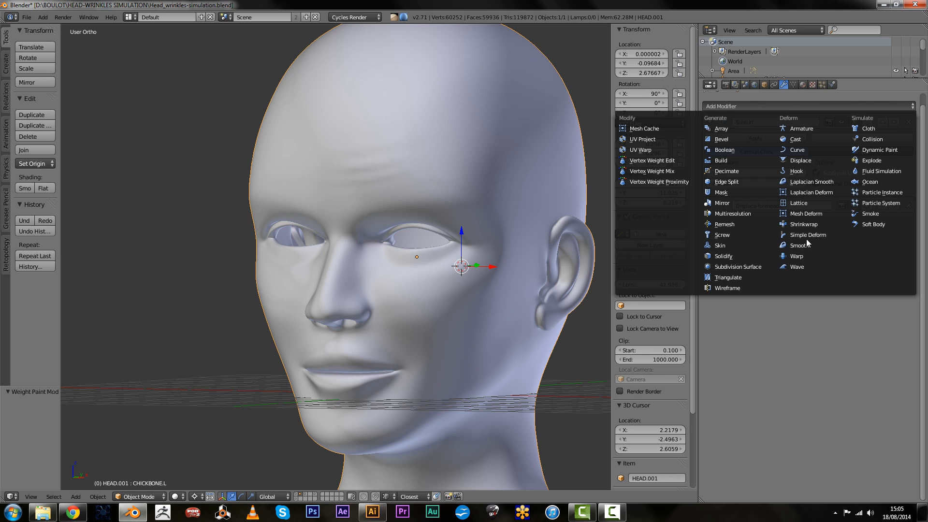
pyautogui.moveTo(812, 191)
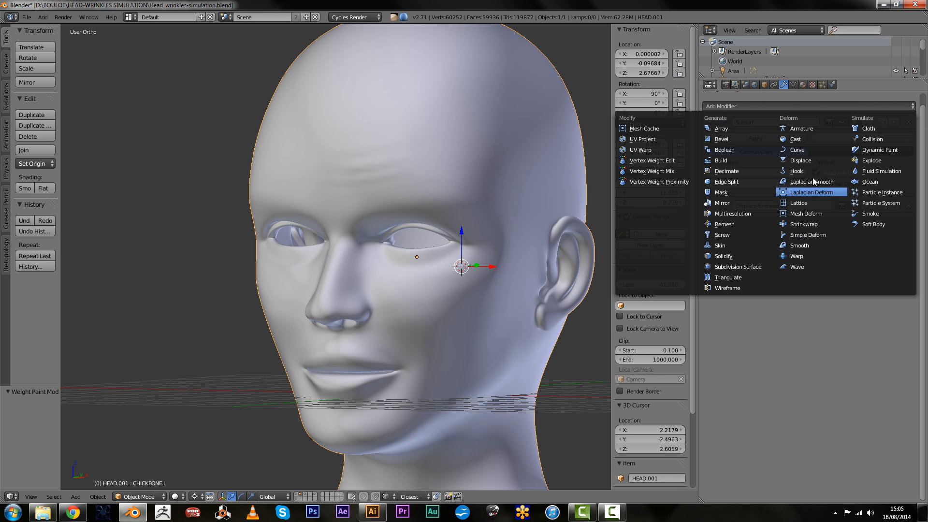
# Add a Displace modifier named Displace-forehead.r using displacement-texture.001 mapped by UV coordinates
pyautogui.click(799, 159)
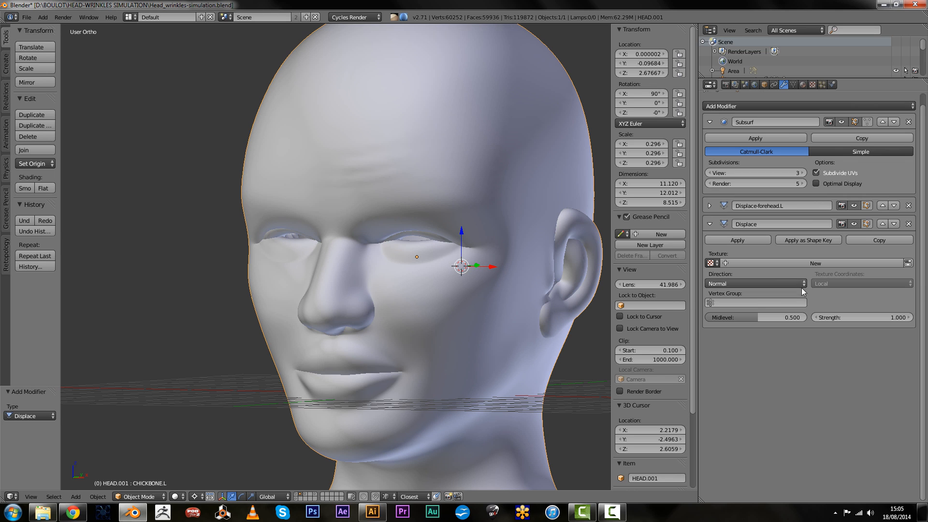
pyautogui.doubleClick(745, 223)
pyautogui.write('-forehead')
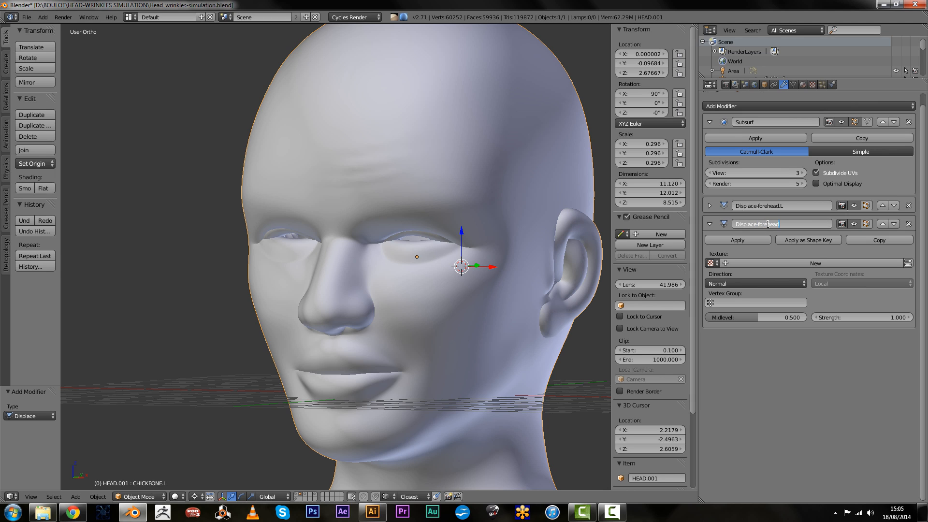
pyautogui.write('.r')
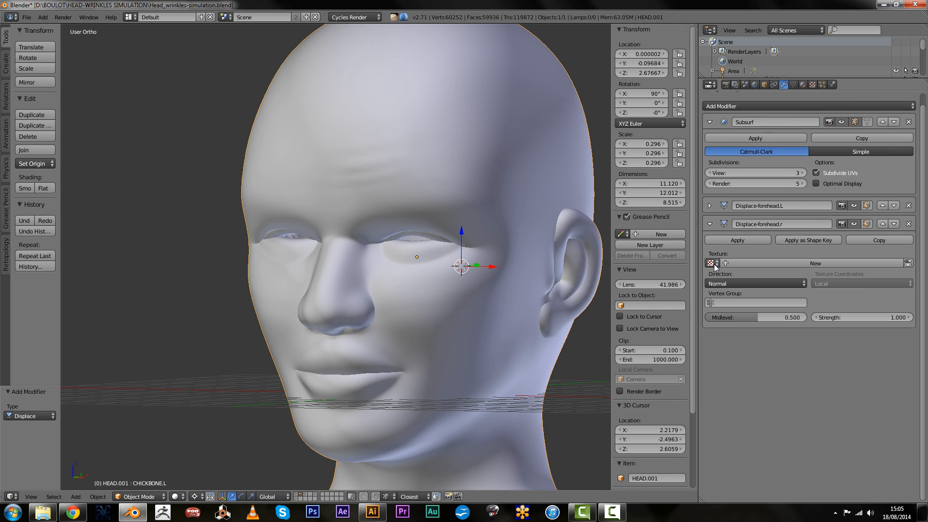
pyautogui.click(713, 263)
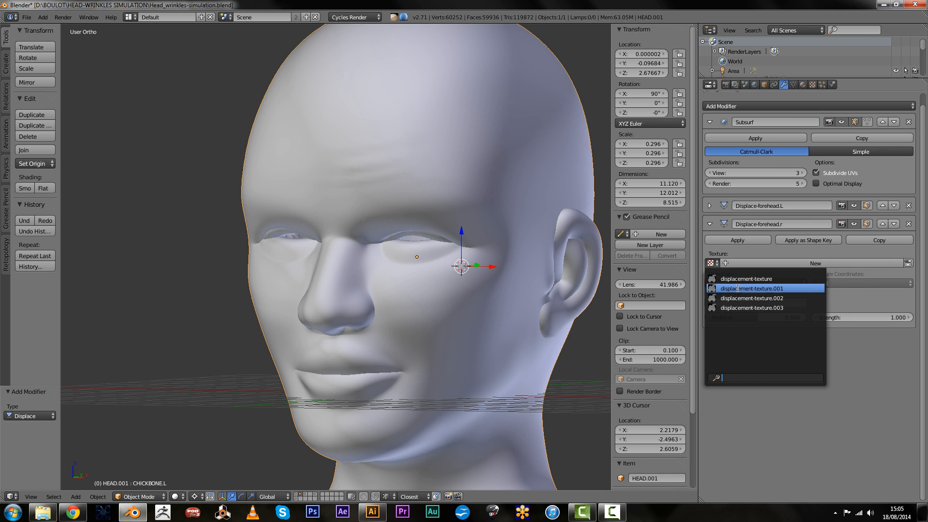
pyautogui.click(748, 288)
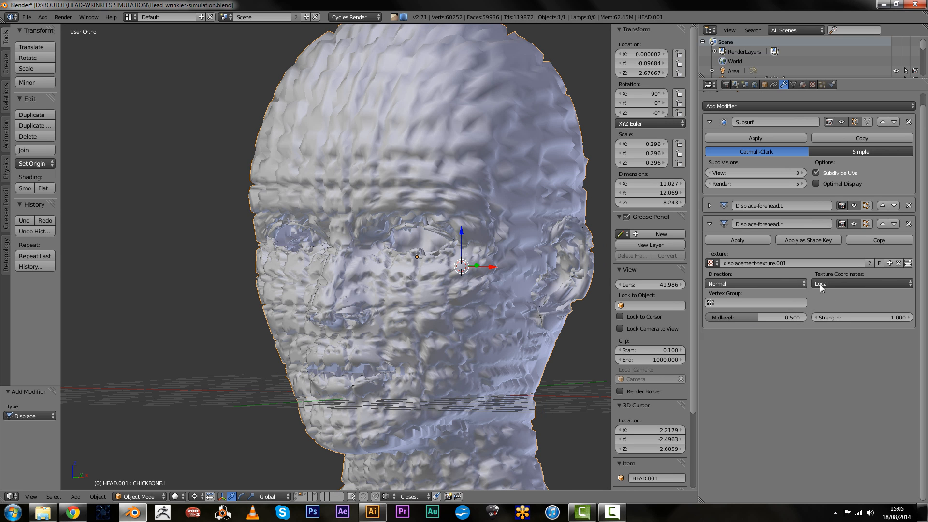
pyautogui.click(860, 283)
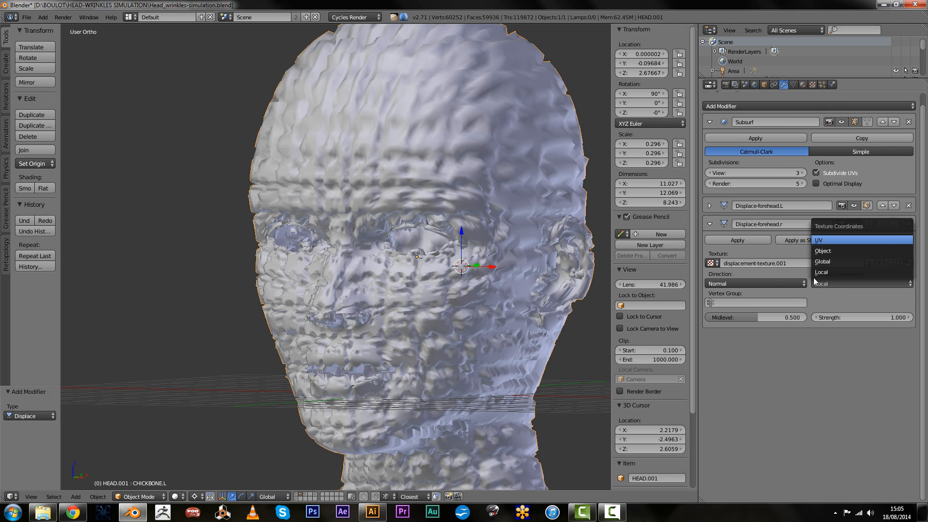
pyautogui.click(818, 239)
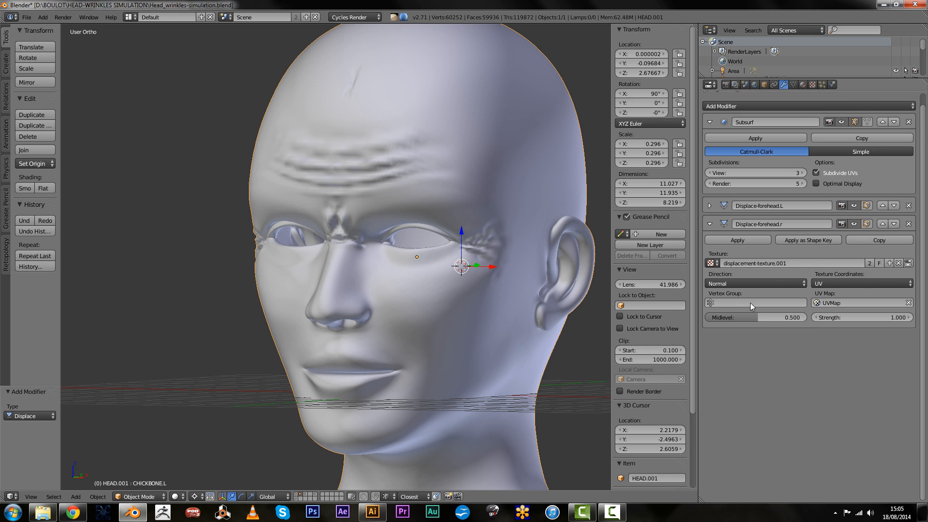
# Limit Displace-forehead.r to the FOREHEAD.R vertex group with strength 0.1
pyautogui.click(755, 302)
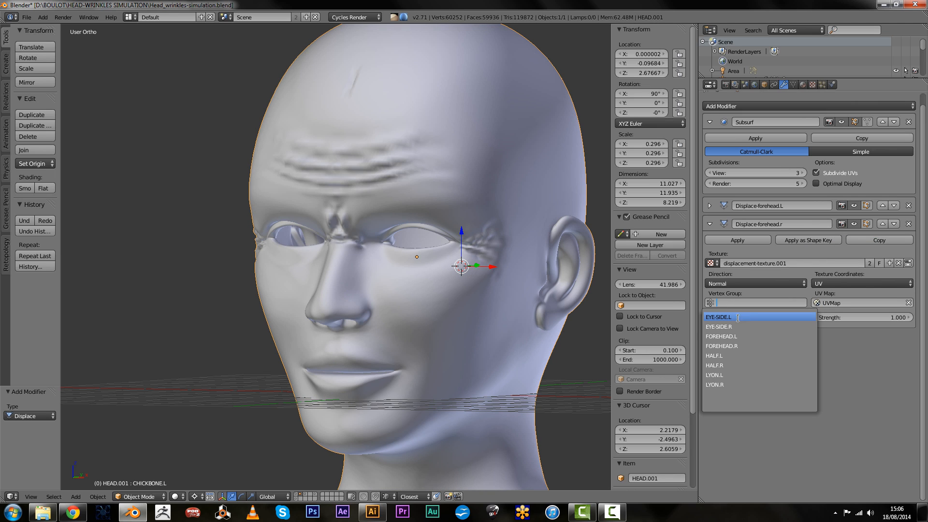
pyautogui.click(721, 346)
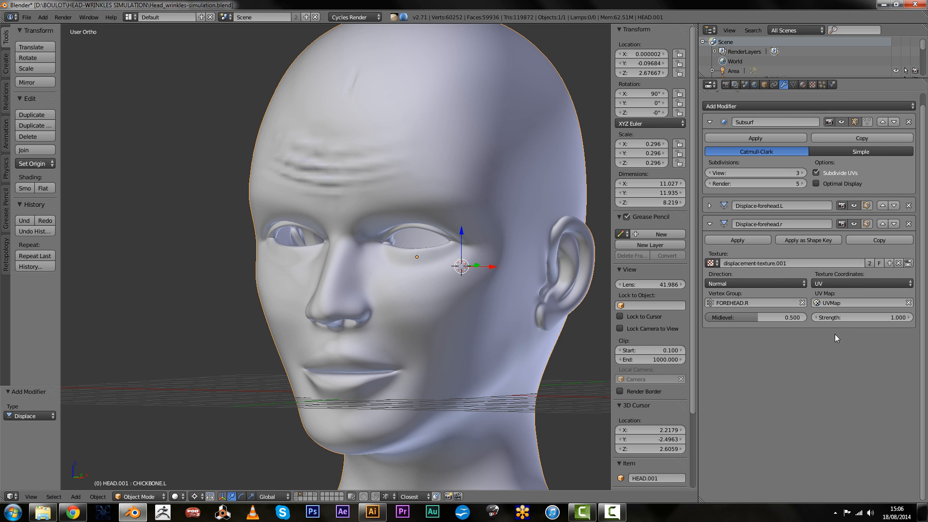
pyautogui.click(861, 317)
pyautogui.write('0.100')
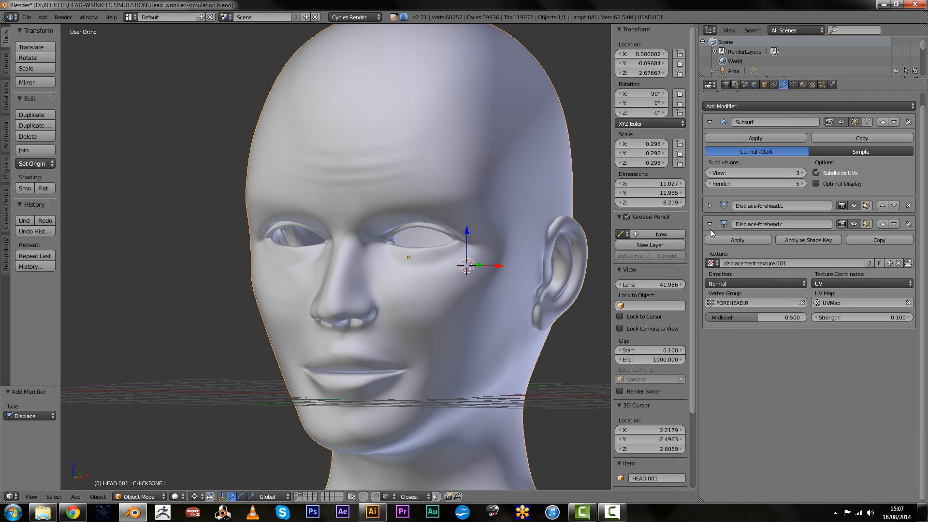
pyautogui.click(709, 223)
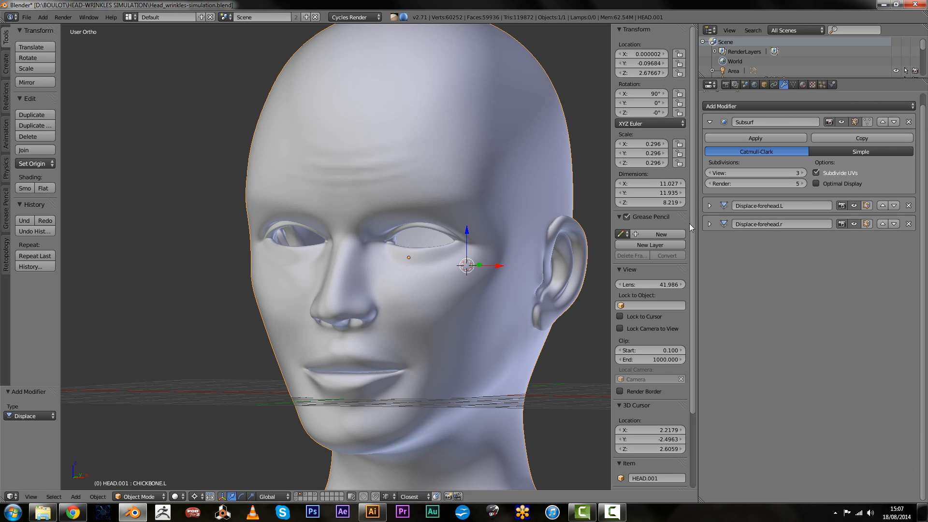
pyautogui.click(709, 223)
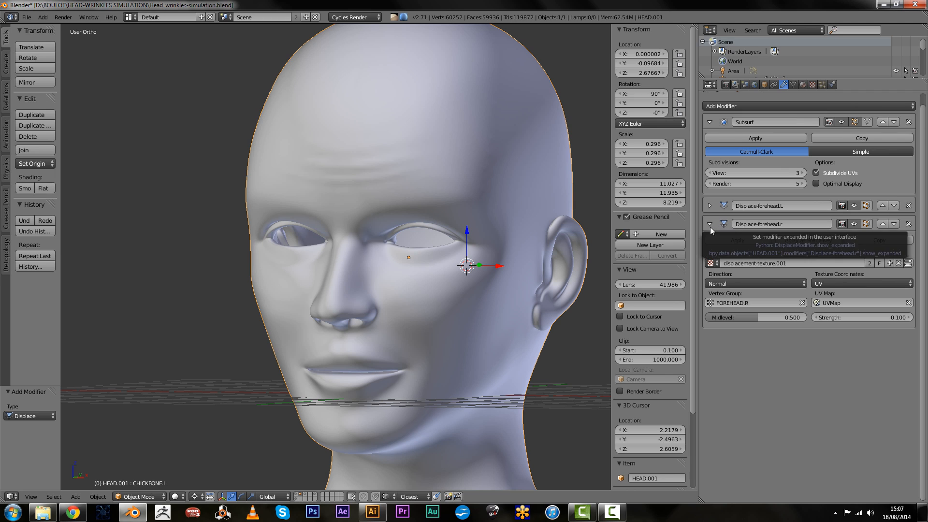
pyautogui.click(709, 223)
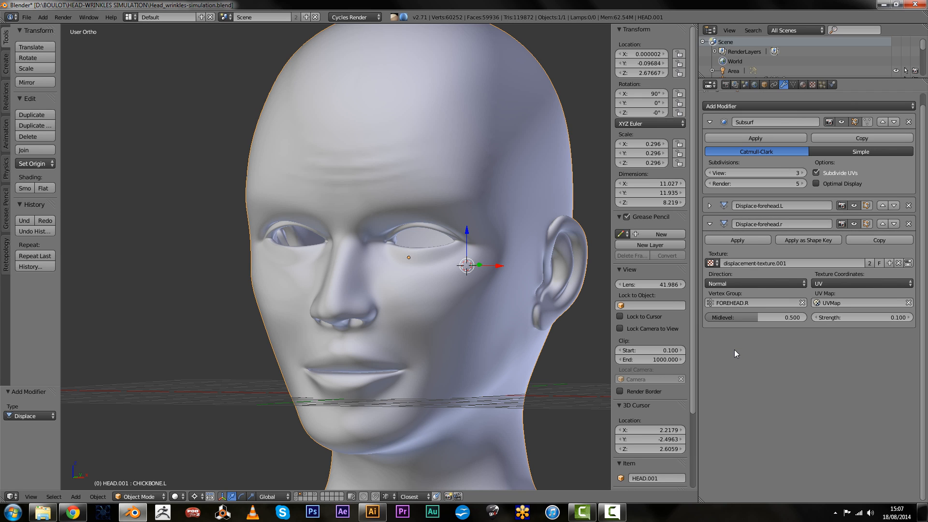
pyautogui.moveTo(346, 165)
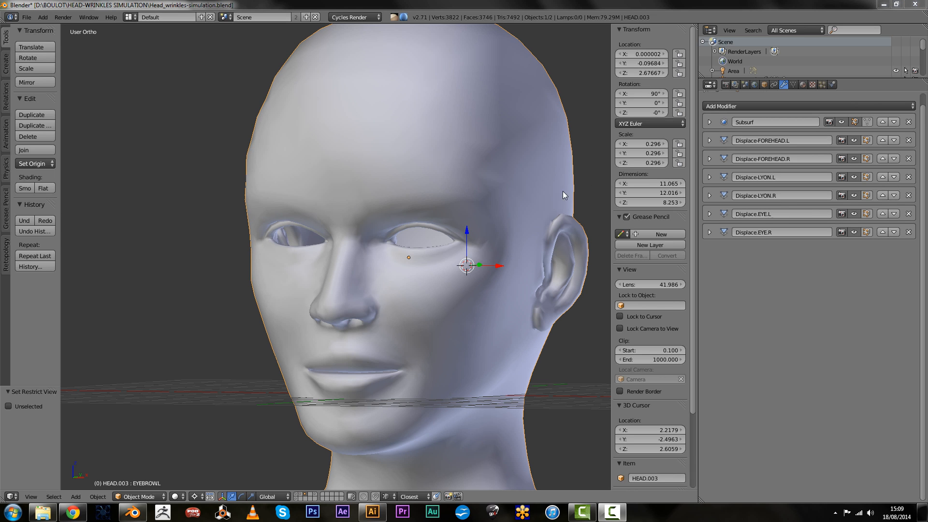
pyautogui.moveTo(527, 318)
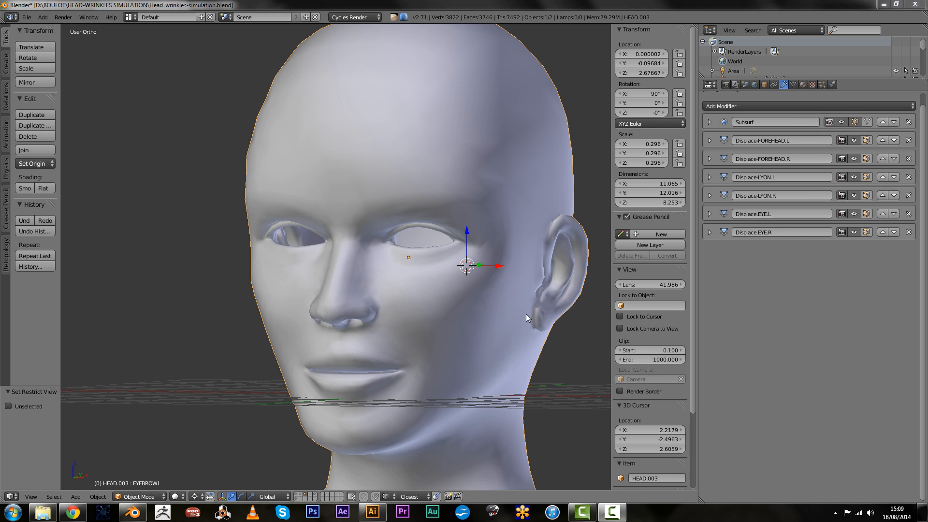
# Review the Displace-FOREHEAD.L modifier settings, then show the head mesh's data with its vertex groups
pyautogui.click(709, 140)
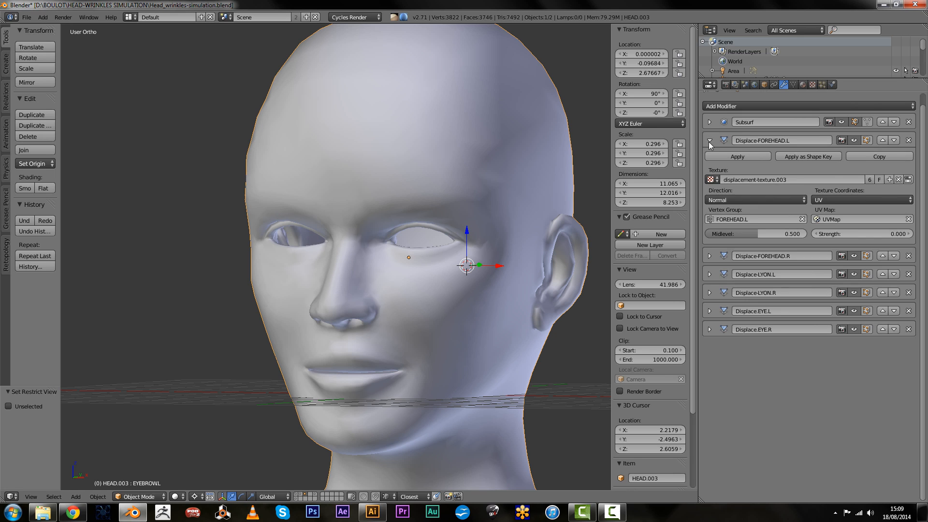
pyautogui.click(709, 140)
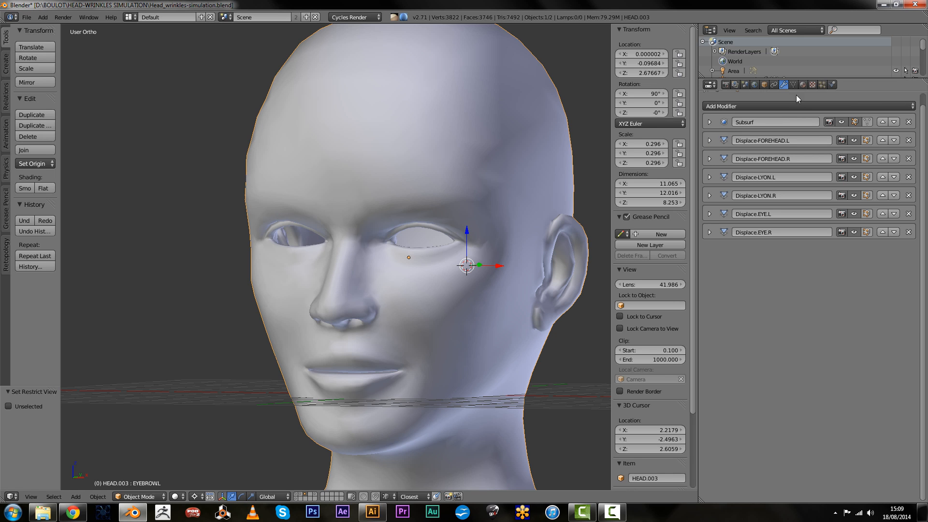
pyautogui.click(793, 84)
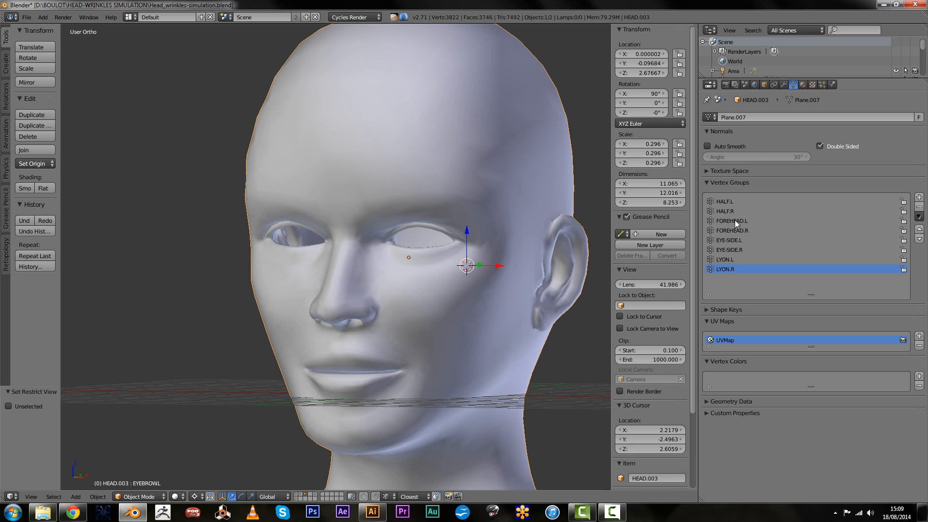
# Expand the Shape Keys panel and add a driver to the EYEBROW.L shape key value
pyautogui.click(726, 310)
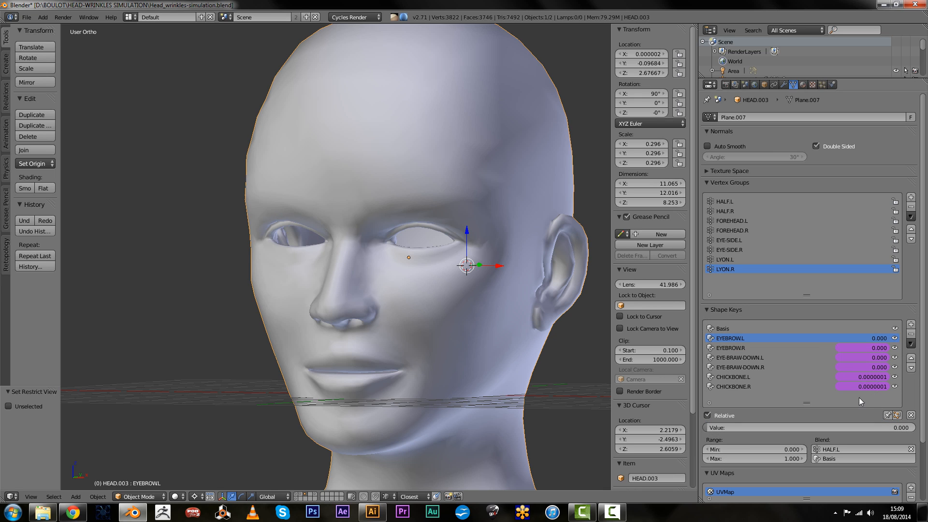
pyautogui.moveTo(430, 273)
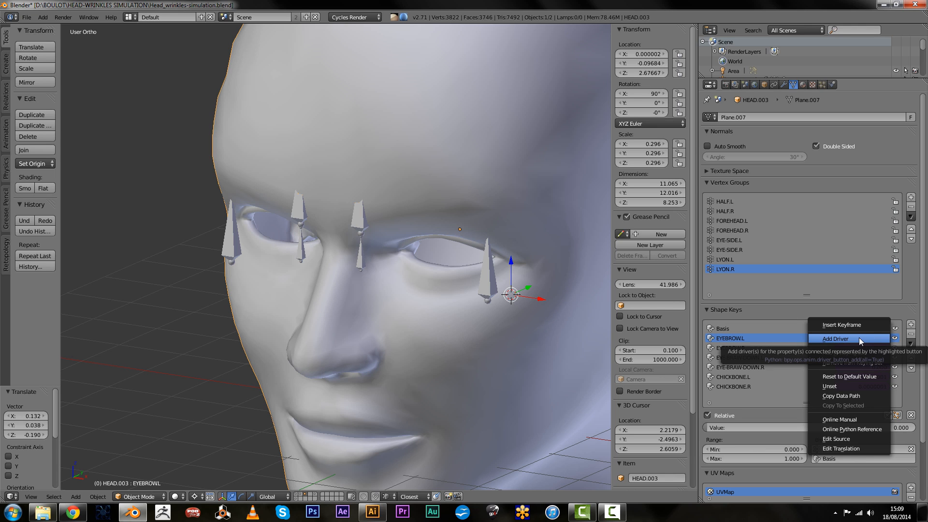
pyautogui.click(838, 339)
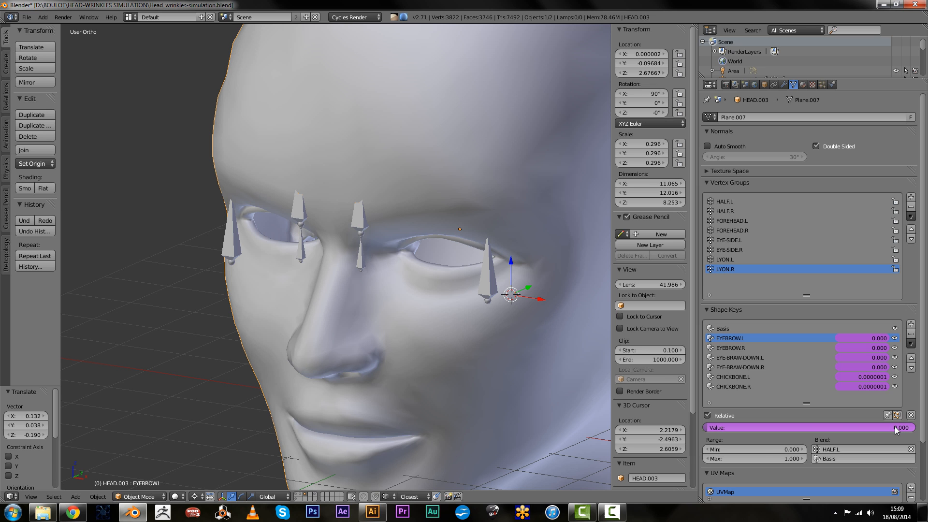
pyautogui.moveTo(423, 290)
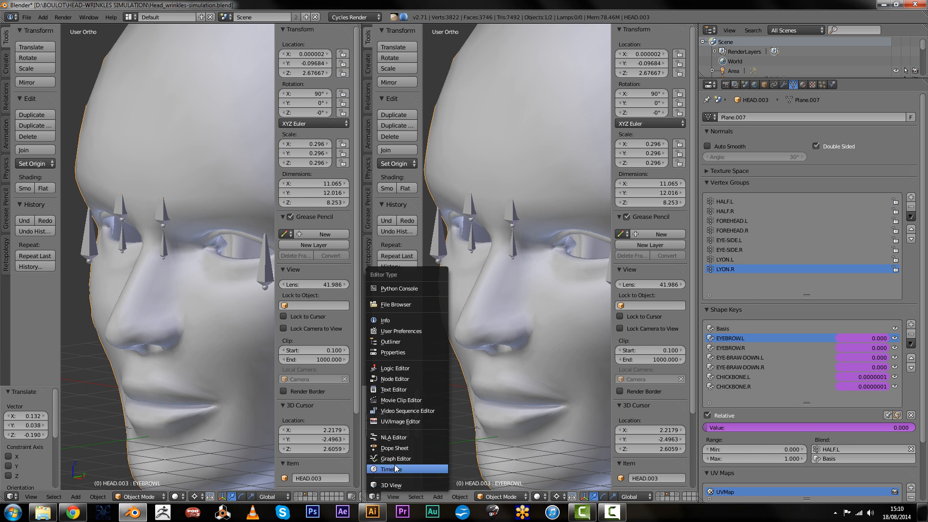
# Turn the second view into a Graph Editor in Drivers mode listing the shape key value drivers
pyautogui.click(385, 469)
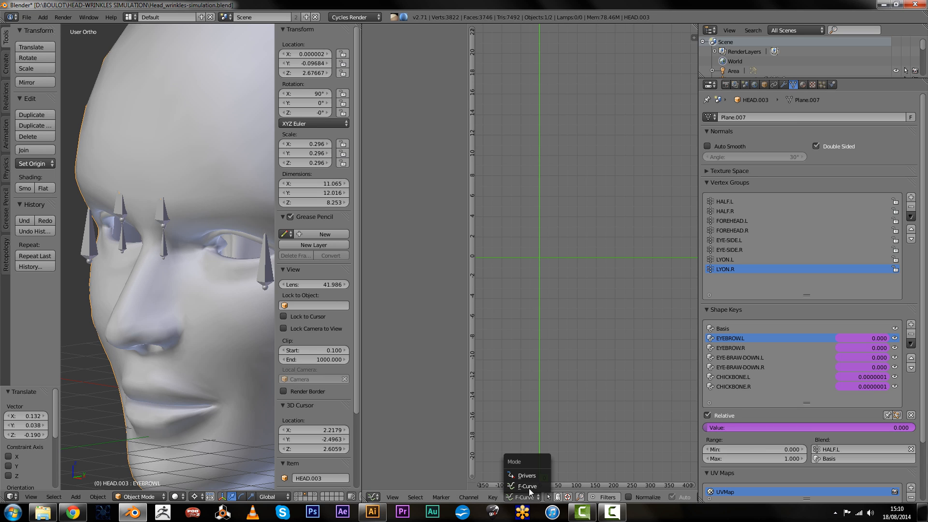
pyautogui.click(526, 475)
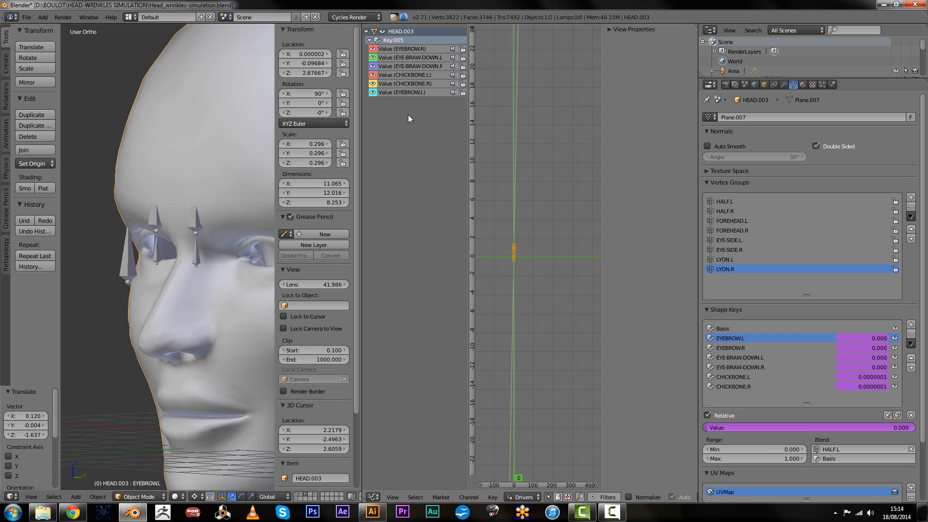
pyautogui.moveTo(404, 77)
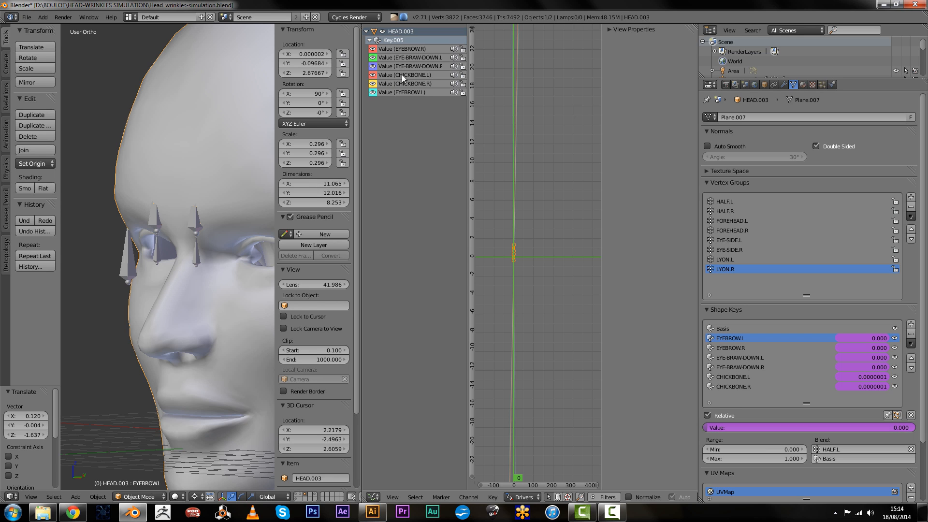
pyautogui.moveTo(400, 110)
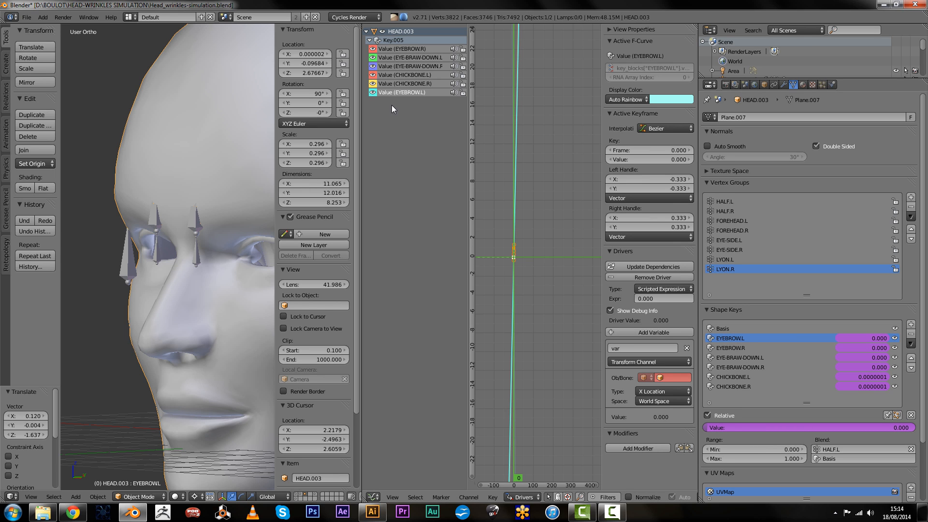
pyautogui.moveTo(400, 95)
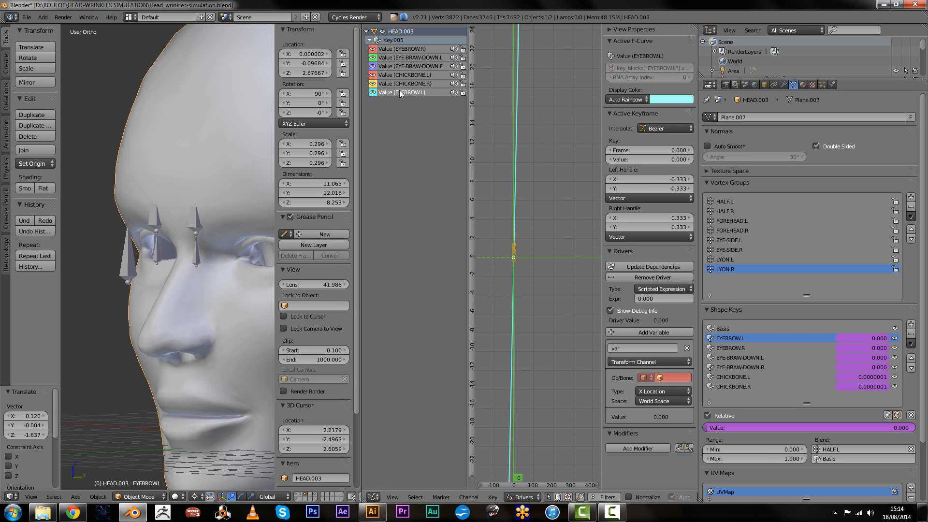
pyautogui.moveTo(185, 235)
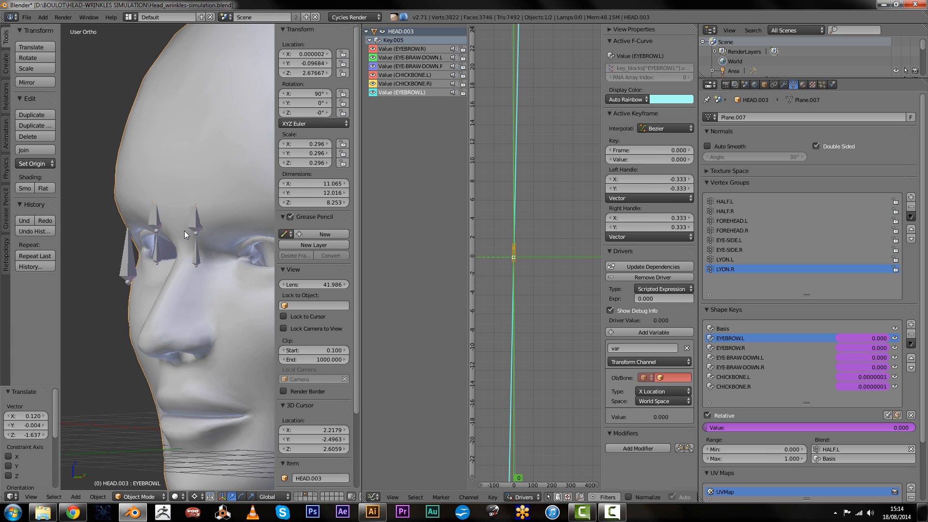
pyautogui.moveTo(199, 157)
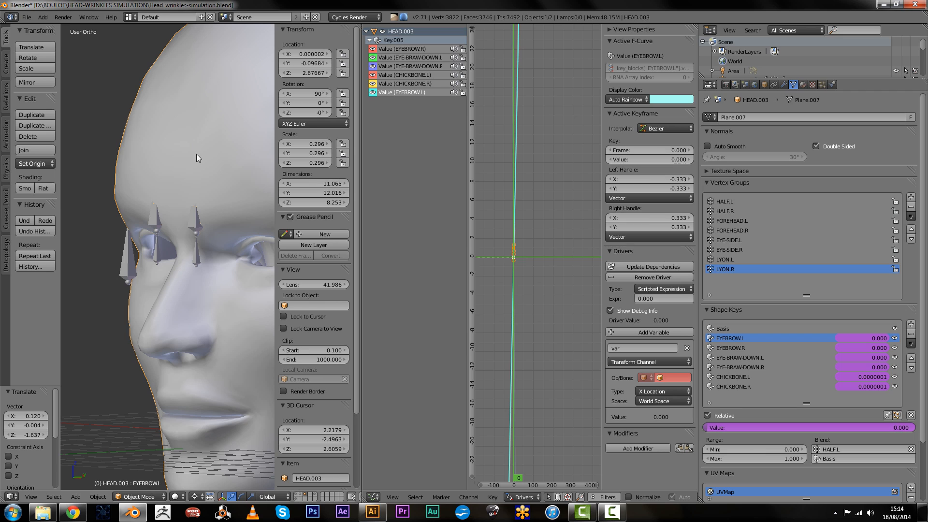
pyautogui.moveTo(716, 399)
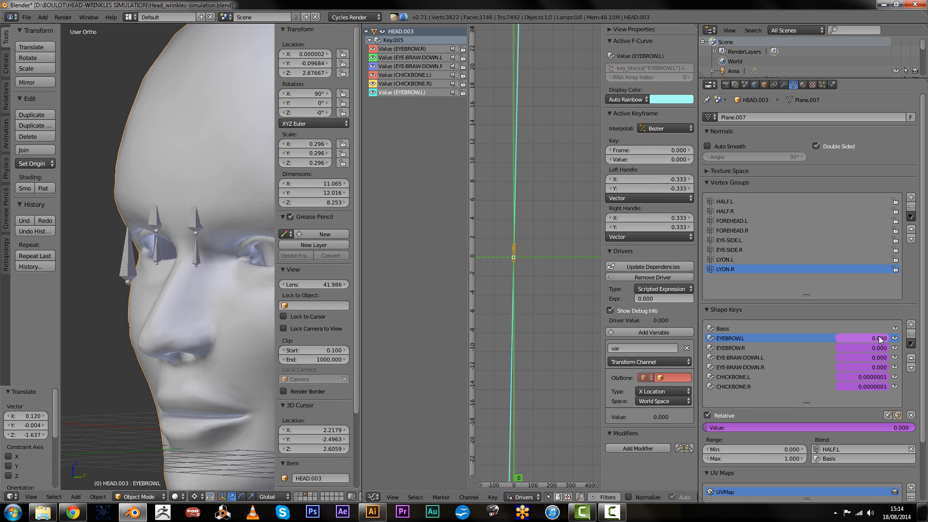
# Set the driver to Averaged Value reading the armature's EYEBROW.L bone Y Location in Local Space
pyautogui.click(662, 289)
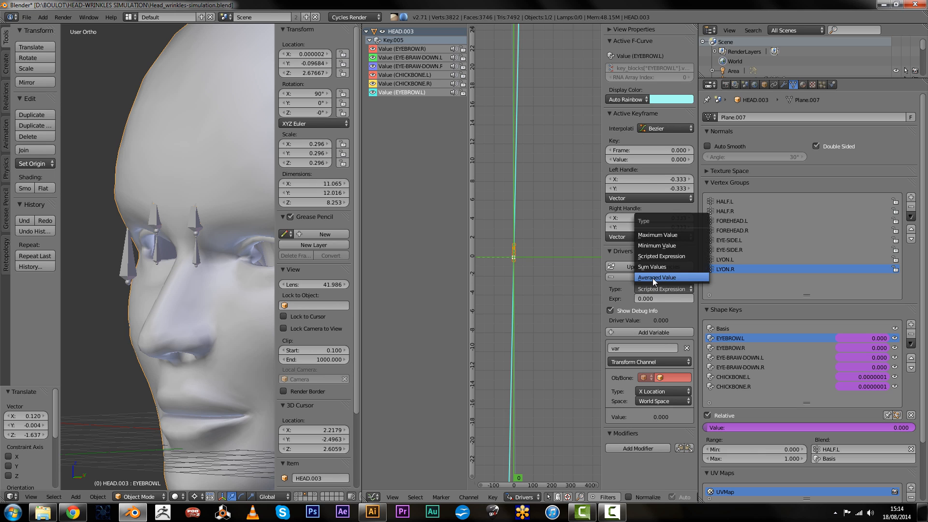
pyautogui.click(657, 278)
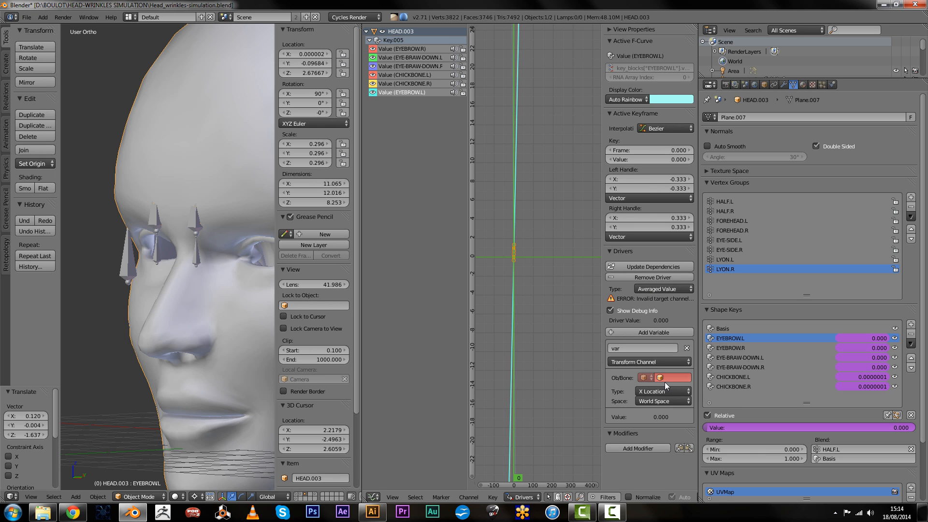
pyautogui.moveTo(671, 378)
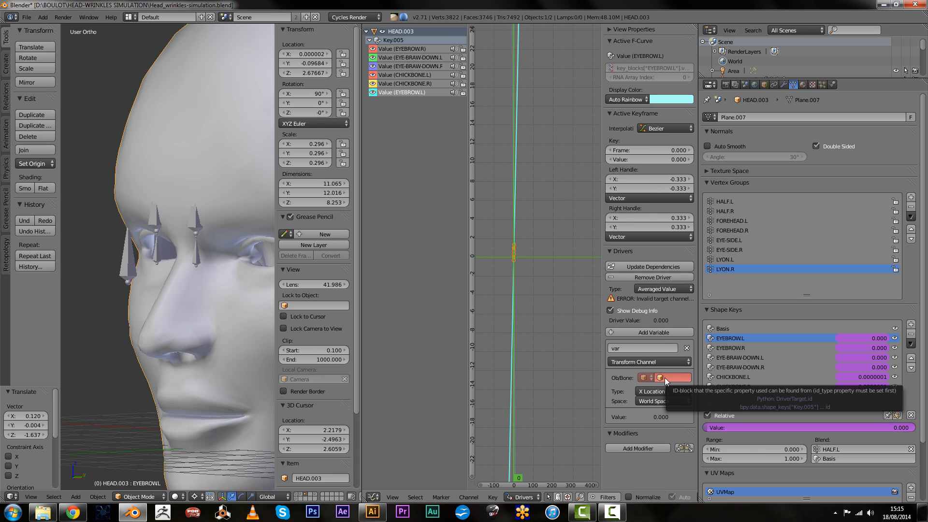
pyautogui.click(671, 378)
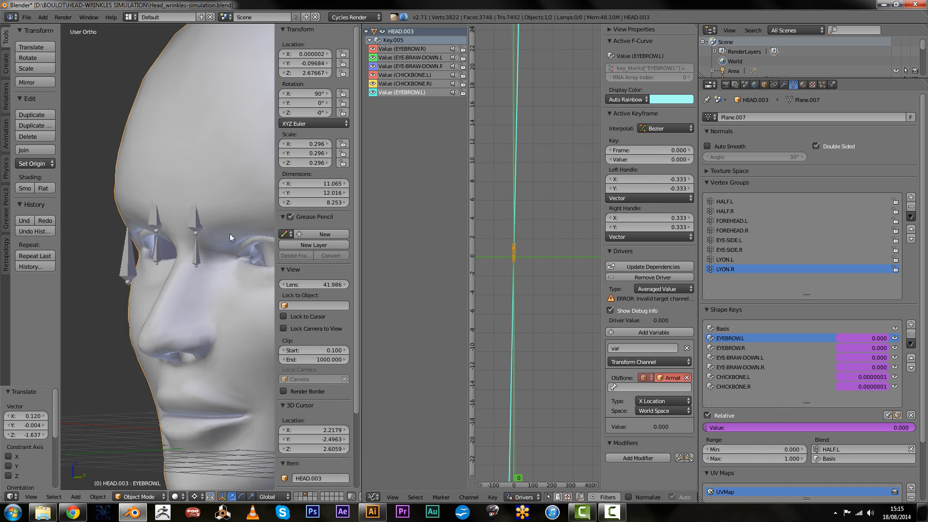
pyautogui.click(641, 386)
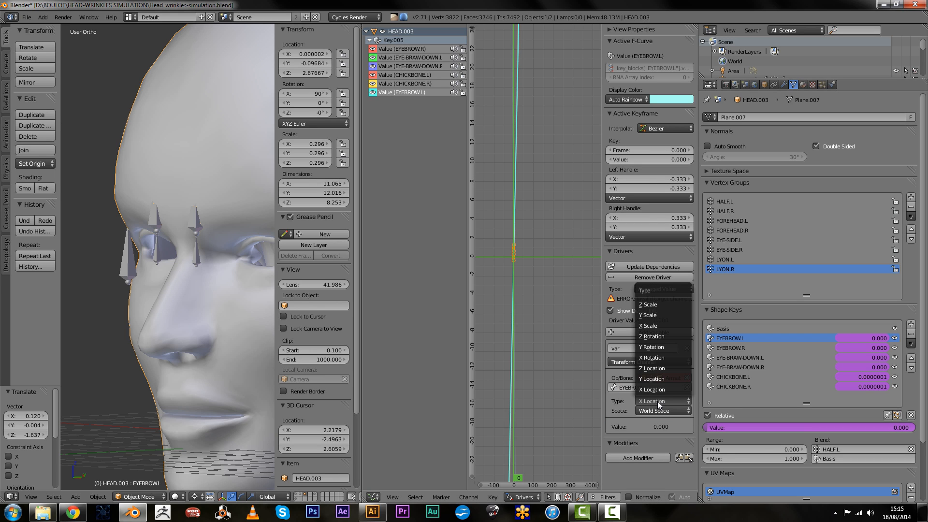
pyautogui.click(651, 379)
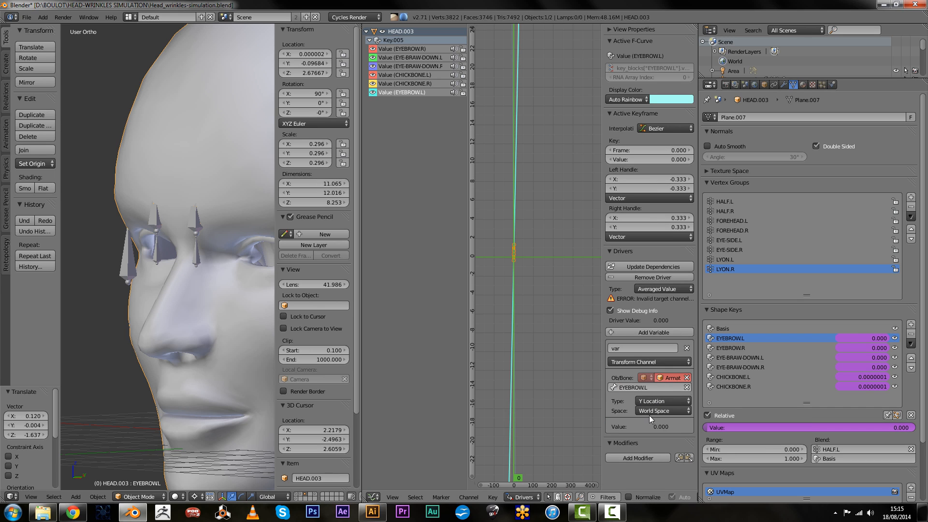
pyautogui.click(660, 411)
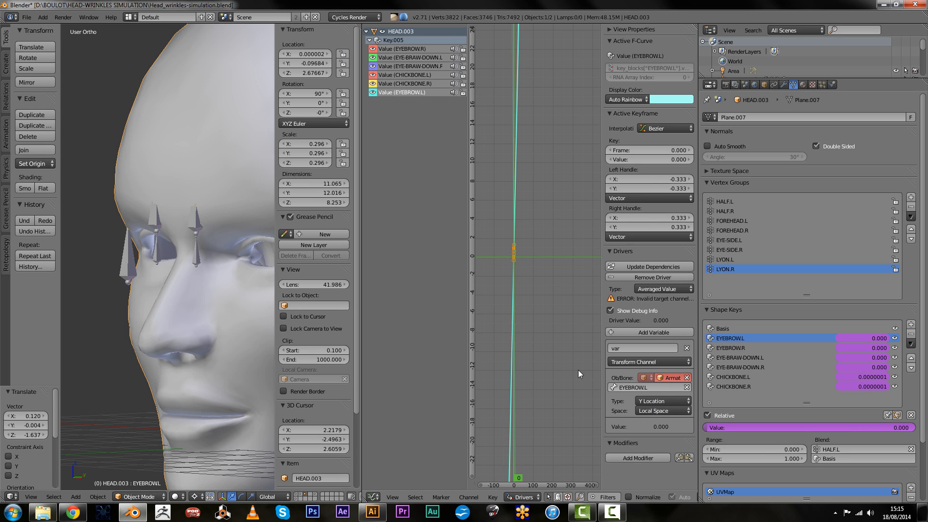
pyautogui.moveTo(581, 312)
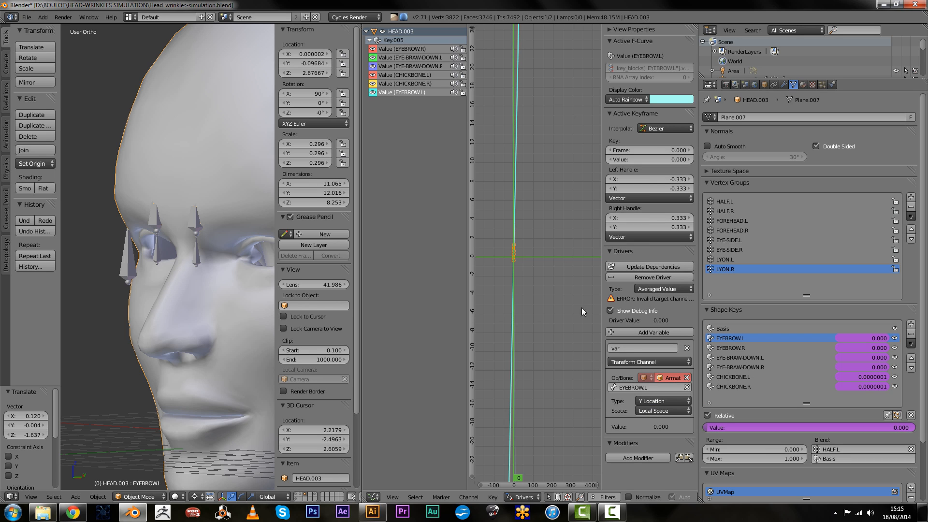
pyautogui.moveTo(657, 321)
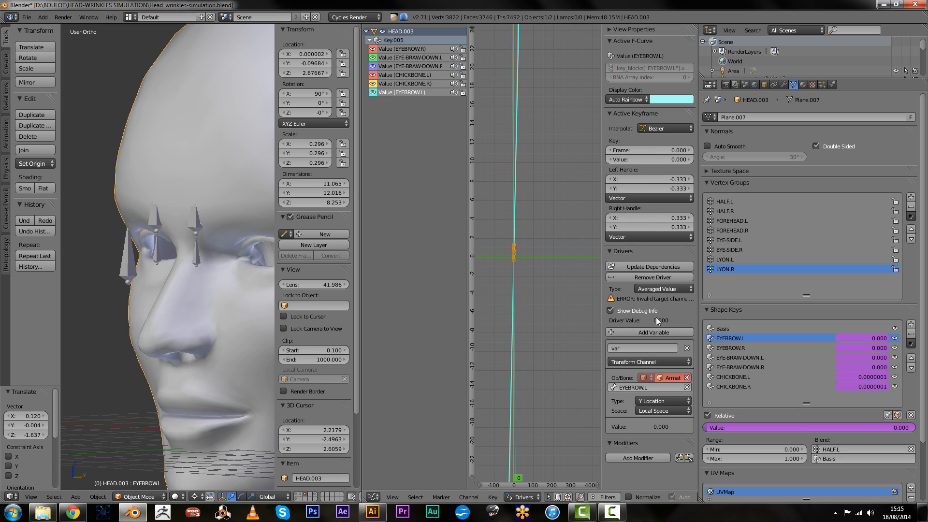
pyautogui.moveTo(583, 304)
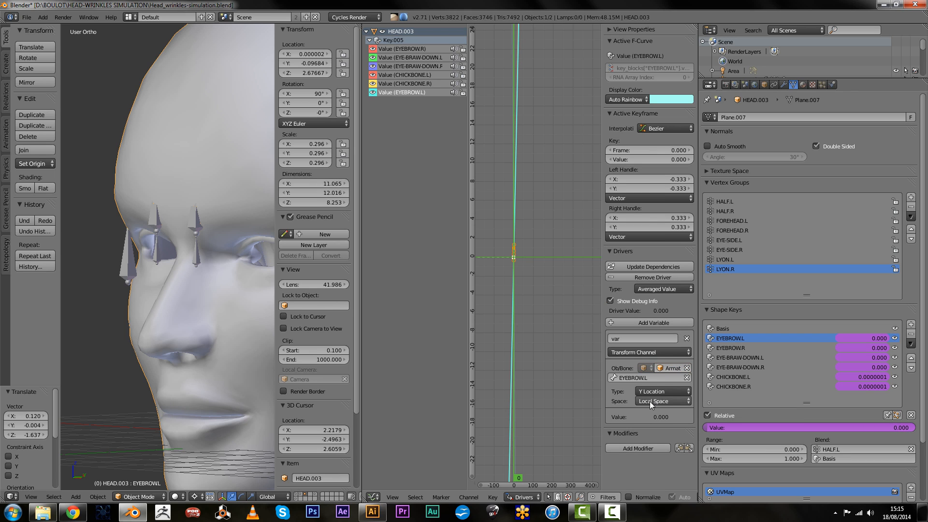
pyautogui.click(137, 497)
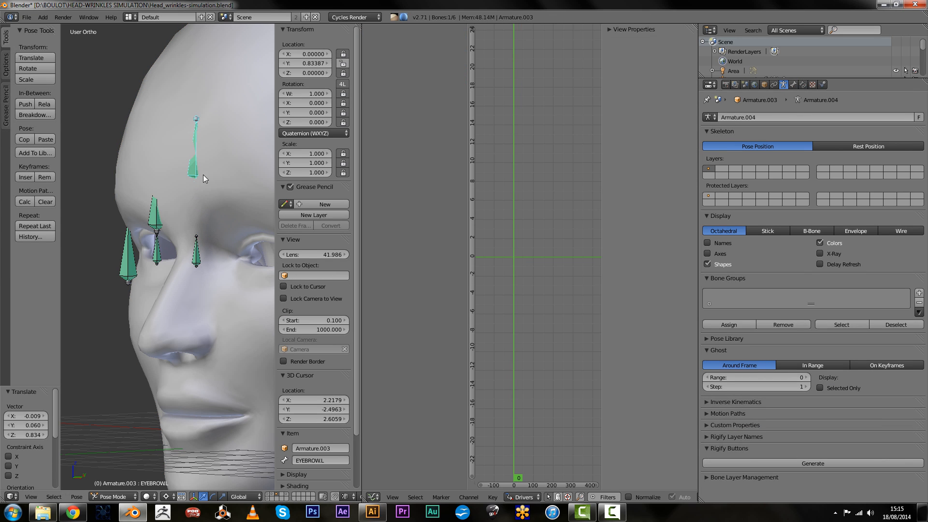
pyautogui.moveTo(321, 64)
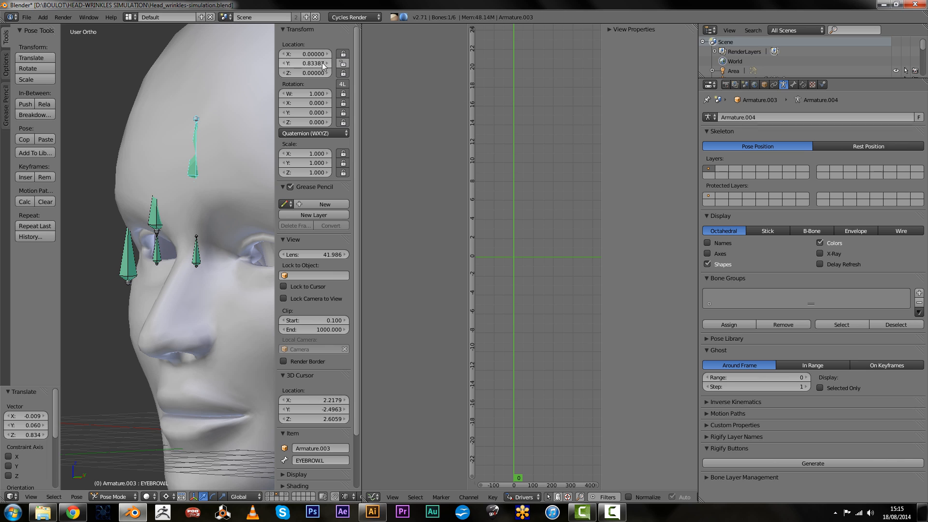
# Move the EYEBROW.L bone along Y in Pose Mode so the shape key value follows it
pyautogui.click(117, 496)
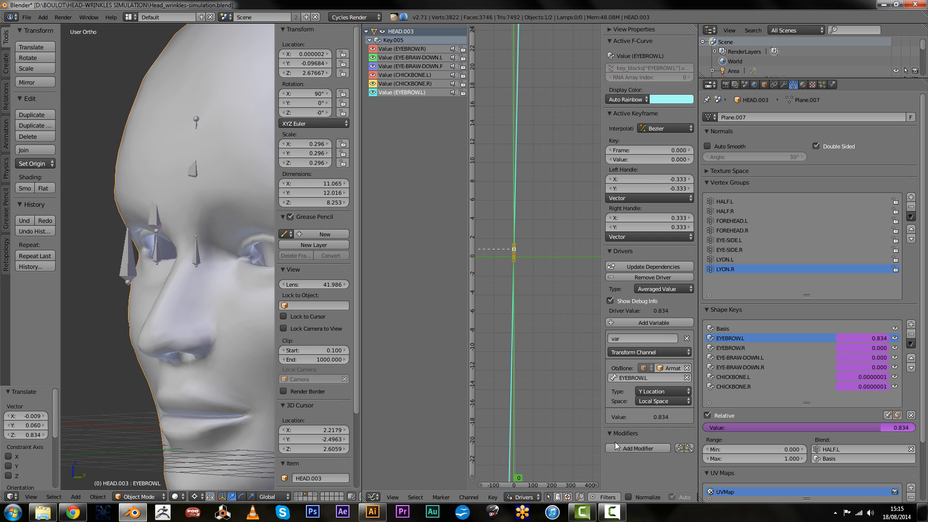
pyautogui.moveTo(245, 278)
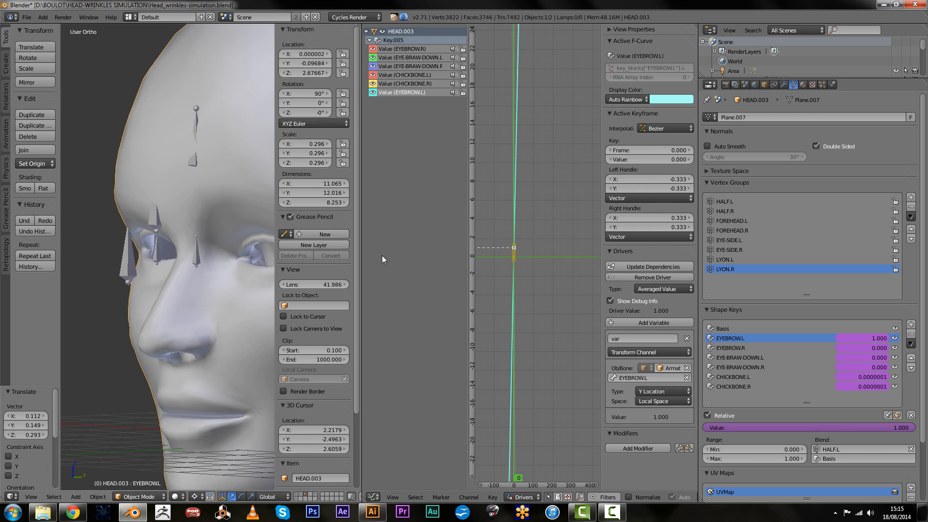
pyautogui.moveTo(665, 416)
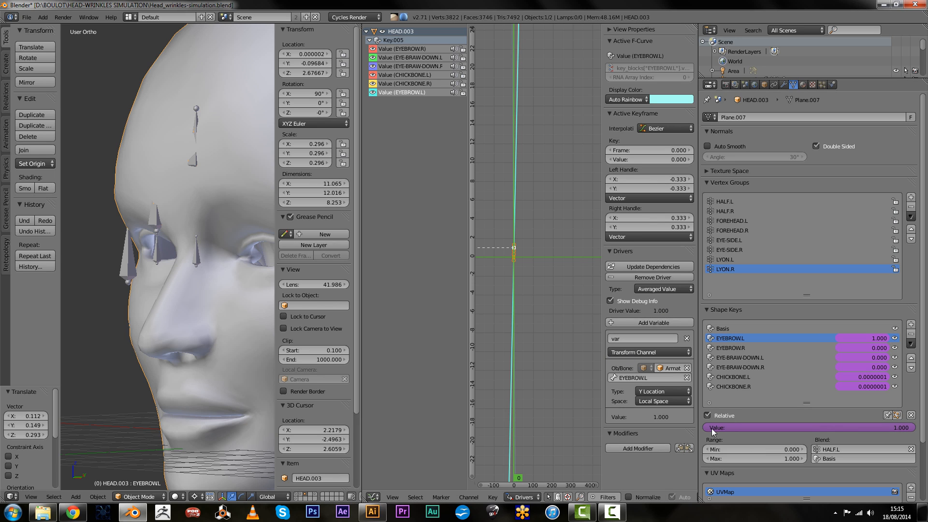
pyautogui.moveTo(610, 371)
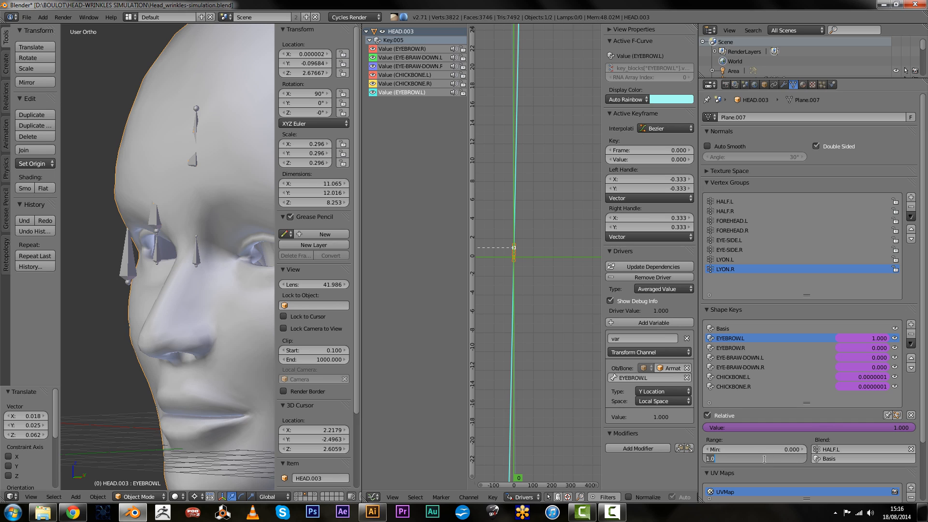
# Set the shape key Range Max to 2.0, add a Generator modifier with coefficient 2.0, and update dependencies
pyautogui.click(755, 458)
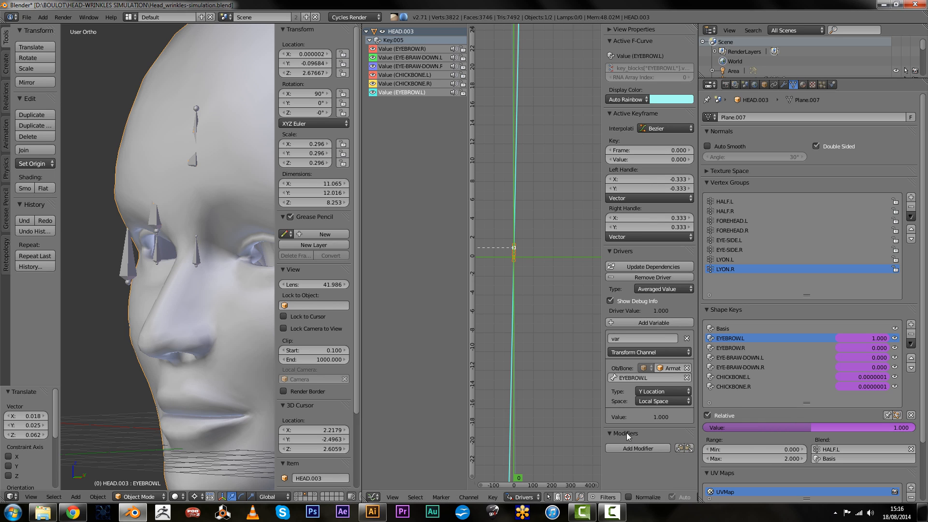
pyautogui.click(637, 447)
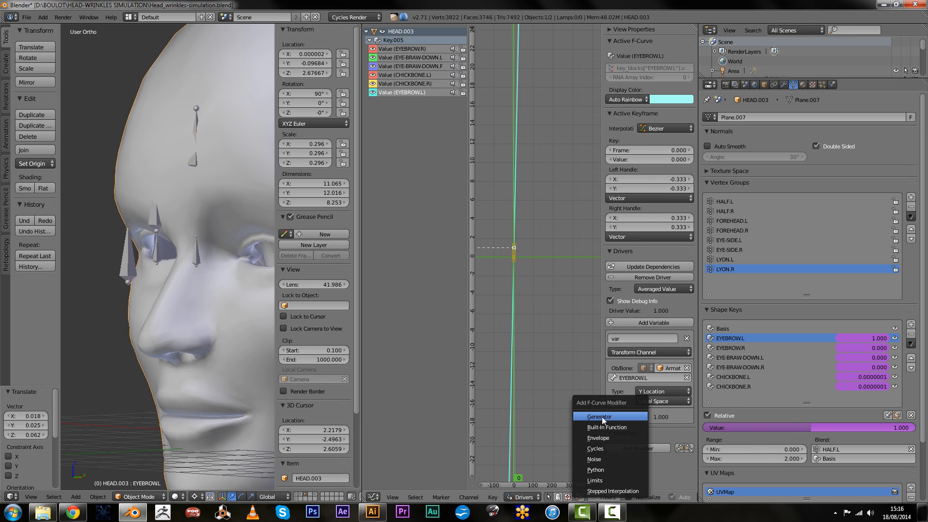
pyautogui.click(599, 415)
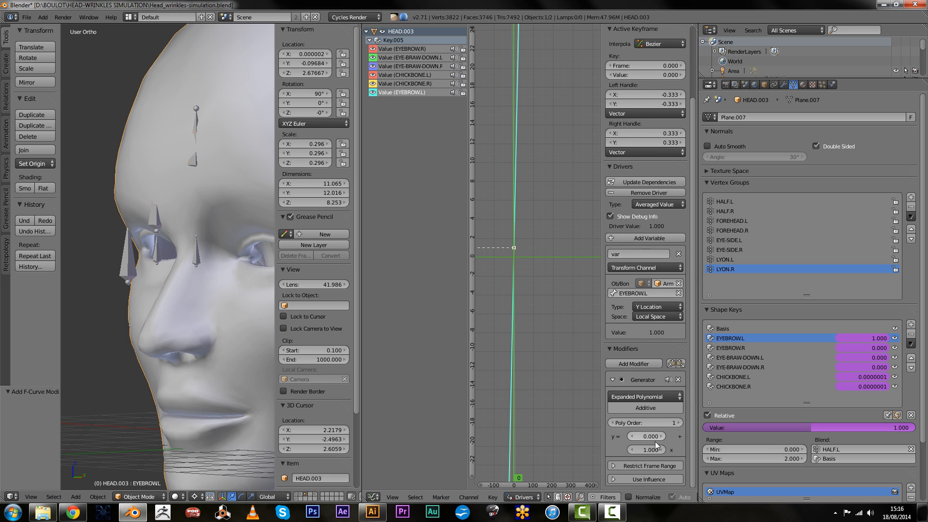
pyautogui.moveTo(652, 441)
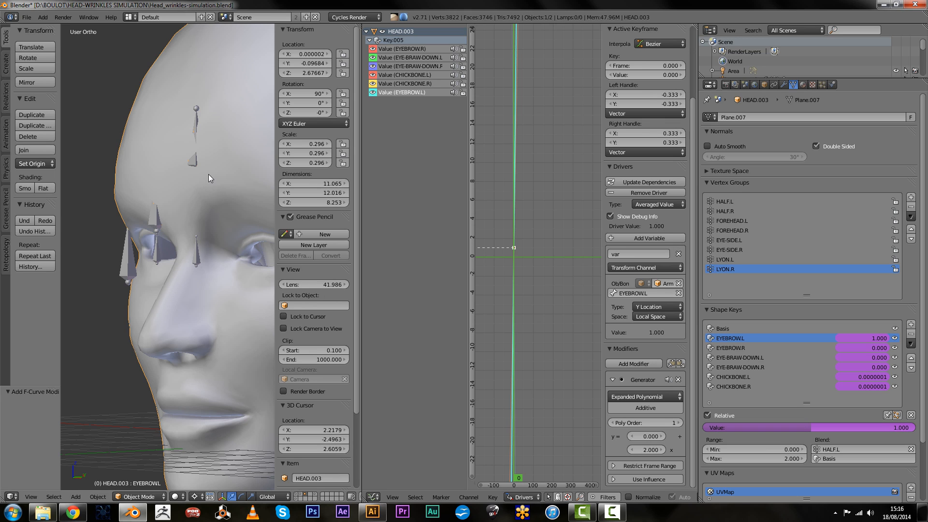
pyautogui.moveTo(191, 165)
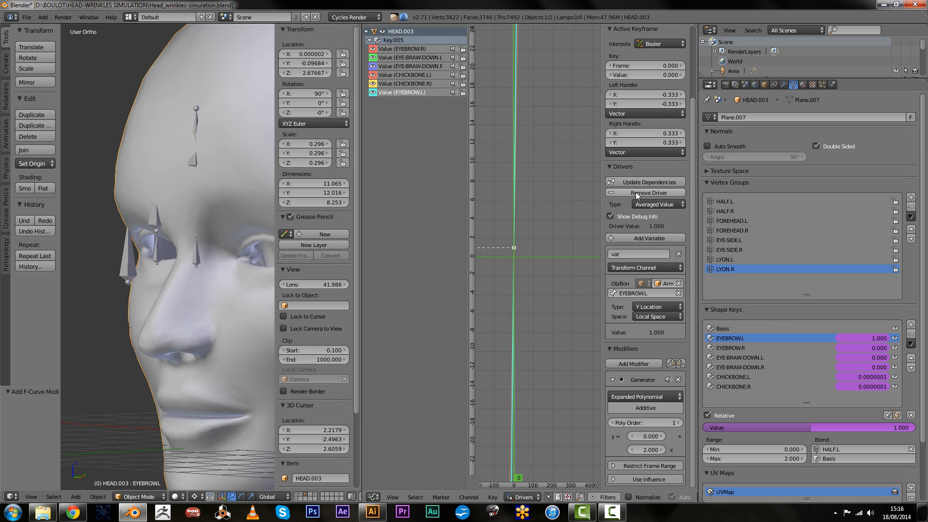
pyautogui.click(644, 192)
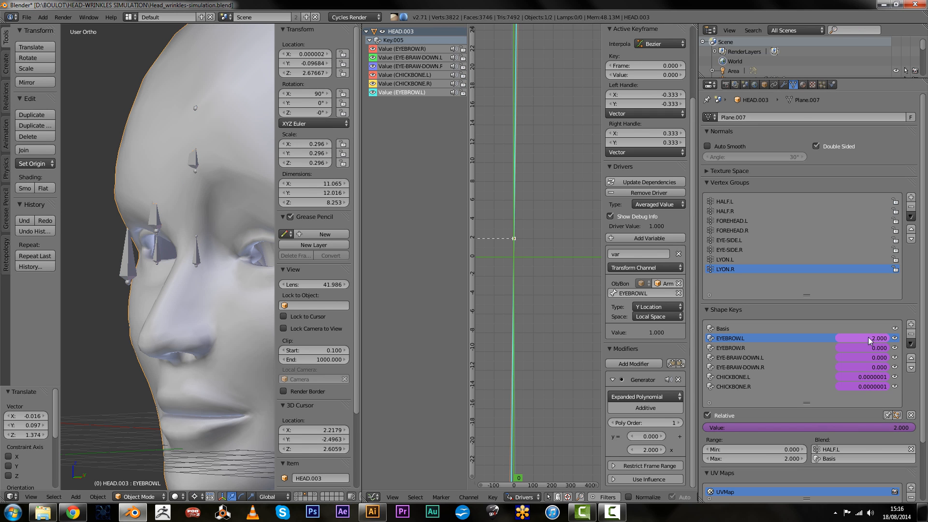
pyautogui.moveTo(881, 343)
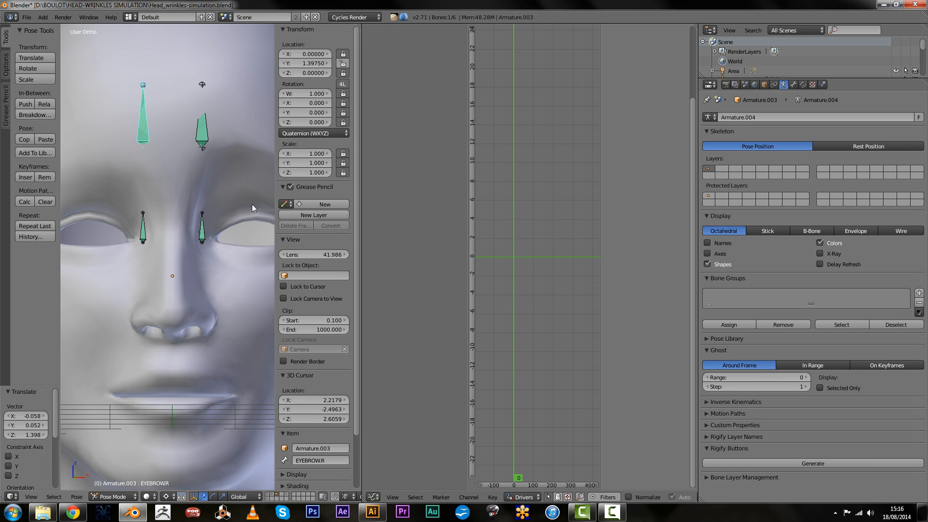
pyautogui.moveTo(273, 339)
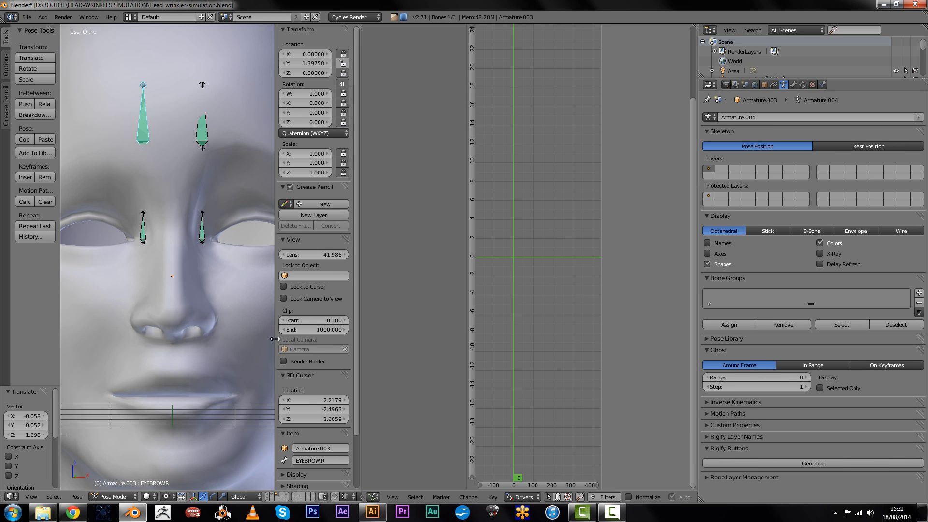
pyautogui.moveTo(235, 239)
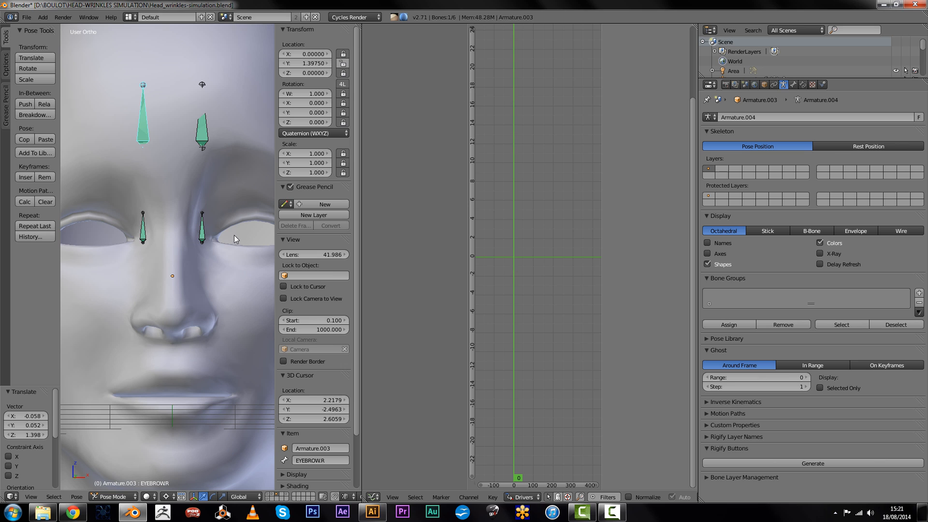
# Select the EYEBROW.L bone in pose mode to reset its test-moved position
pyautogui.click(201, 127)
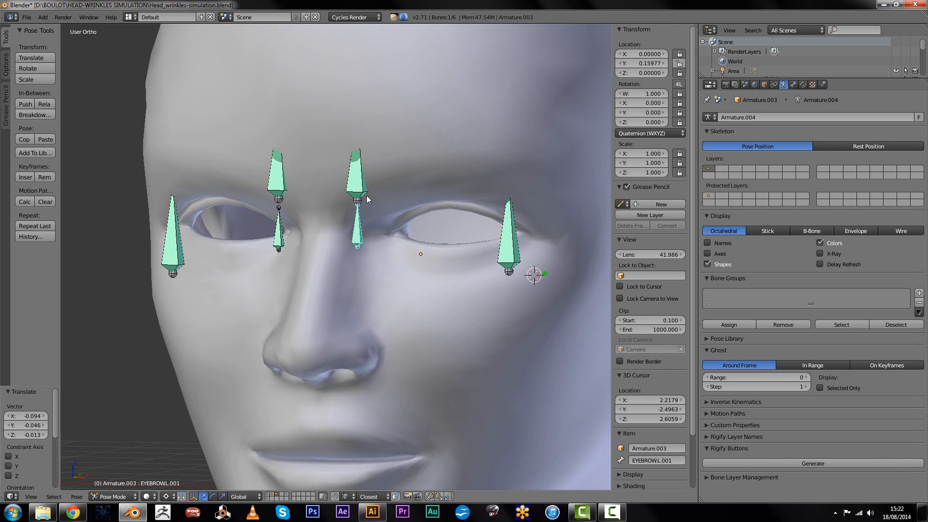
pyautogui.click(357, 178)
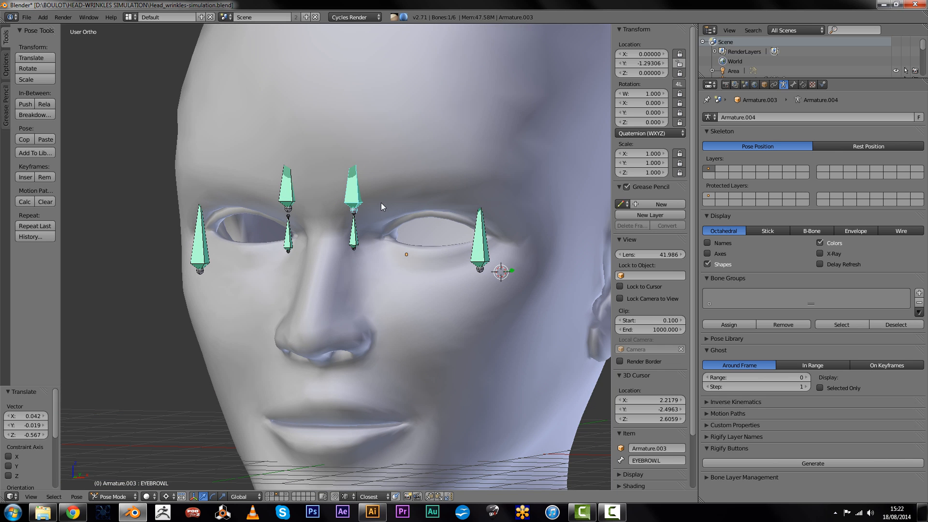
pyautogui.moveTo(643, 81)
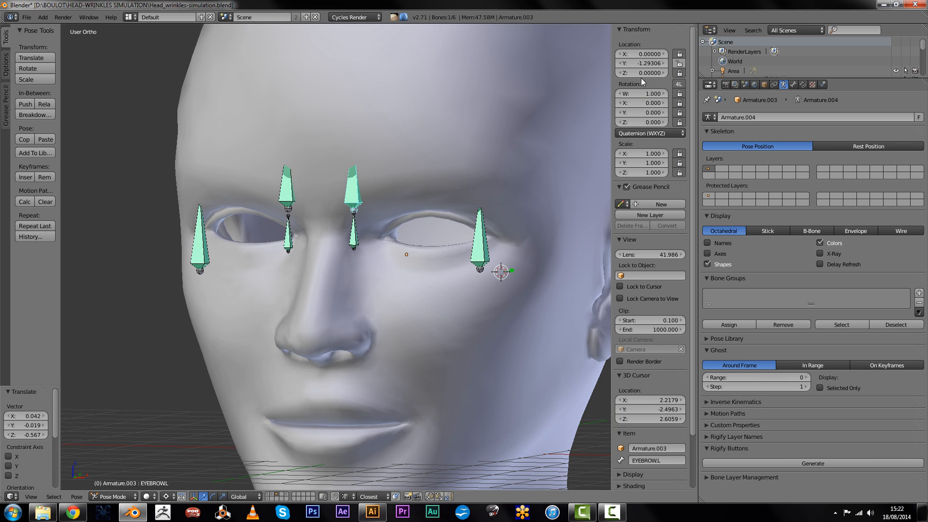
pyautogui.moveTo(389, 205)
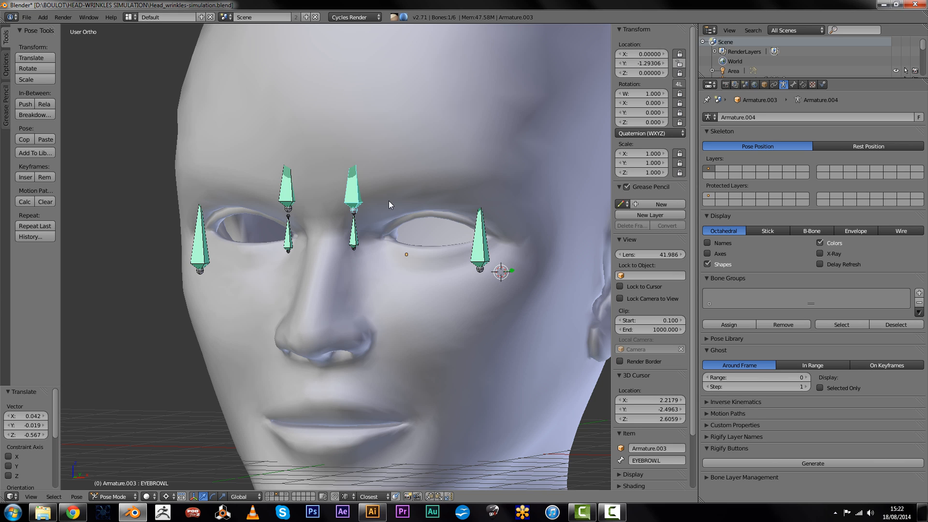
pyautogui.moveTo(352, 207)
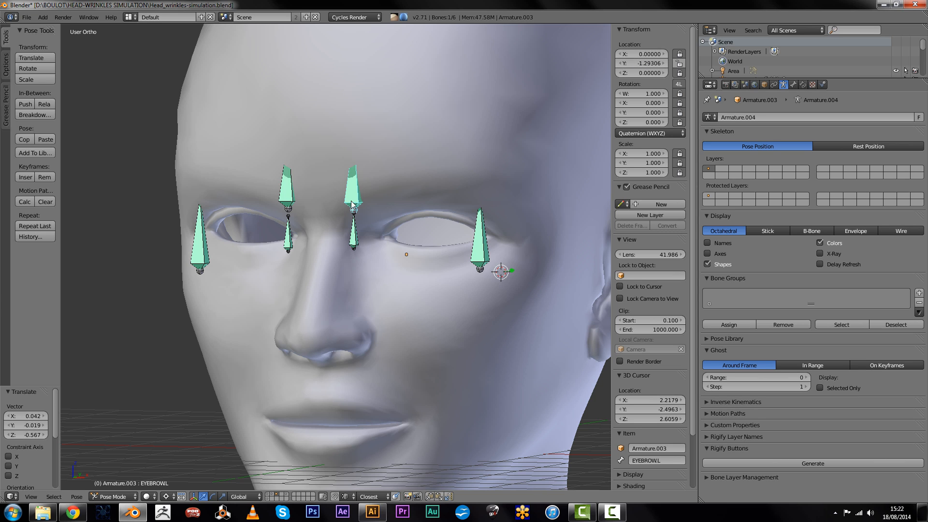
pyautogui.moveTo(384, 201)
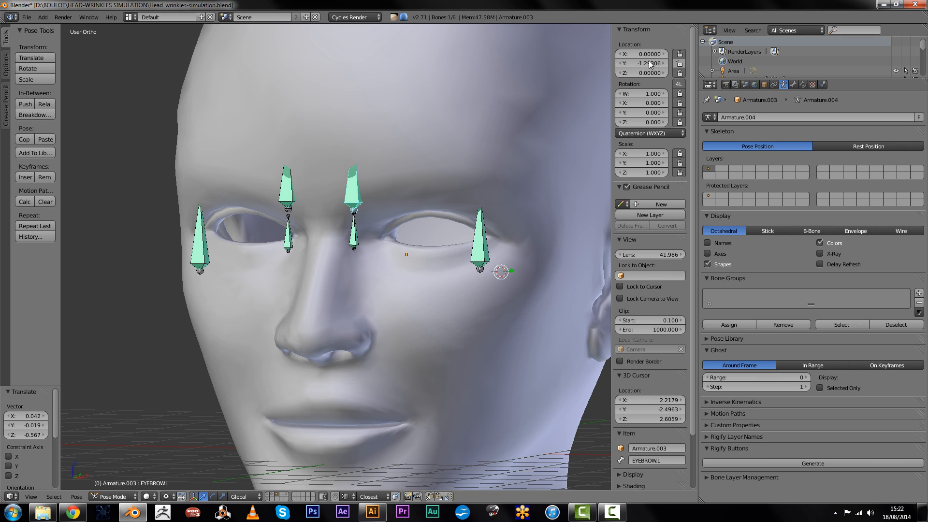
pyautogui.moveTo(449, 119)
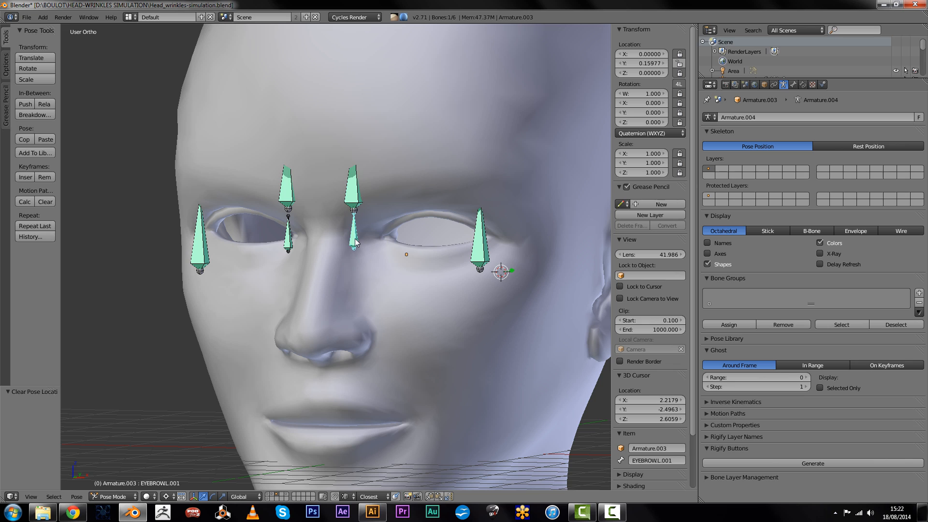
pyautogui.moveTo(352, 236)
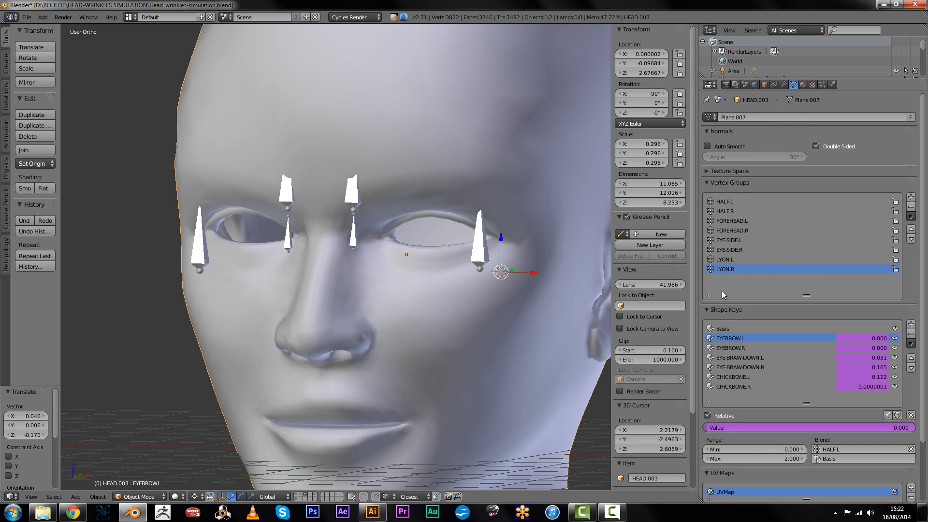
# Show the head's modifier stack and expand the Displace-FOREHEAD.R settings
pyautogui.click(783, 84)
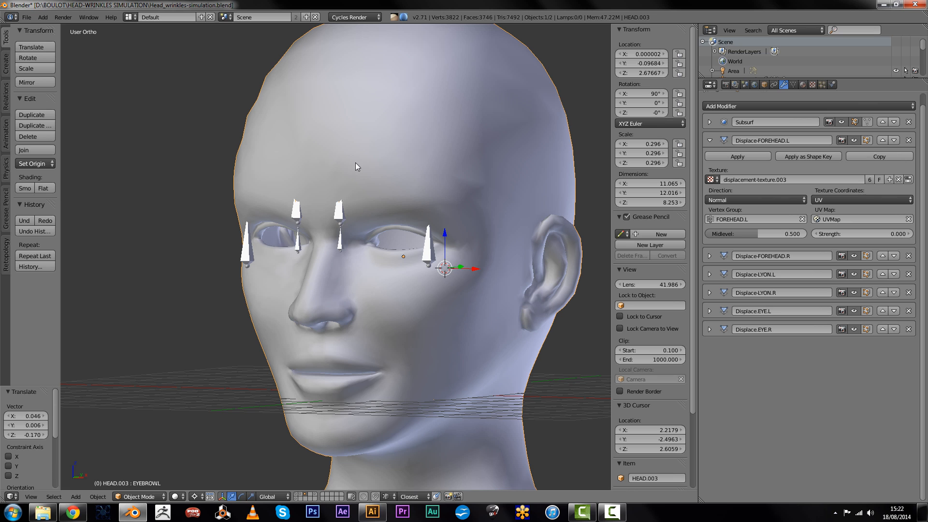
pyautogui.moveTo(355, 165); pyautogui.dragTo(337, 206)
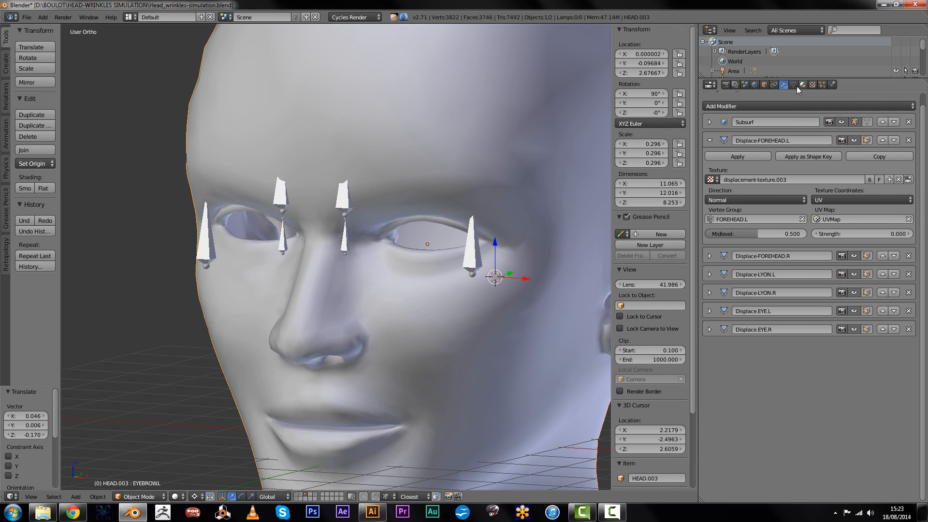
pyautogui.click(792, 84)
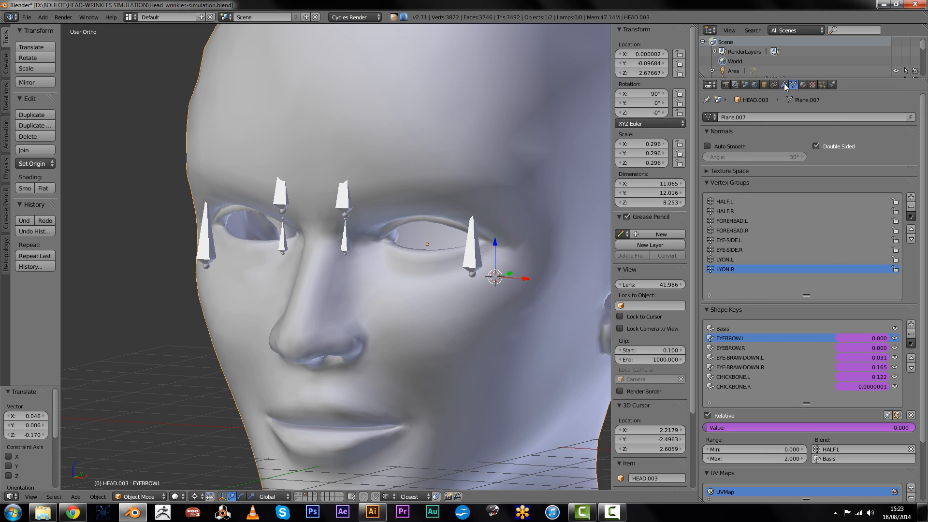
pyautogui.click(781, 84)
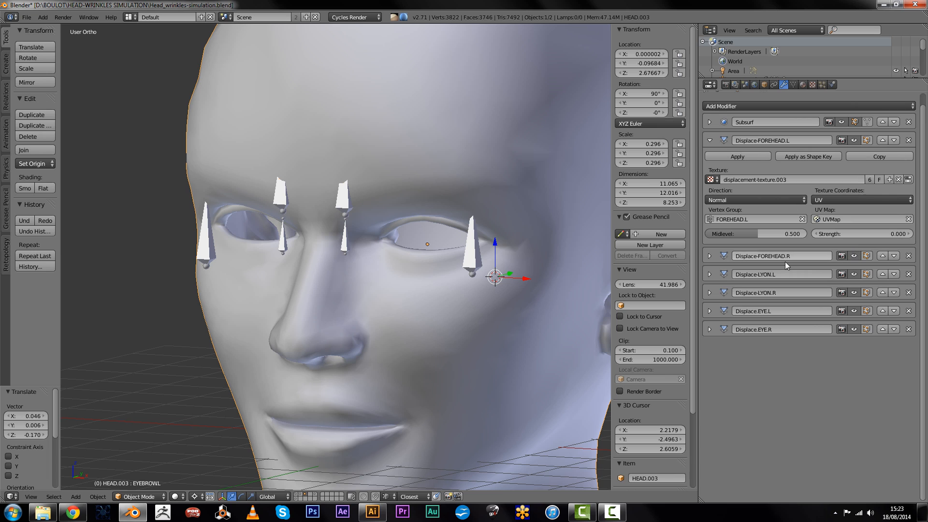
pyautogui.click(708, 255)
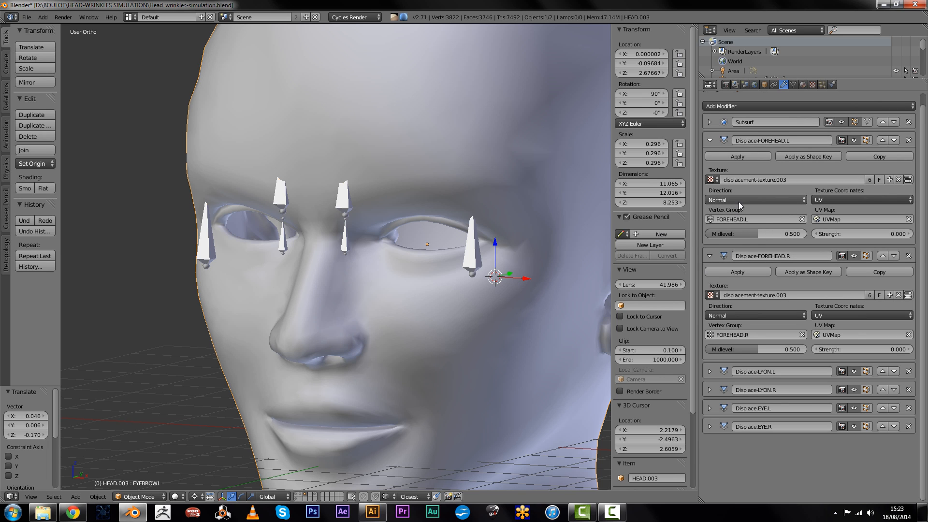
pyautogui.moveTo(750, 231)
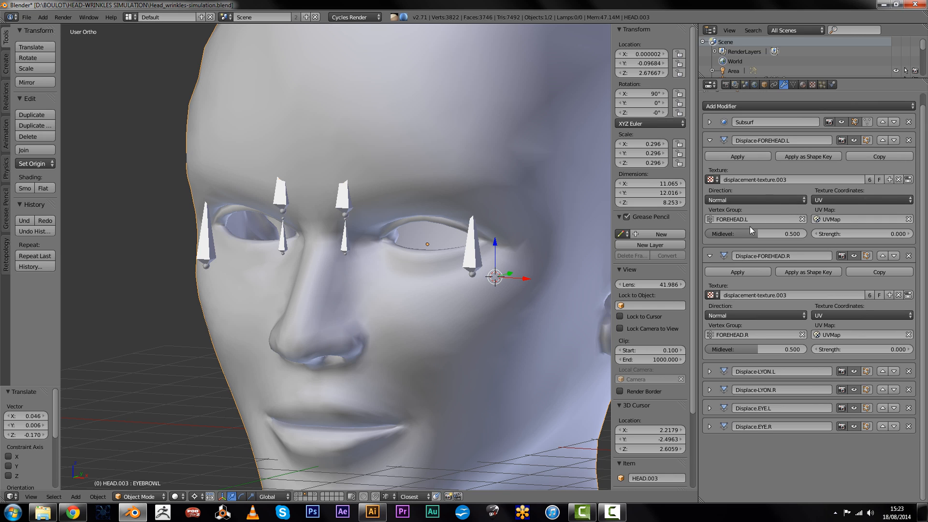
pyautogui.moveTo(470, 243)
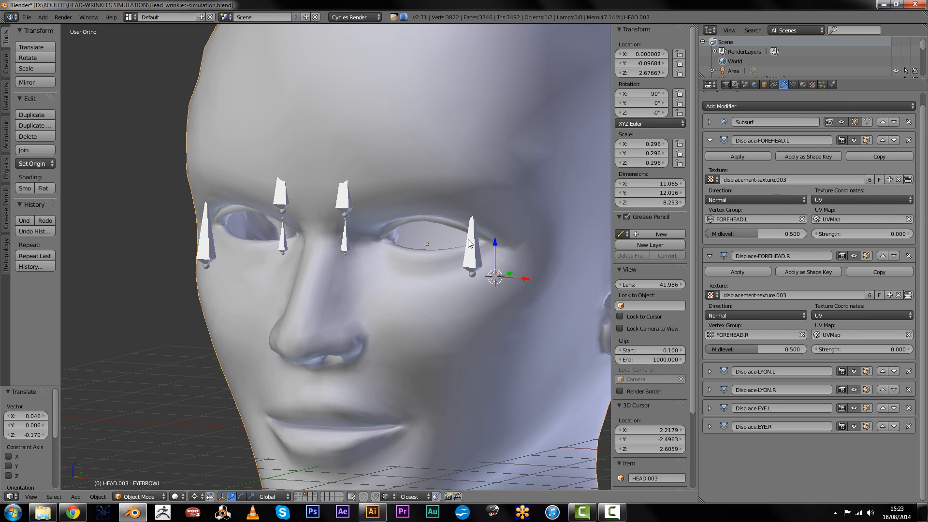
pyautogui.moveTo(677, 302)
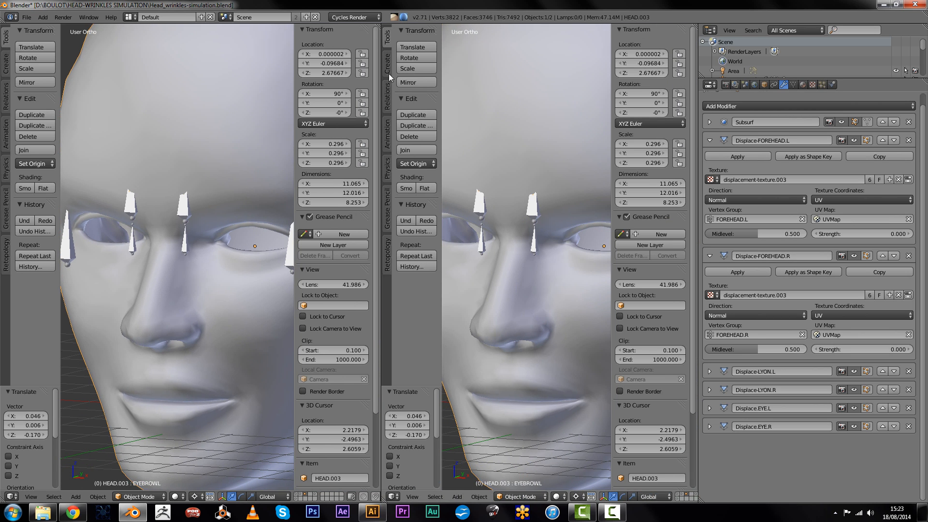
pyautogui.moveTo(332, 245)
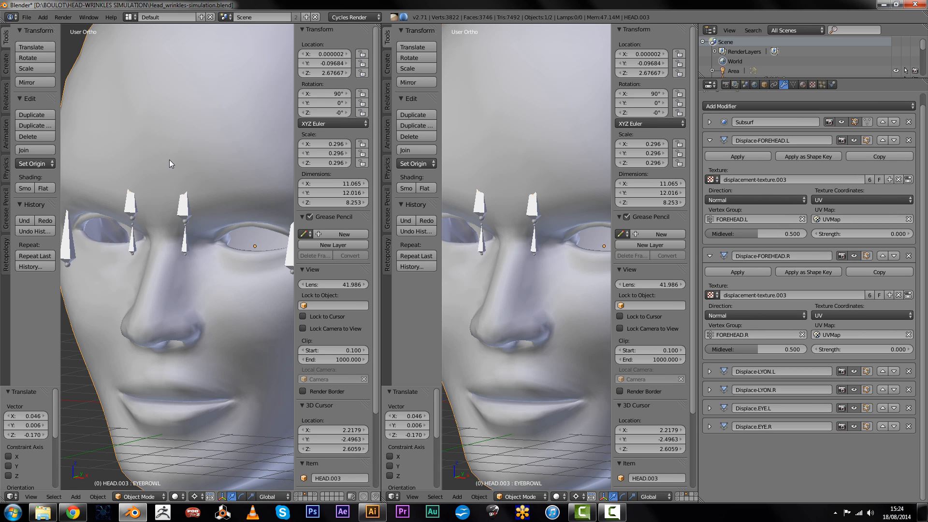
pyautogui.moveTo(262, 164)
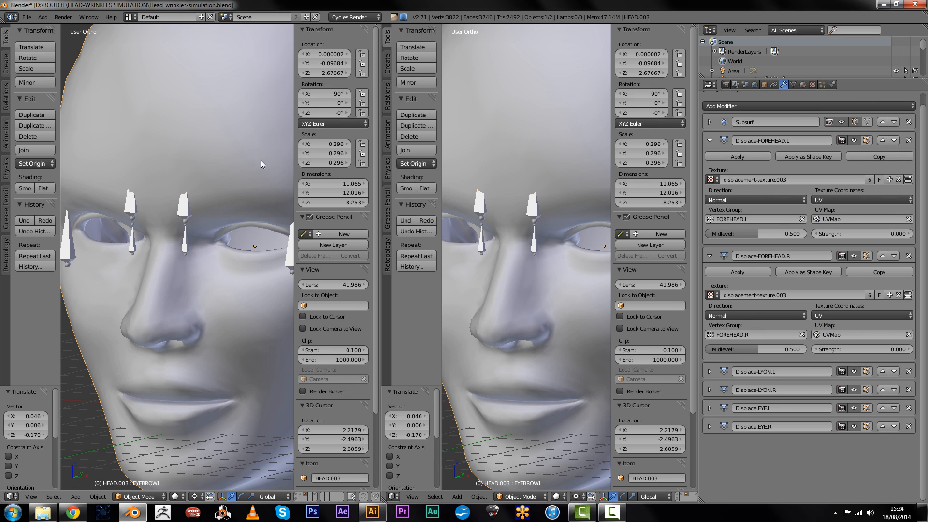
# Test-raise the eyebrow bone, then add a driver to Displace-FOREHEAD.L strength
pyautogui.click(133, 497)
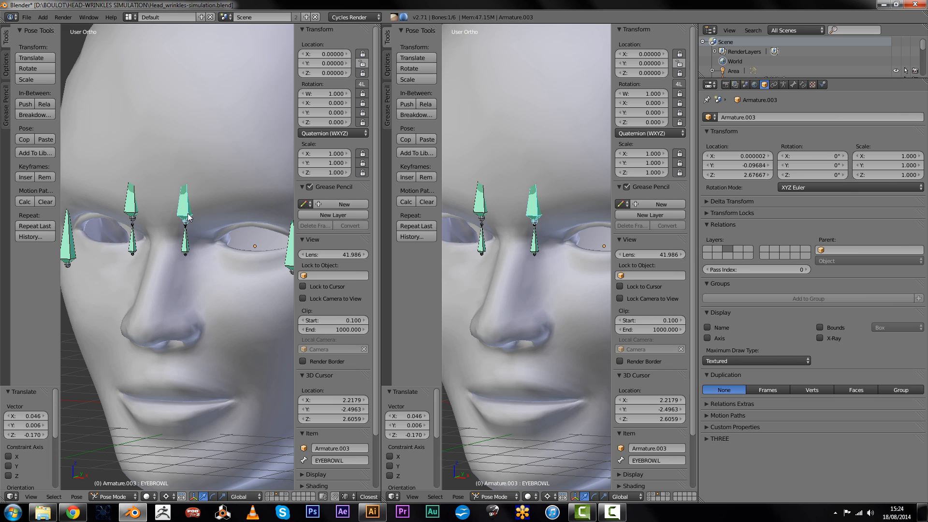
pyautogui.moveTo(186, 213); pyautogui.dragTo(185, 198)
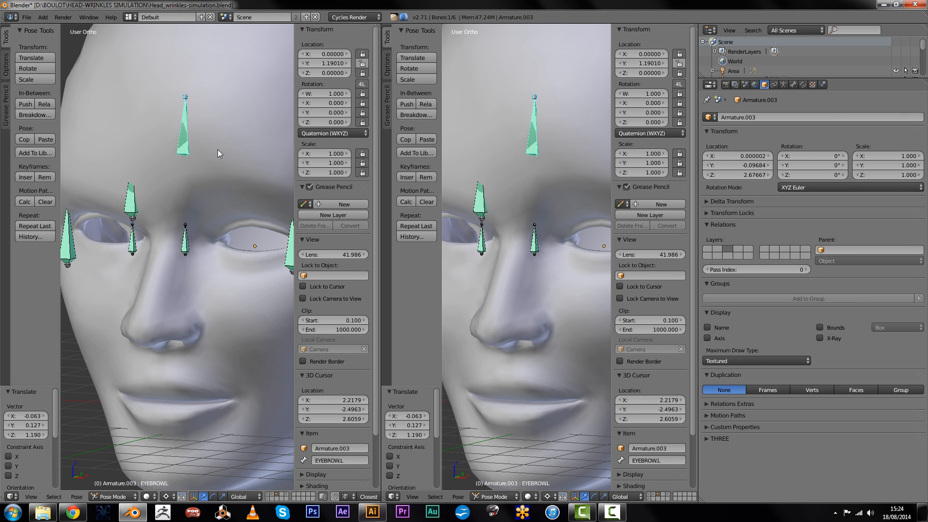
pyautogui.moveTo(141, 127)
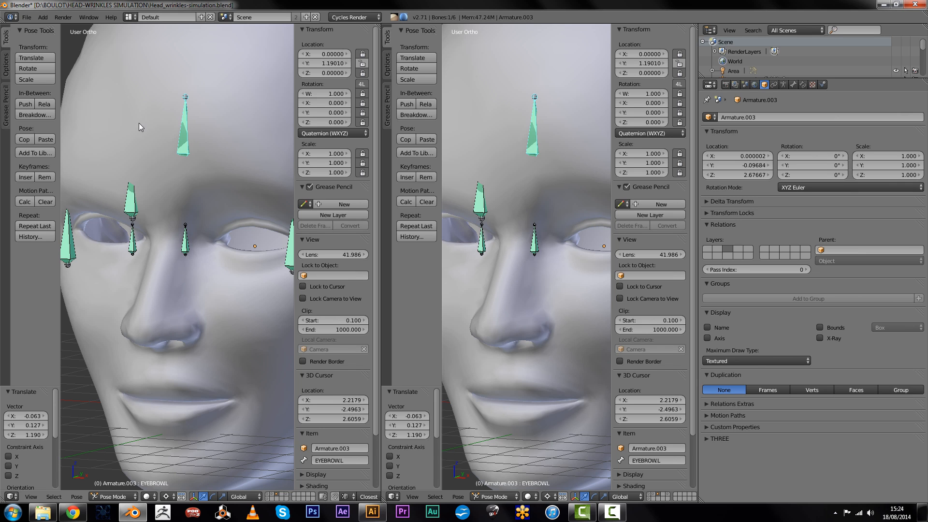
pyautogui.moveTo(188, 152)
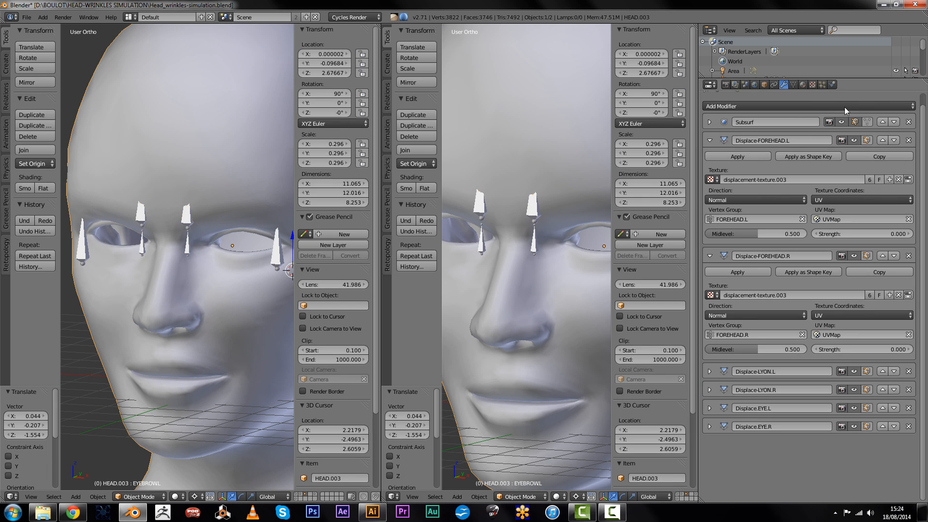
pyautogui.moveTo(744, 252)
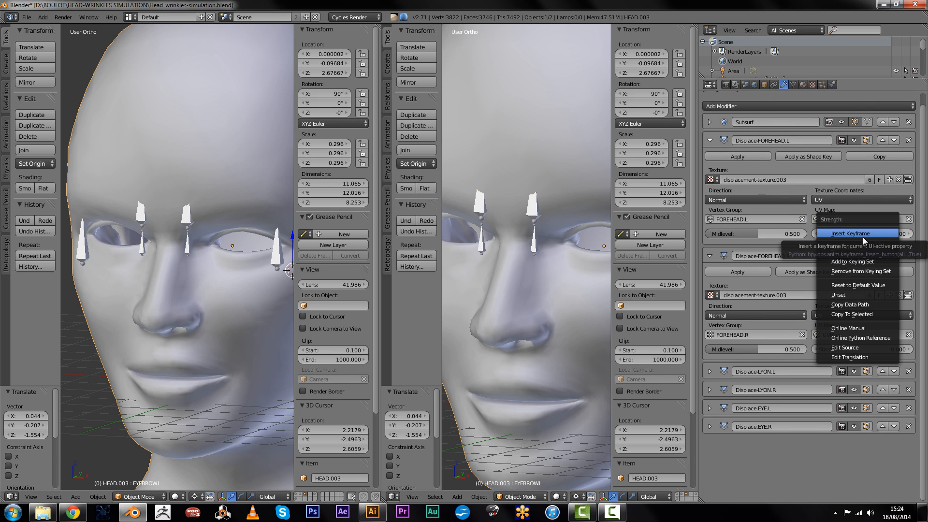
pyautogui.click(850, 232)
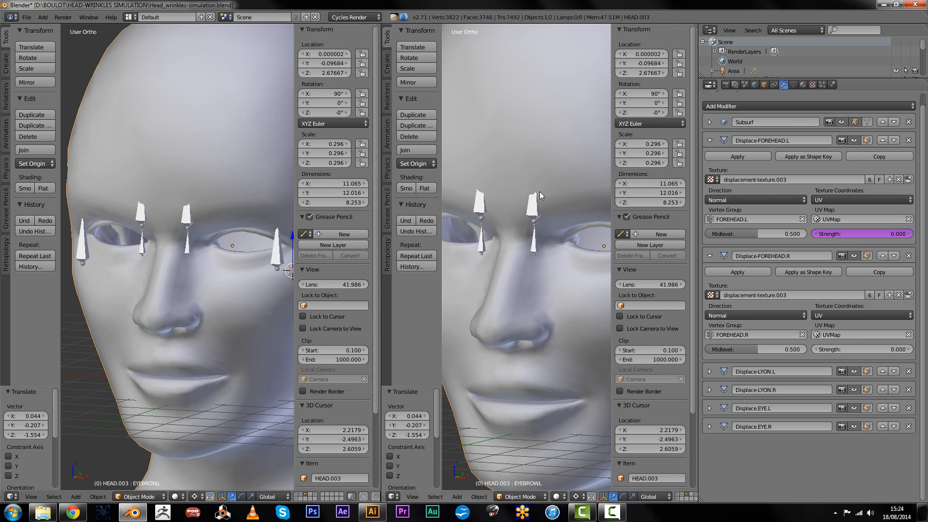
pyautogui.moveTo(151, 94)
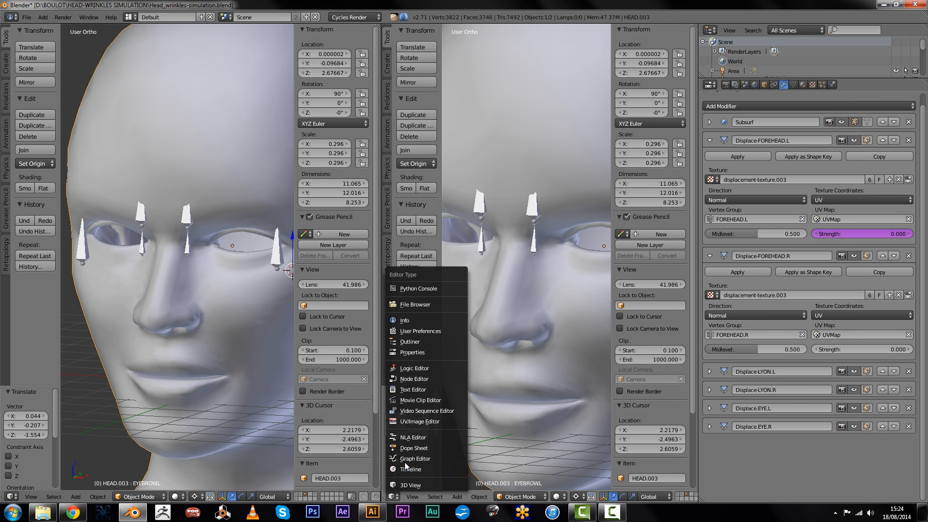
# In the Drivers editor, target the armature's EYEBROW.L bone Y location in local space
pyautogui.click(414, 458)
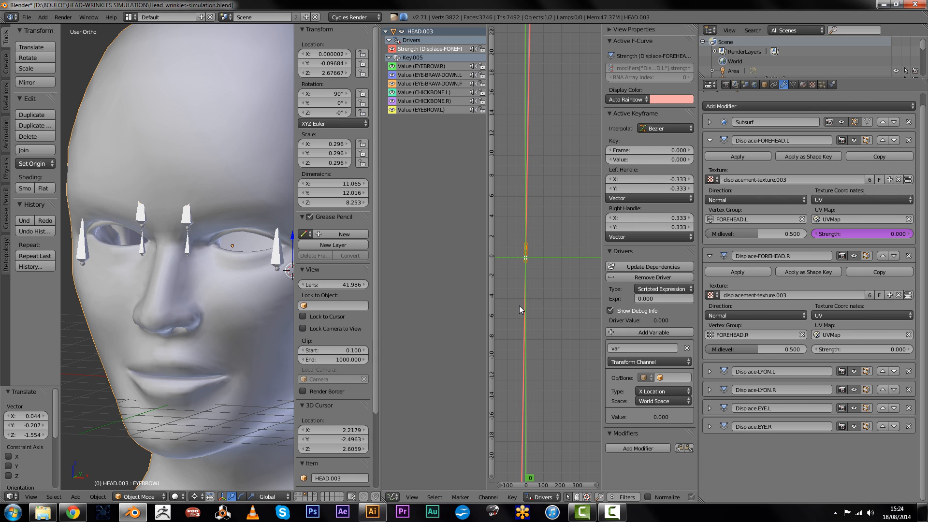
pyautogui.moveTo(233, 231)
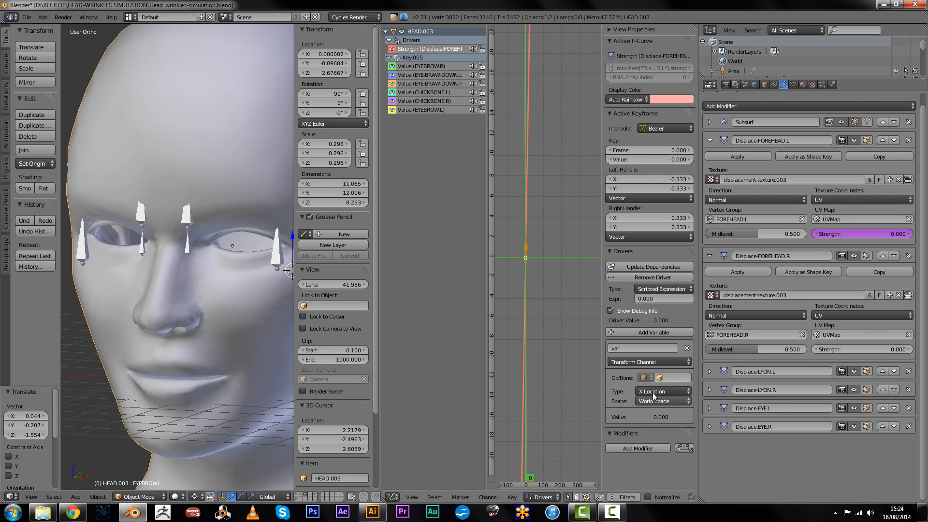
pyautogui.moveTo(668, 403)
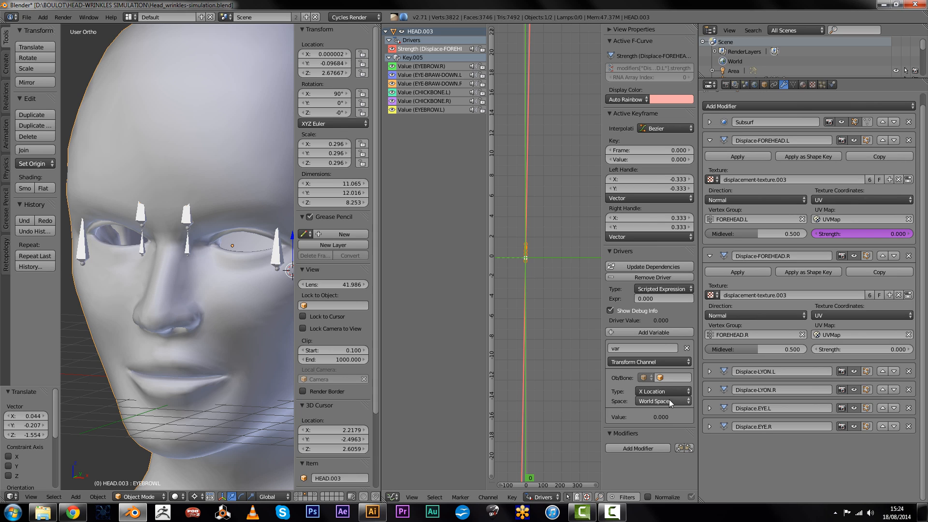
pyautogui.click(661, 391)
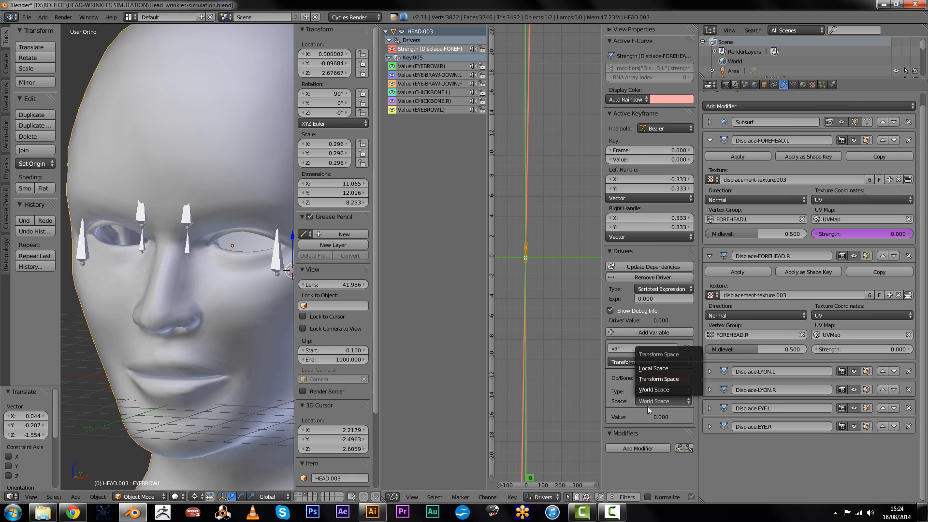
pyautogui.click(653, 368)
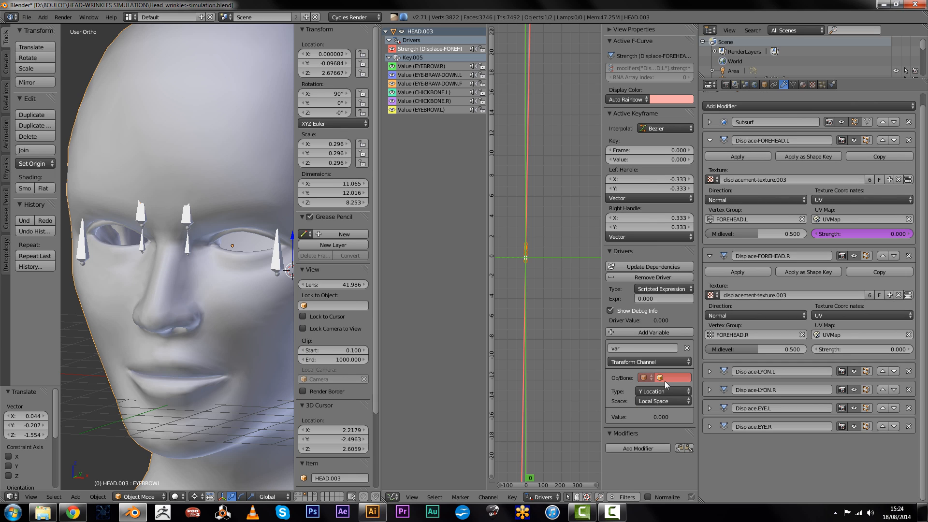
pyautogui.click(668, 378)
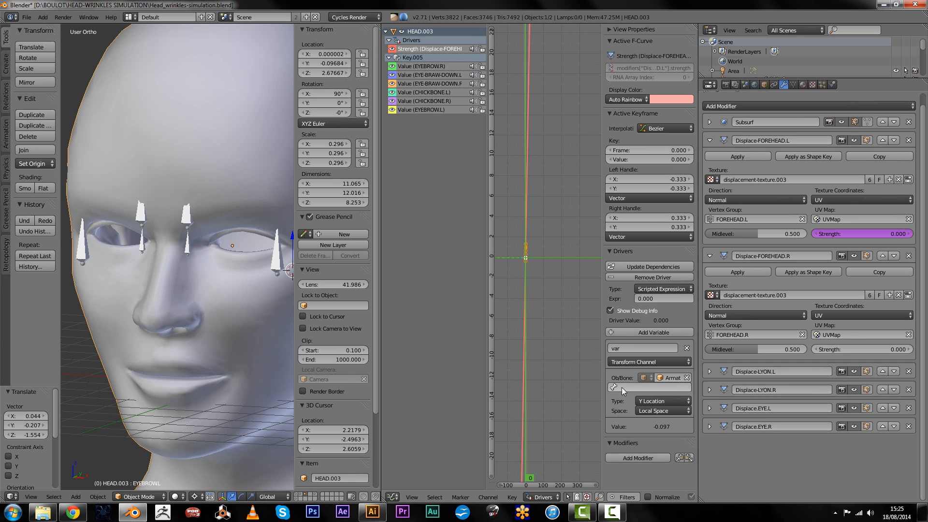
pyautogui.click(641, 387)
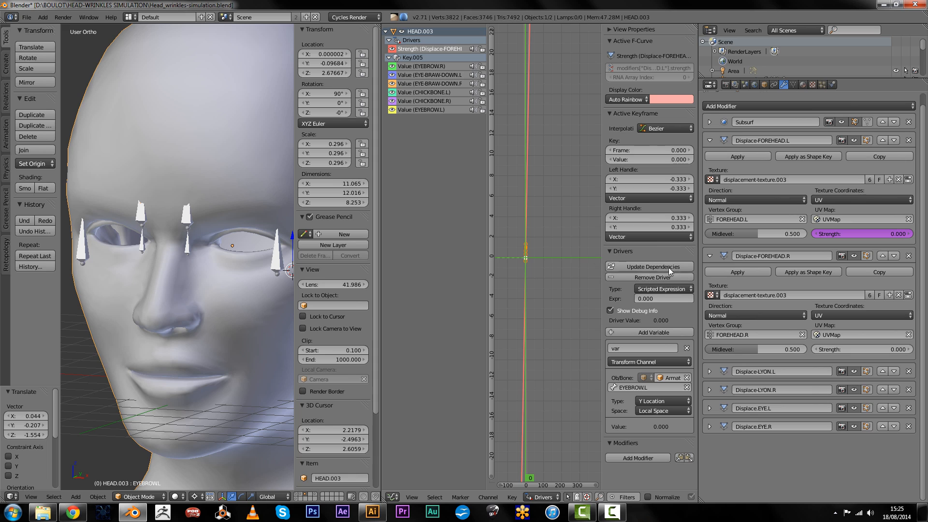
pyautogui.moveTo(528, 268)
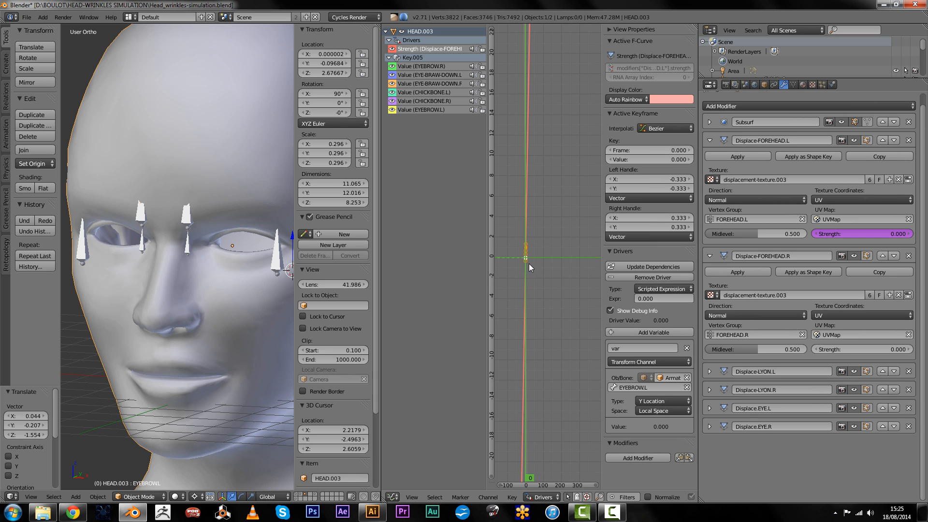
pyautogui.moveTo(634, 312)
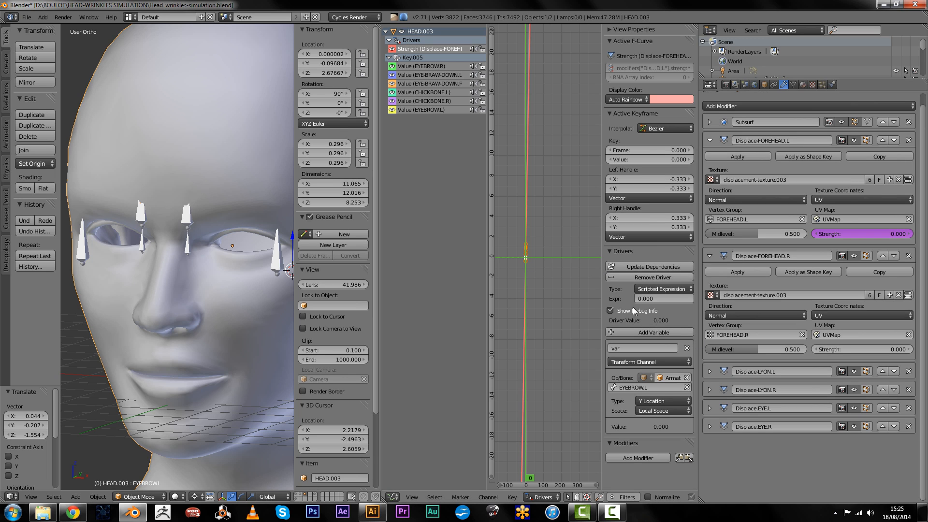
pyautogui.moveTo(703, 310)
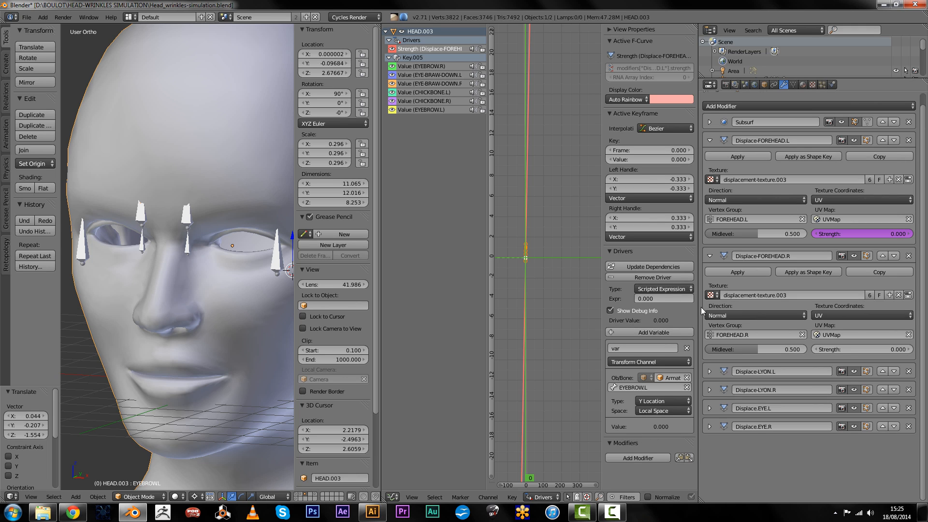
pyautogui.moveTo(566, 301)
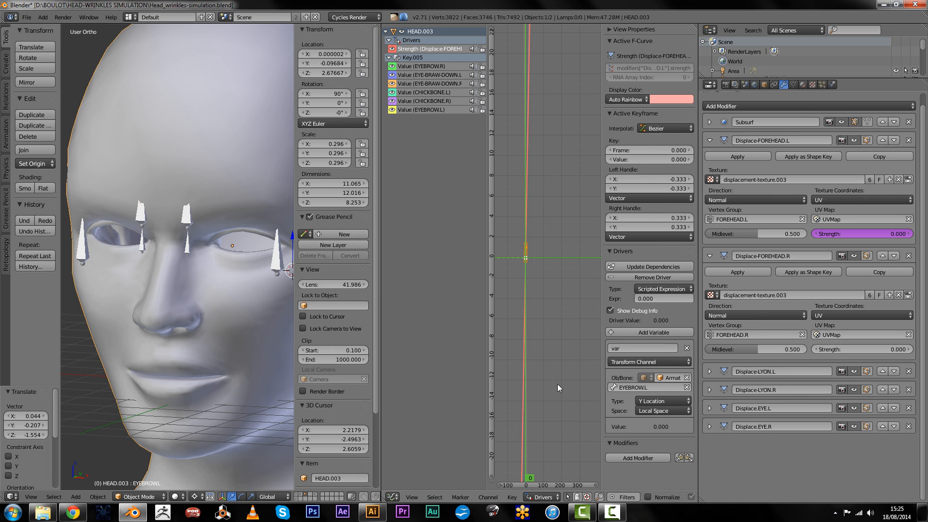
pyautogui.moveTo(599, 388)
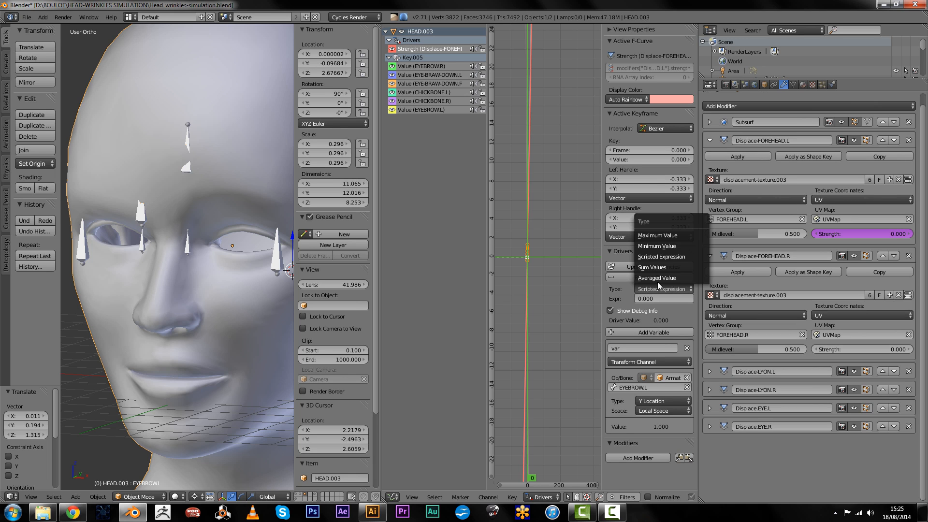
# Set the driver type to Averaged Value and grab the left eyebrow bone to test it
pyautogui.click(656, 278)
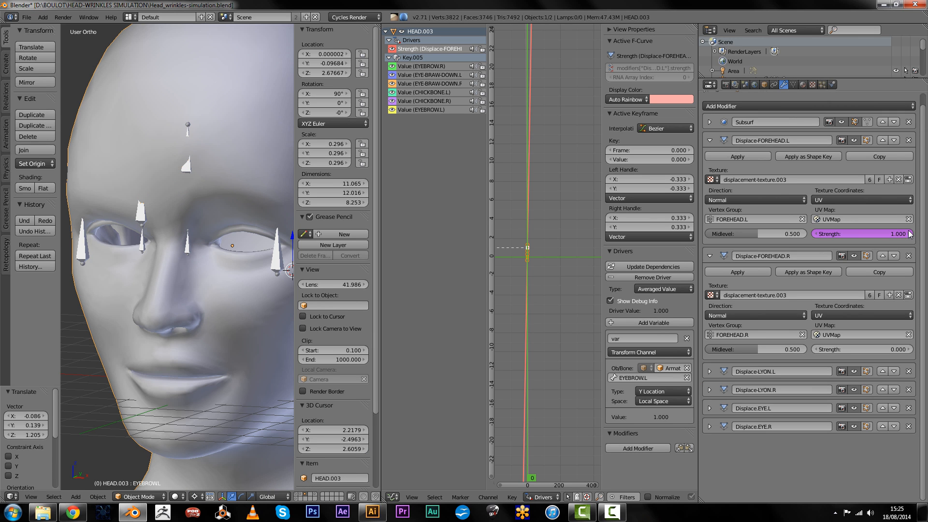
pyautogui.moveTo(193, 172)
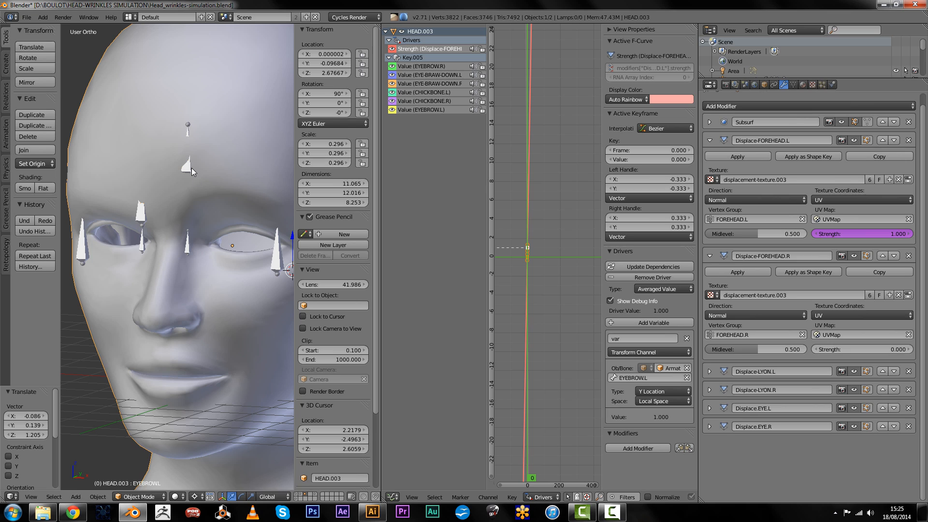
pyautogui.click(129, 497)
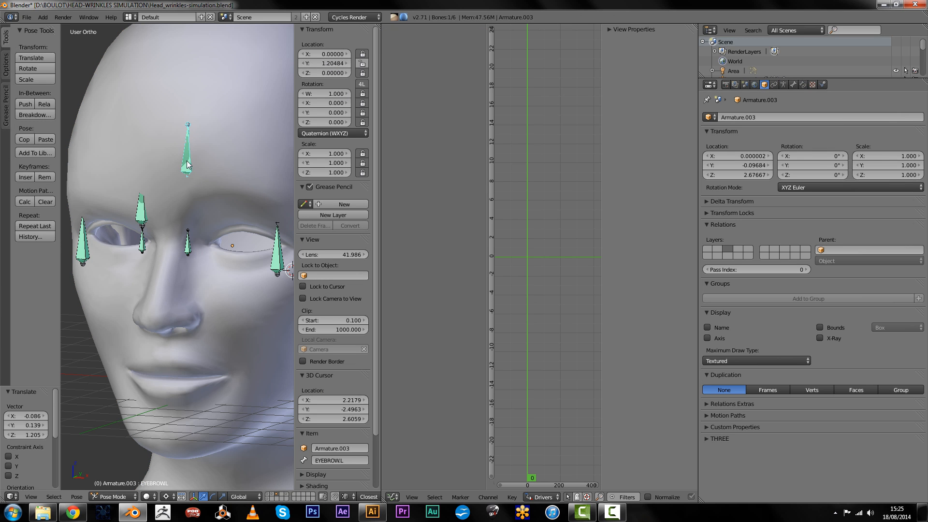
pyautogui.moveTo(189, 170)
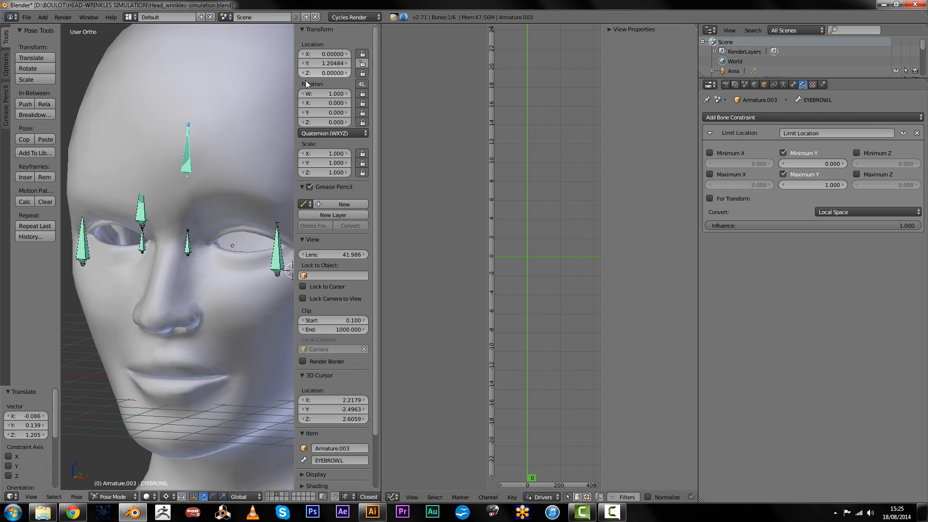
pyautogui.moveTo(192, 165)
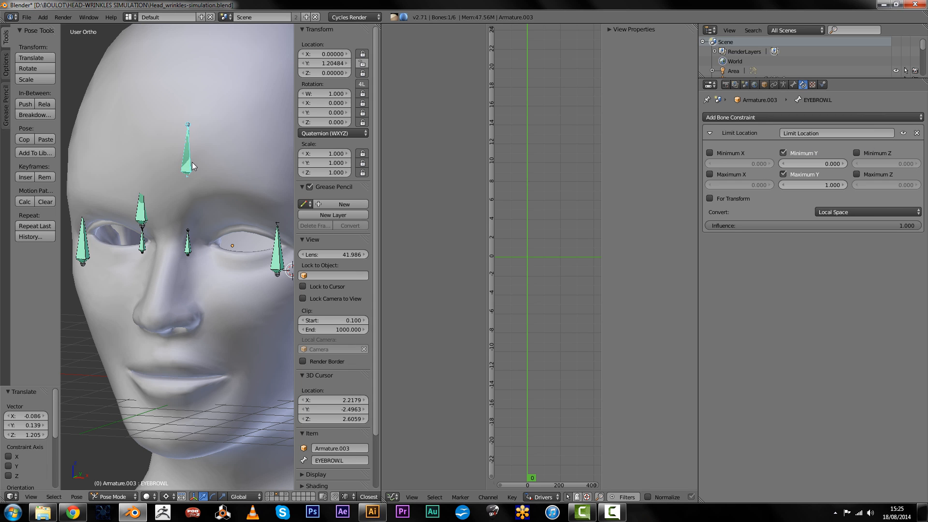
pyautogui.moveTo(189, 185)
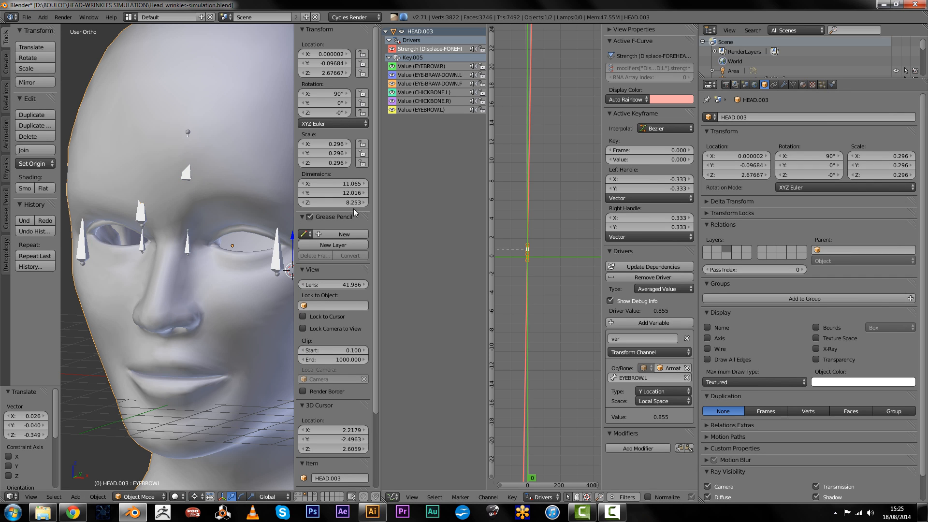
pyautogui.moveTo(218, 172)
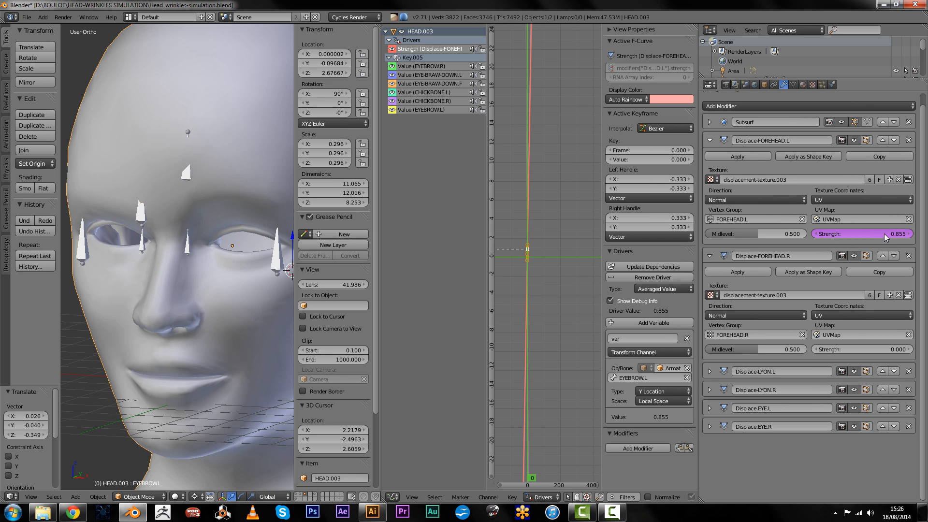
# Lower the EYEBROW.L bone so the left forehead strength drops to 0.681
pyautogui.click(133, 497)
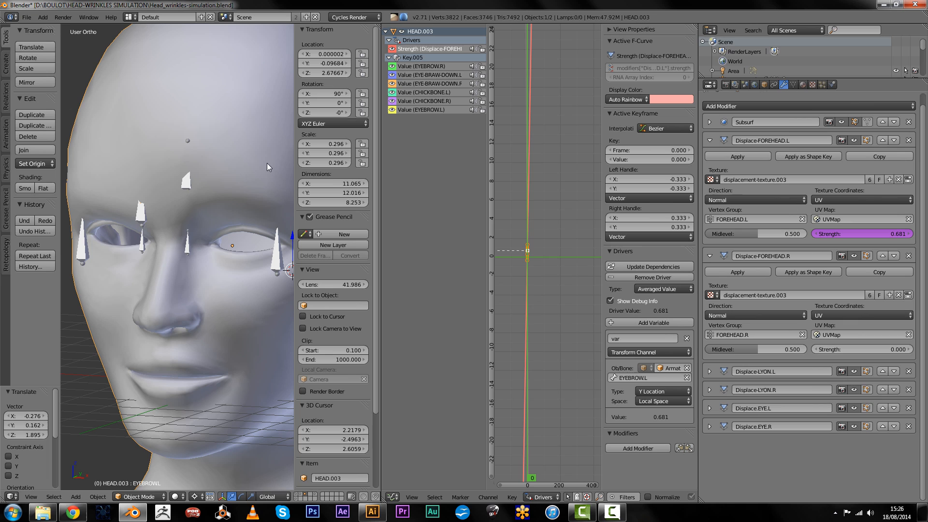
pyautogui.moveTo(449, 408)
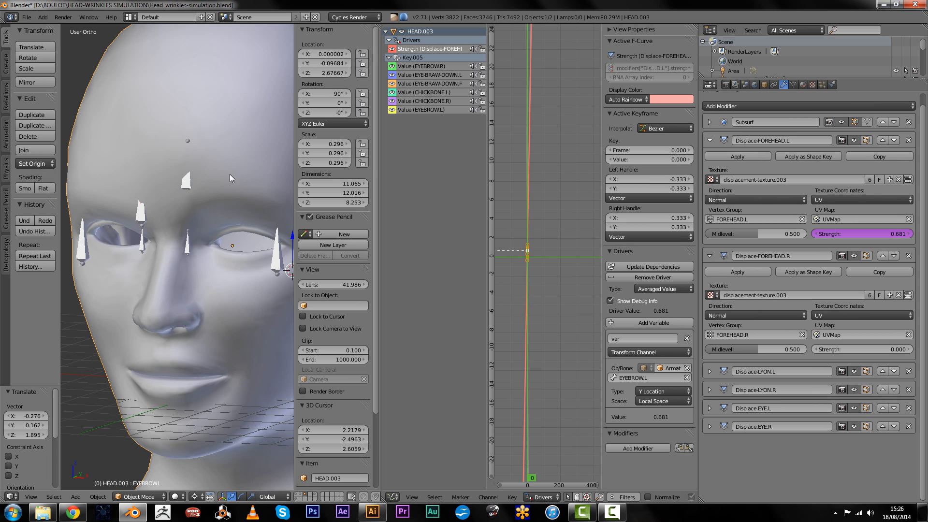
pyautogui.moveTo(199, 163)
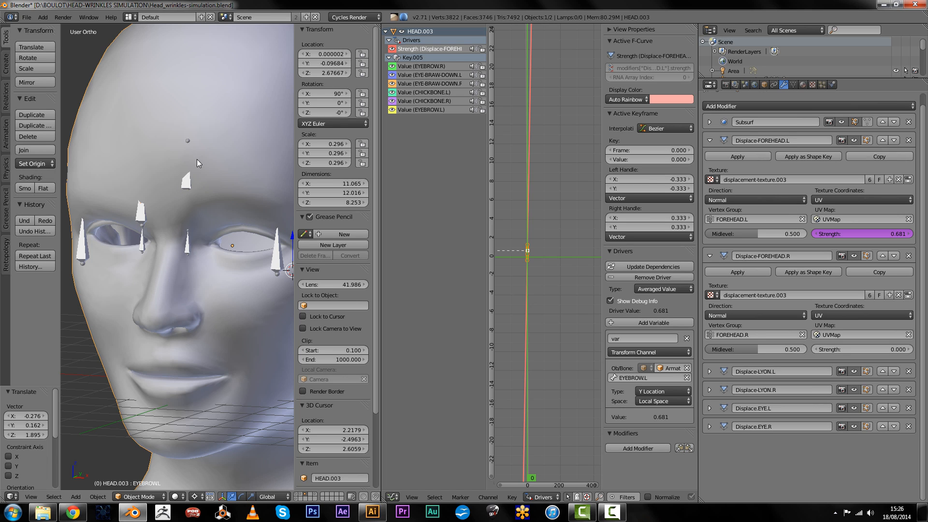
pyautogui.moveTo(189, 207)
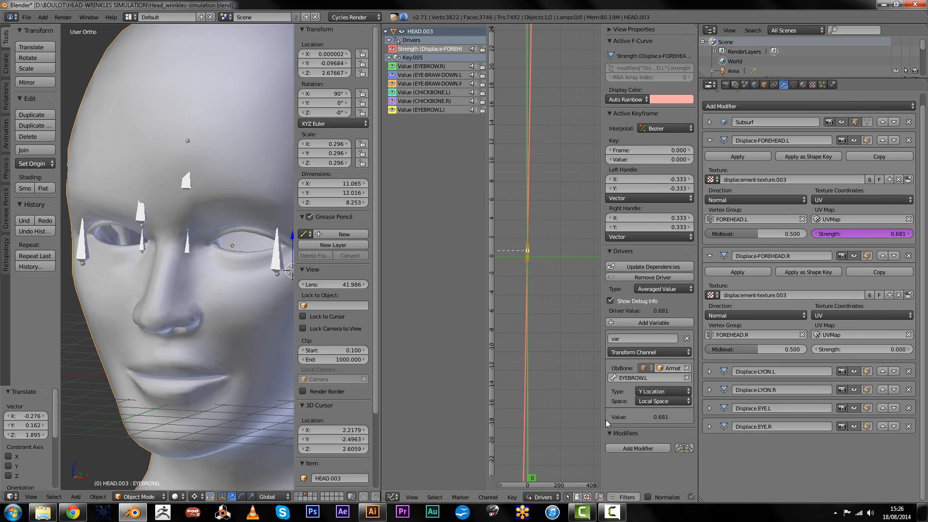
# Add a Generator modifier to the forehead driver scaling its output to 0.100
pyautogui.click(637, 447)
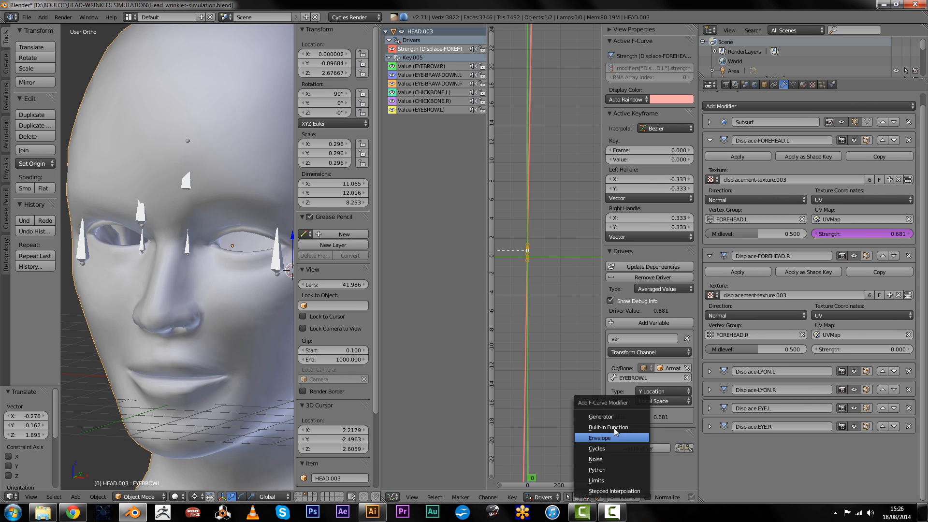
pyautogui.click(599, 416)
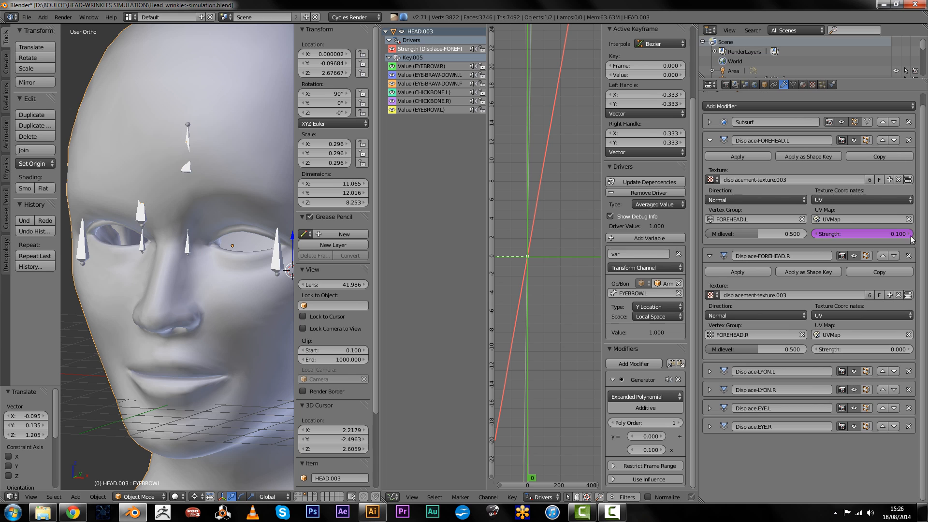
pyautogui.moveTo(711, 144)
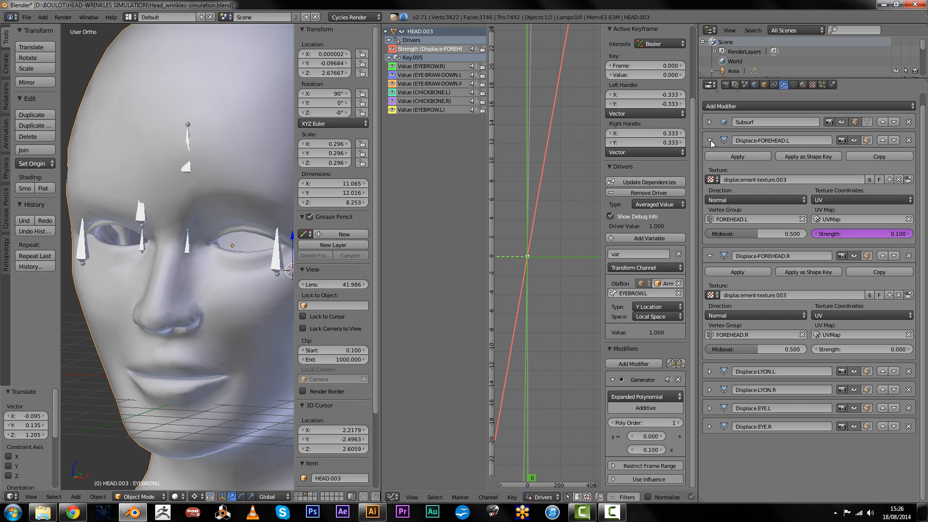
# Collapse the left forehead displace and raise the Subsurf viewport subdivisions
pyautogui.click(709, 122)
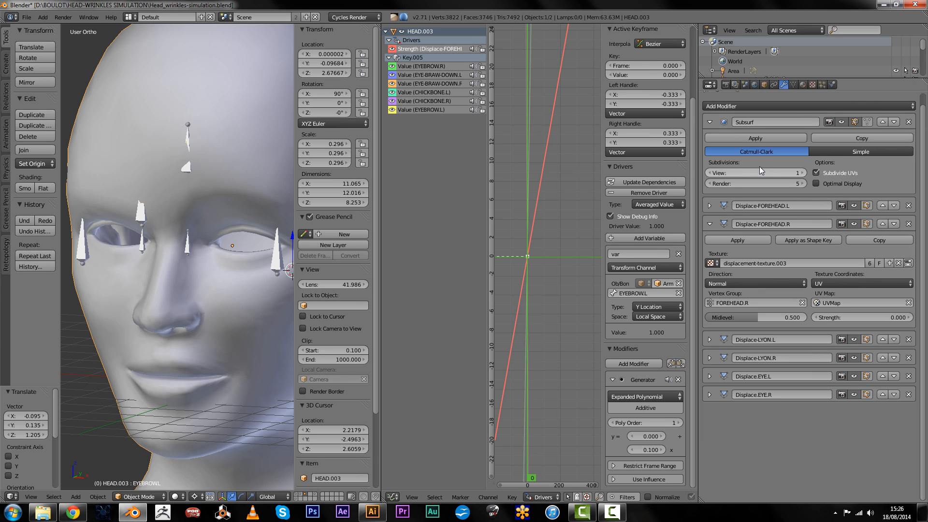
pyautogui.click(803, 172)
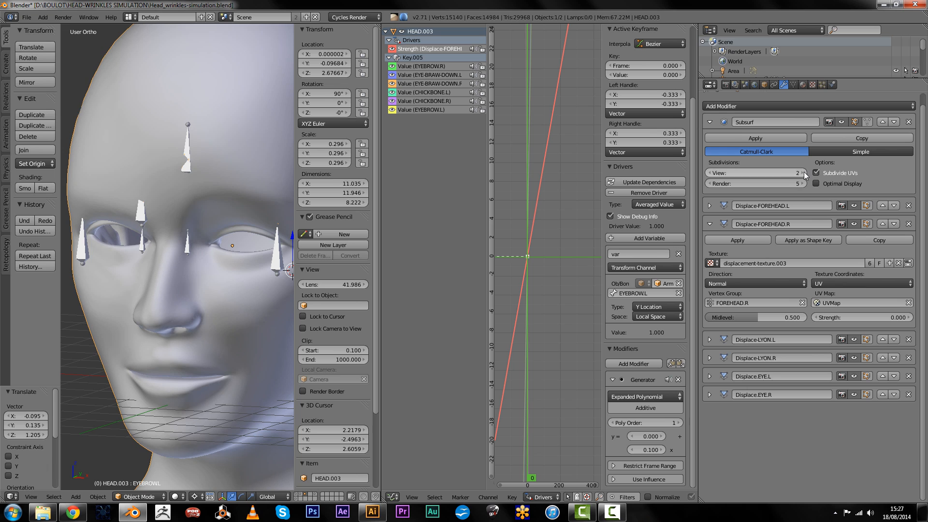
pyautogui.click(803, 171)
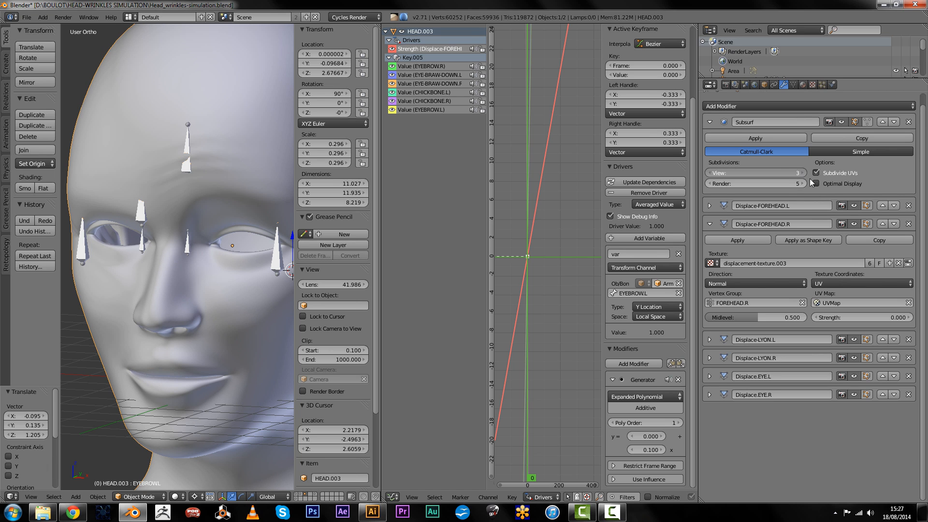
pyautogui.click(798, 172)
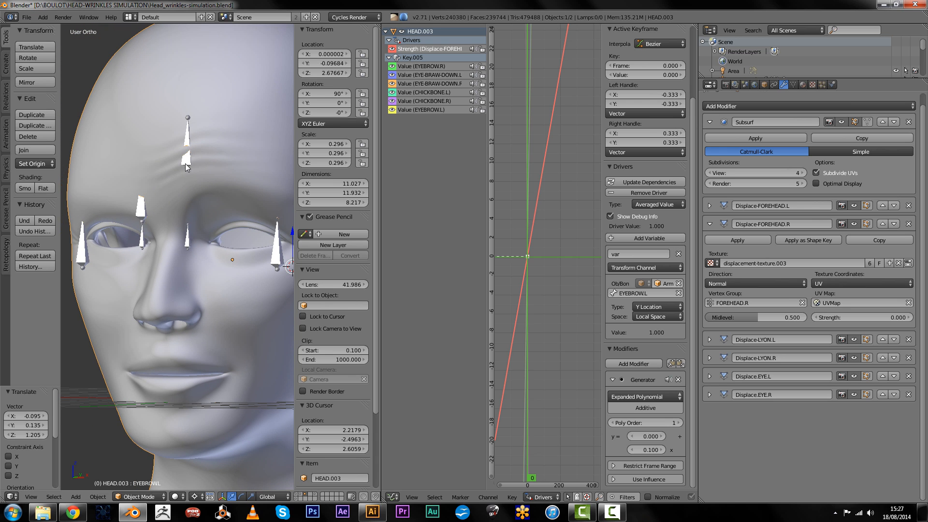
pyautogui.click(127, 496)
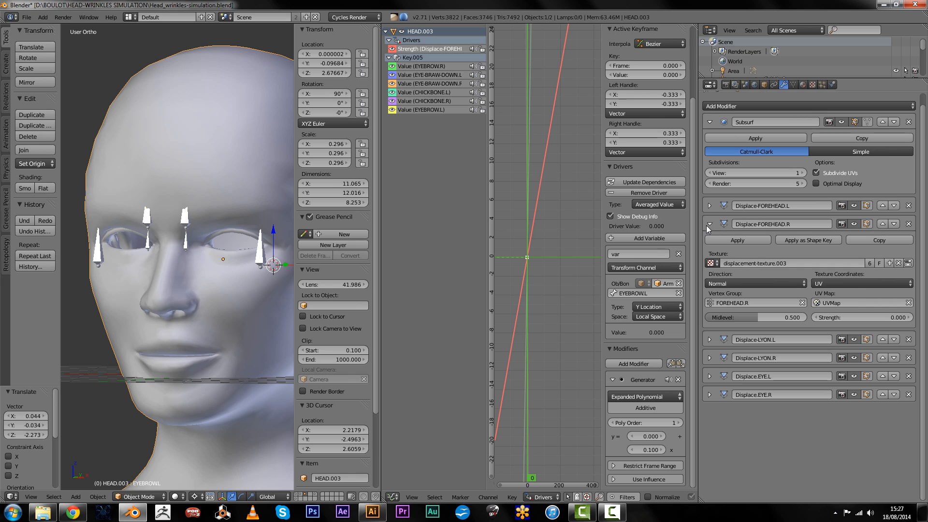
pyautogui.moveTo(839, 329)
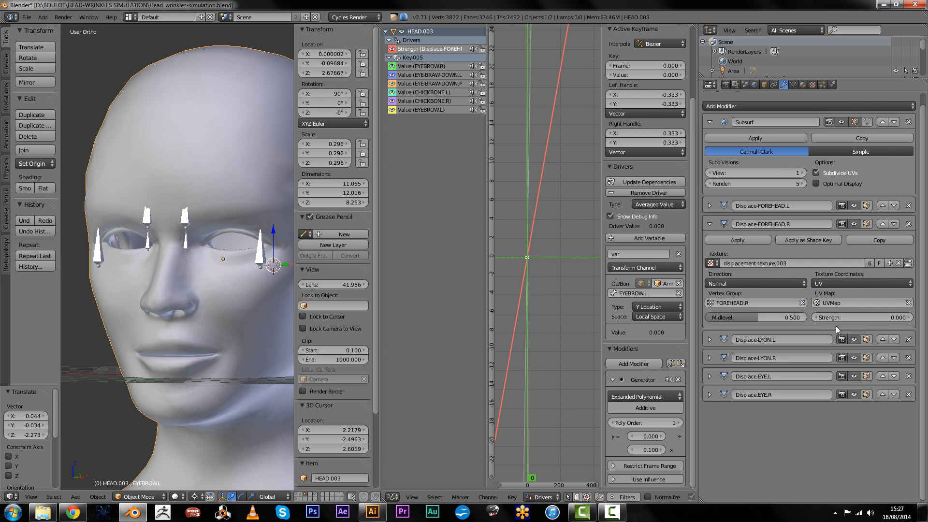
# Collapse Displace-FOREHEAD.R and expand the Displace-LYON.L modifier settings
pyautogui.click(709, 224)
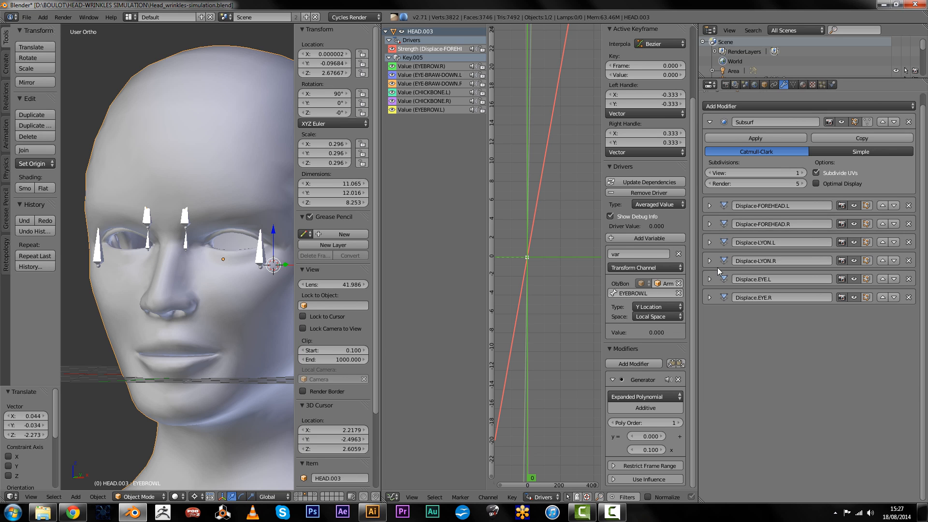
pyautogui.click(709, 241)
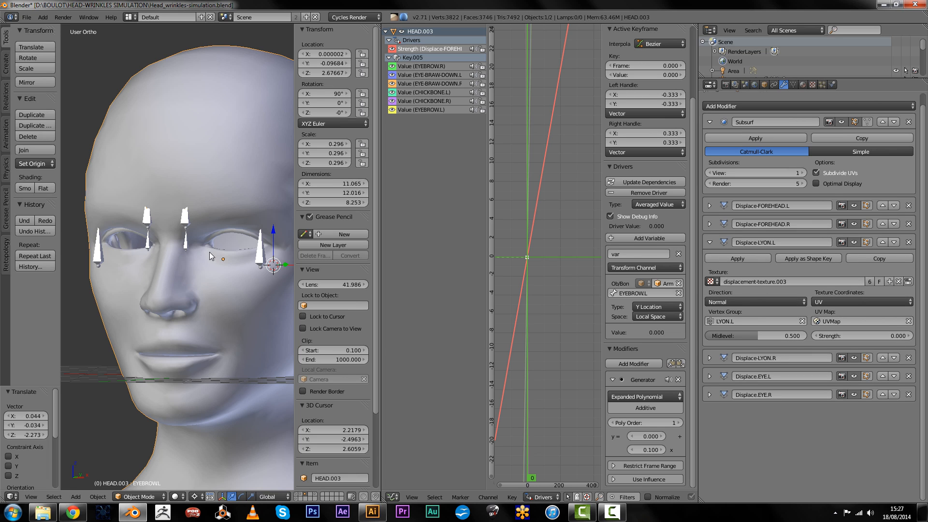
pyautogui.moveTo(512, 319)
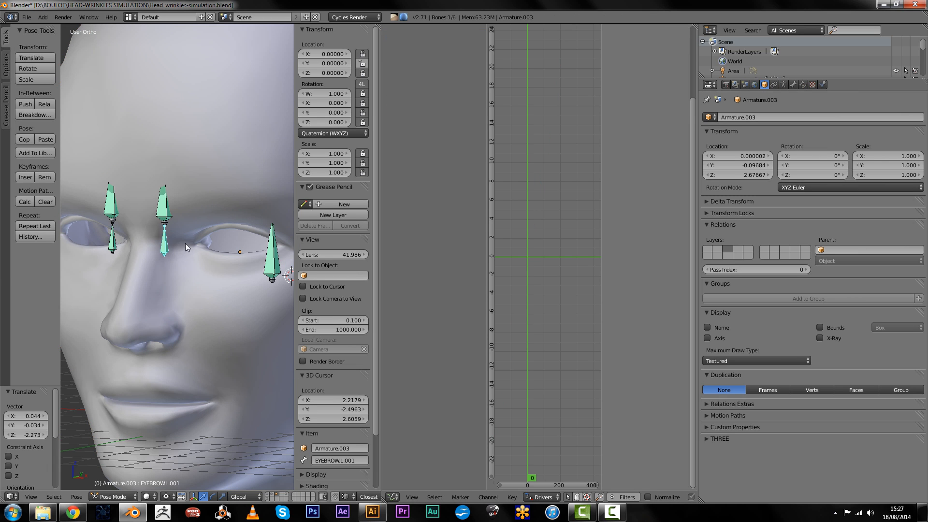
pyautogui.moveTo(158, 244)
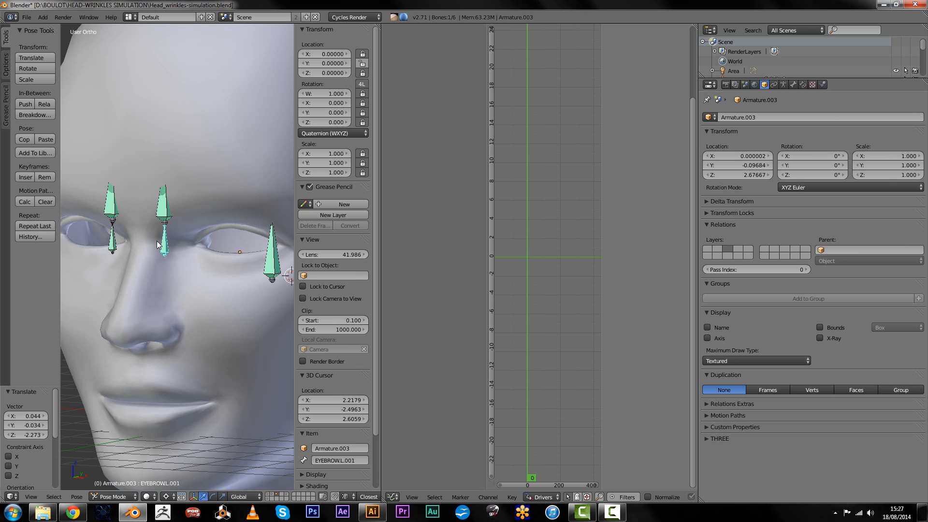
pyautogui.moveTo(200, 296)
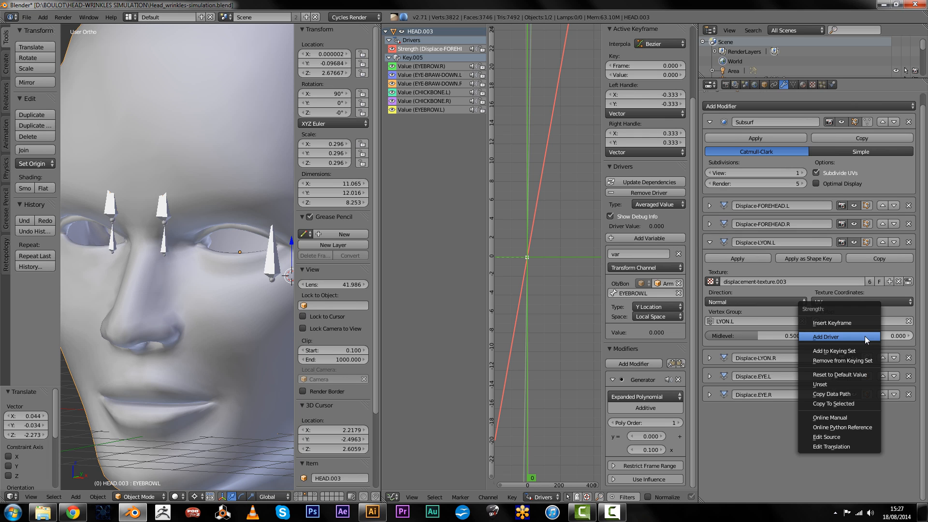
# Add a driver to Displace-LYON.L strength and select it in the Drivers editor
pyautogui.click(824, 336)
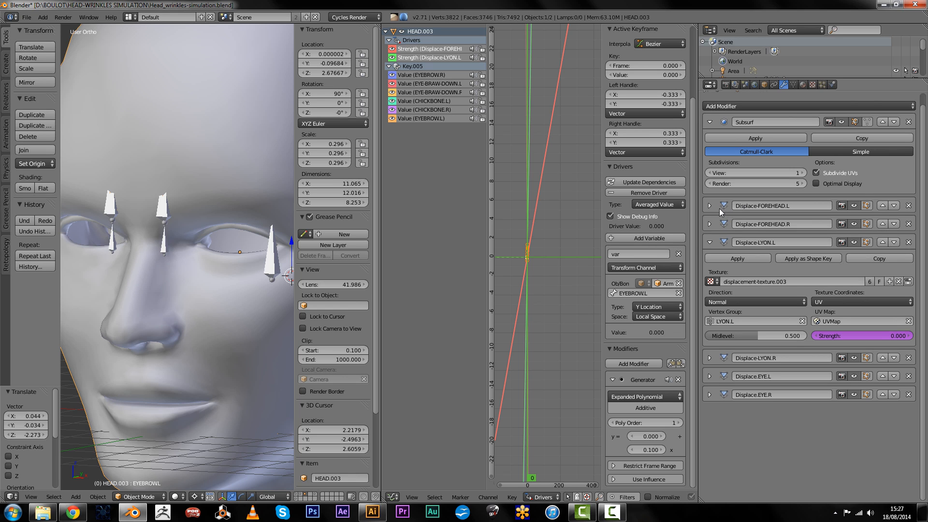
pyautogui.click(709, 205)
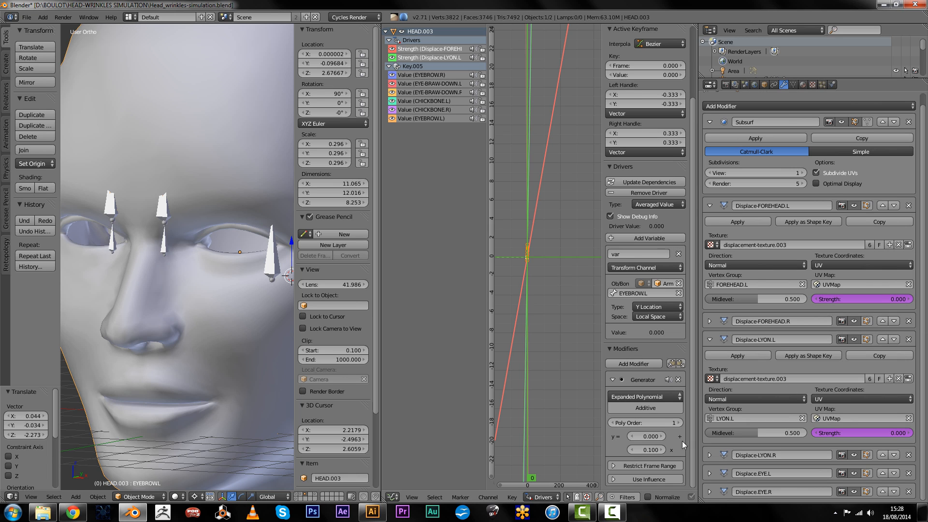
pyautogui.moveTo(644, 396)
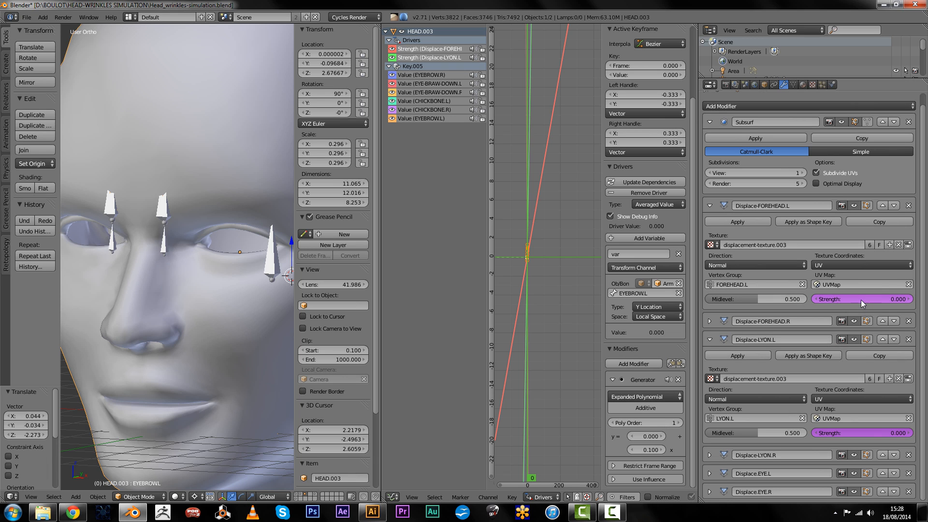
pyautogui.moveTo(891, 302)
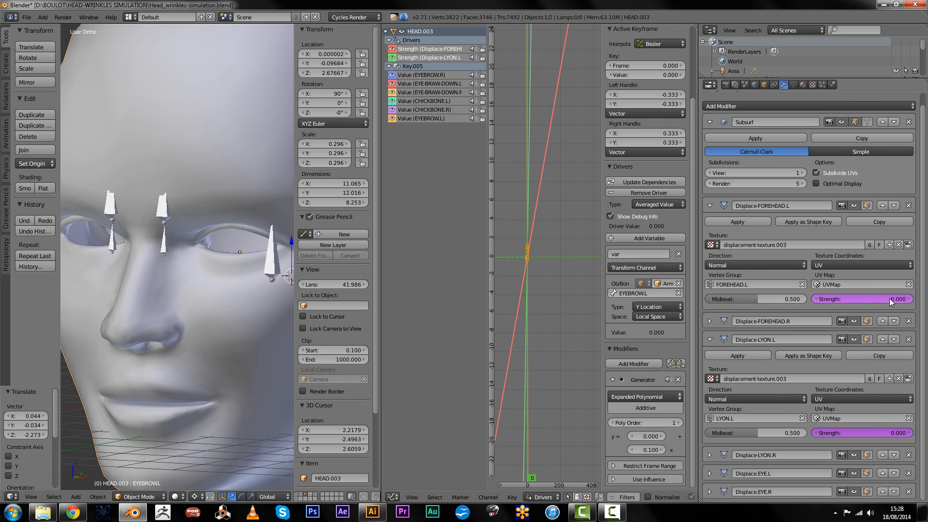
pyautogui.moveTo(846, 433)
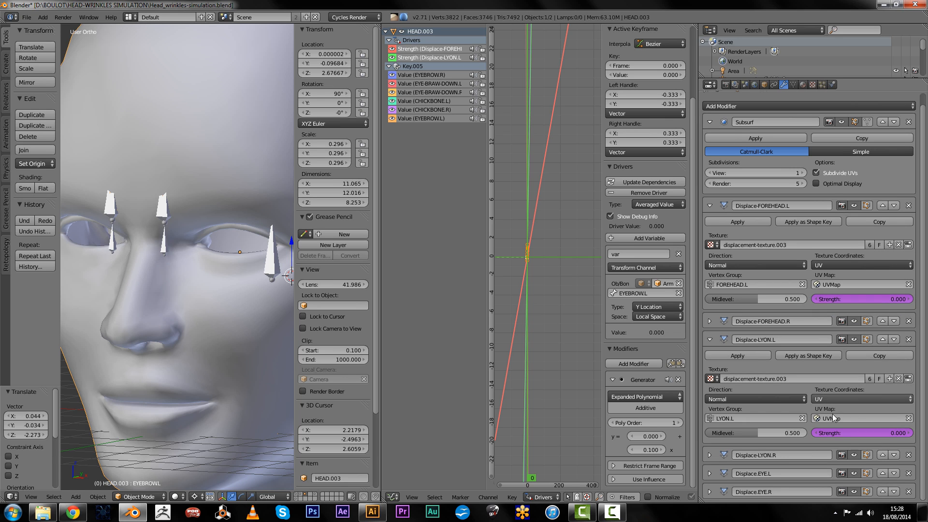
pyautogui.click(429, 57)
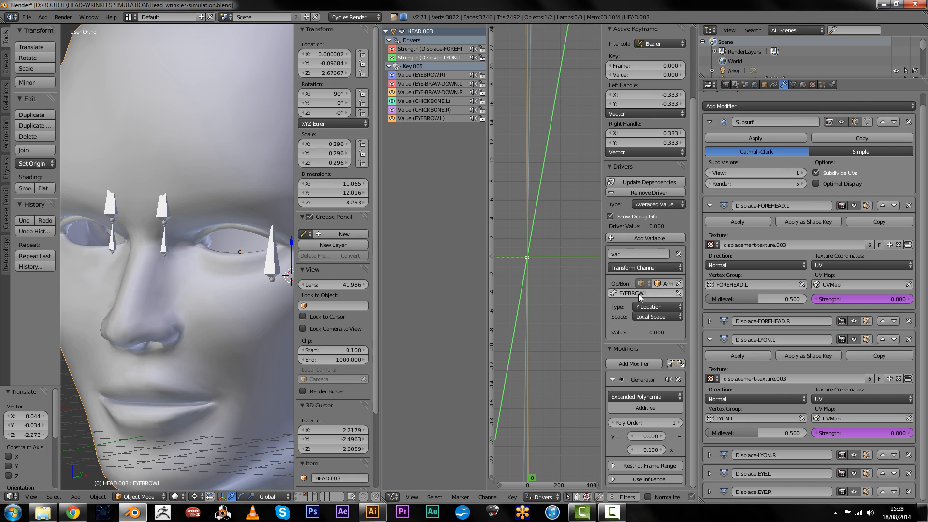
# Set the driver's source bone to EYEBROWL.001 from the bone list
pyautogui.click(642, 292)
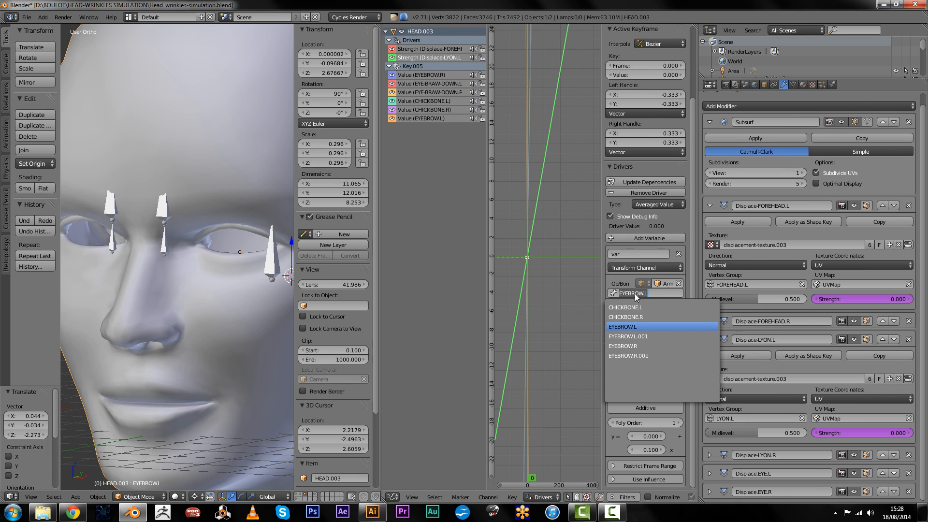
pyautogui.moveTo(642, 336)
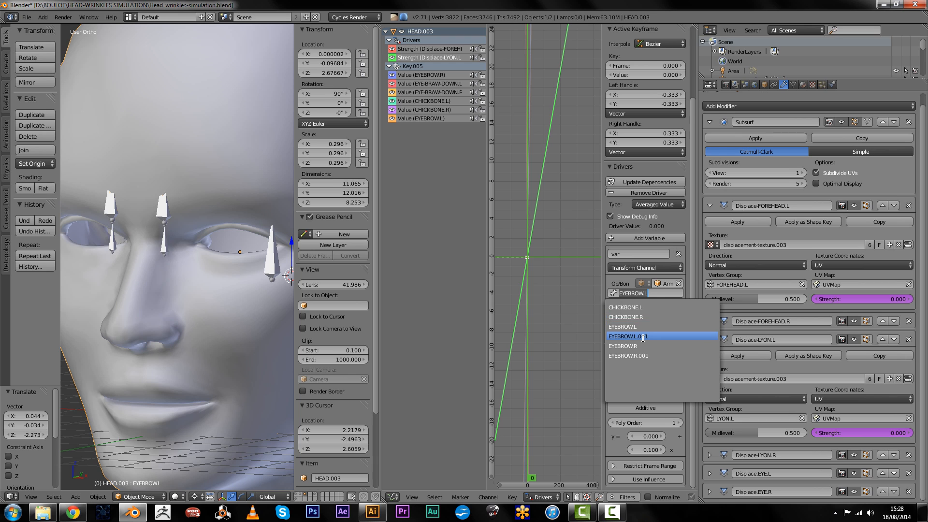
pyautogui.click(628, 336)
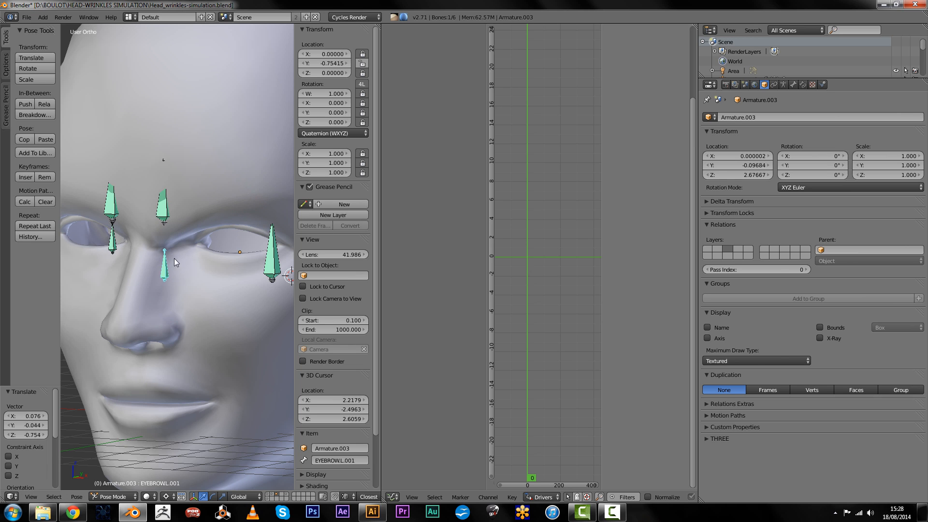
pyautogui.moveTo(216, 318)
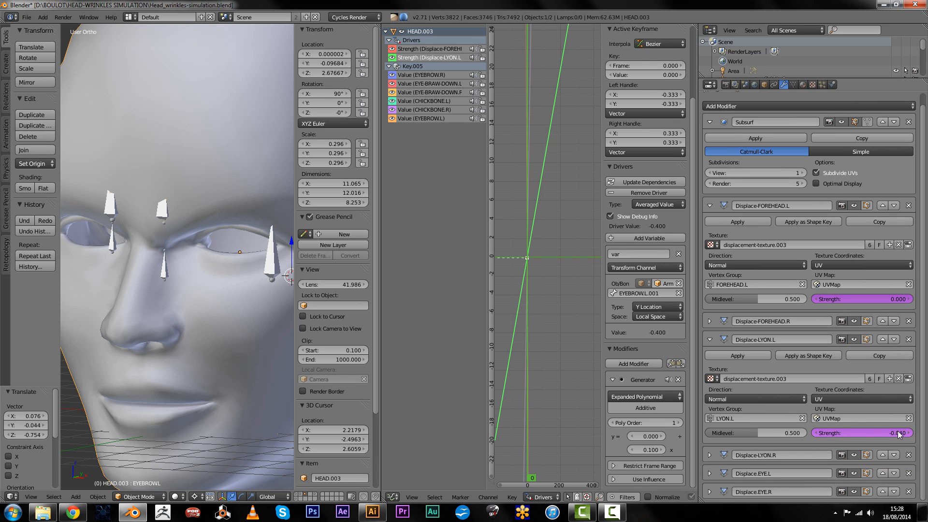
pyautogui.moveTo(858, 433)
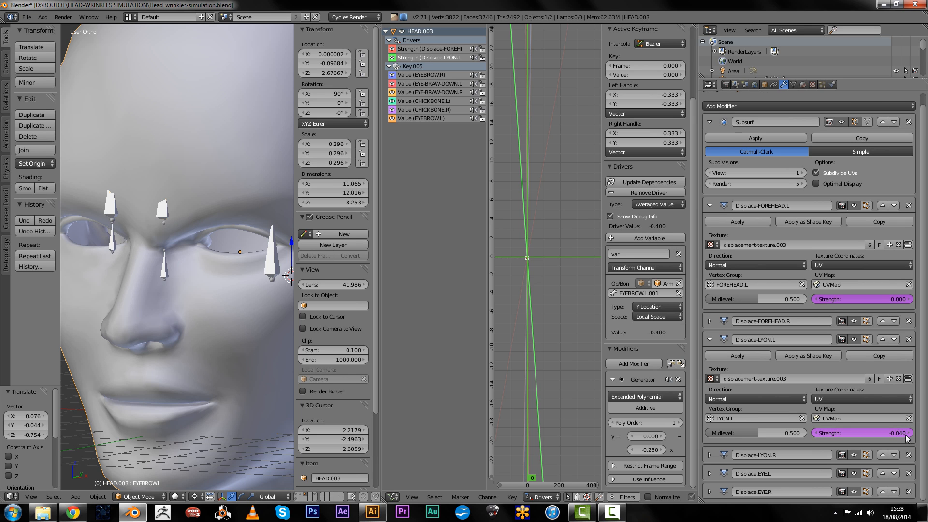
pyautogui.click(857, 431)
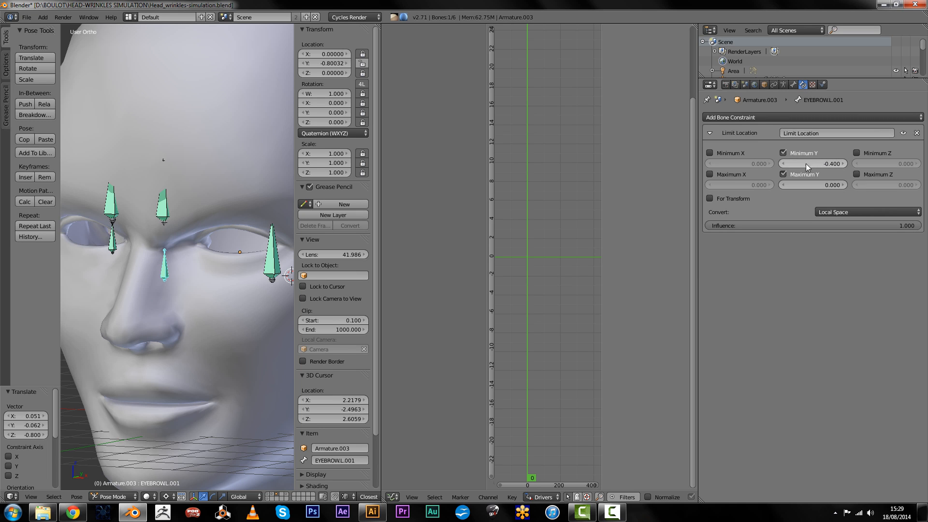
pyautogui.moveTo(773, 156)
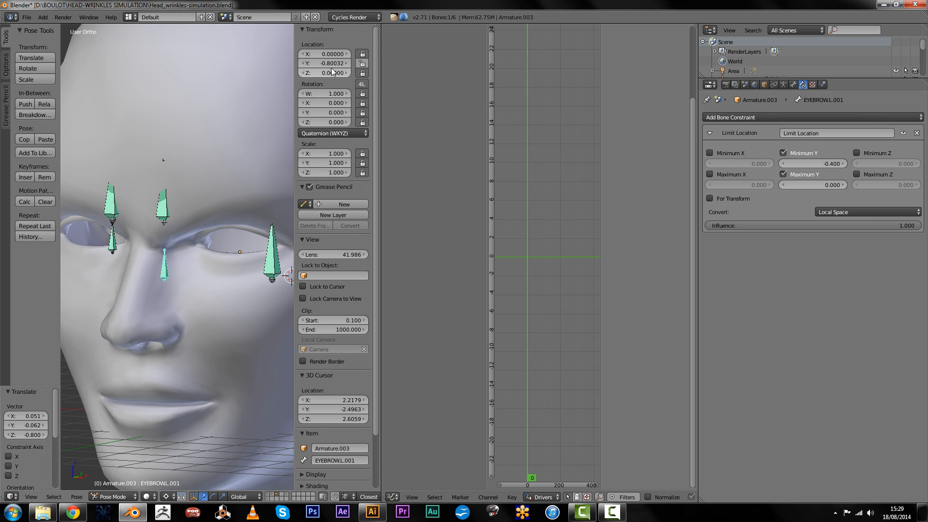
pyautogui.moveTo(325, 63)
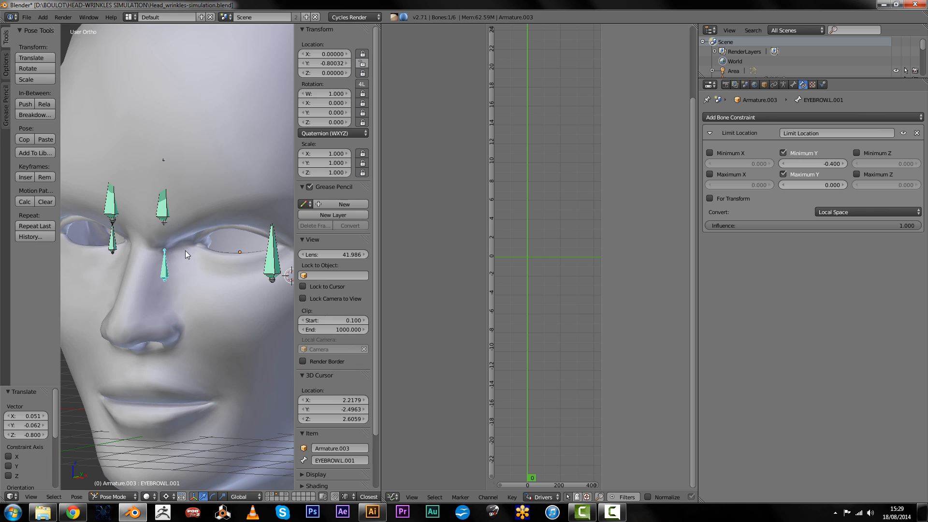
pyautogui.moveTo(191, 291)
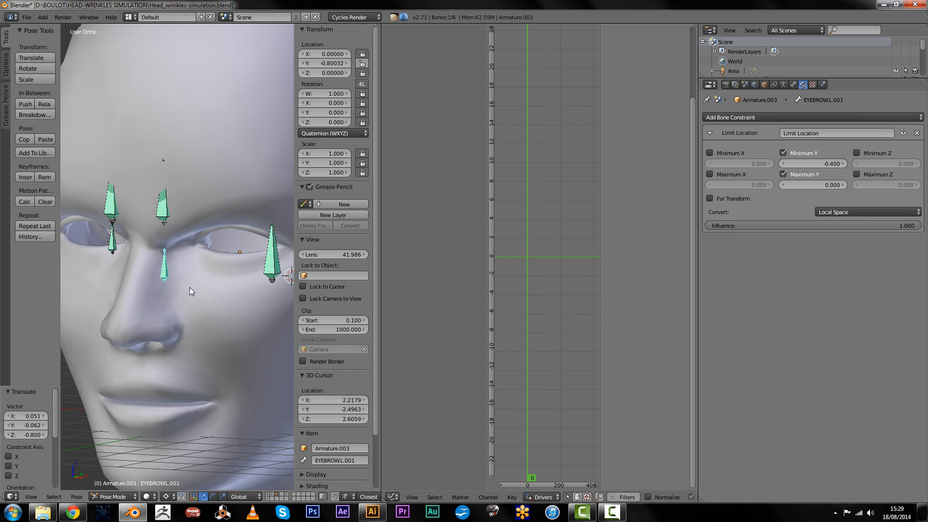
pyautogui.moveTo(824, 193)
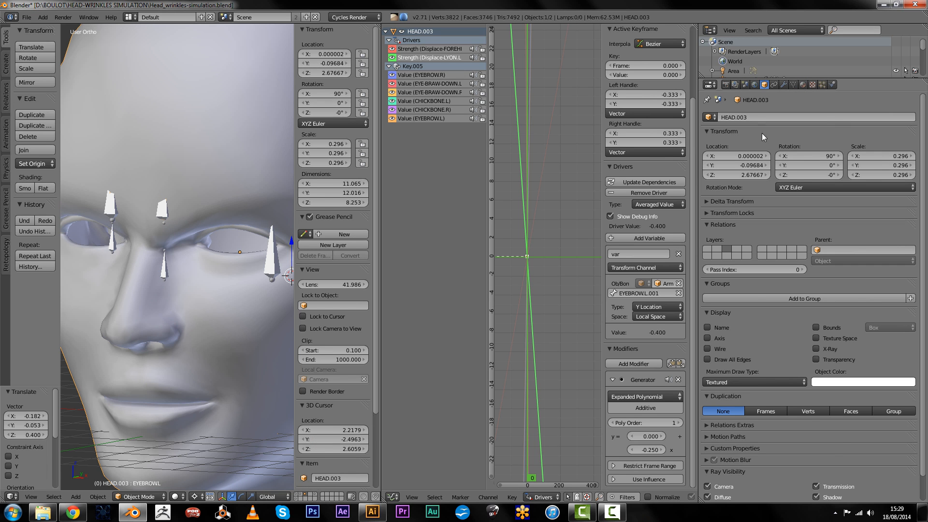
# Check the head's modifier strengths, then select the armature for posing EYEBROWL
pyautogui.click(773, 84)
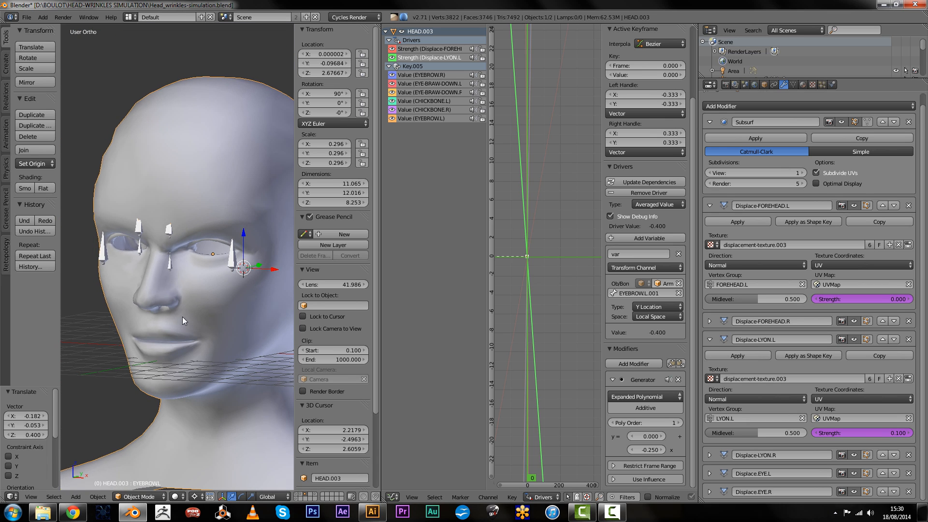
pyautogui.click(709, 323)
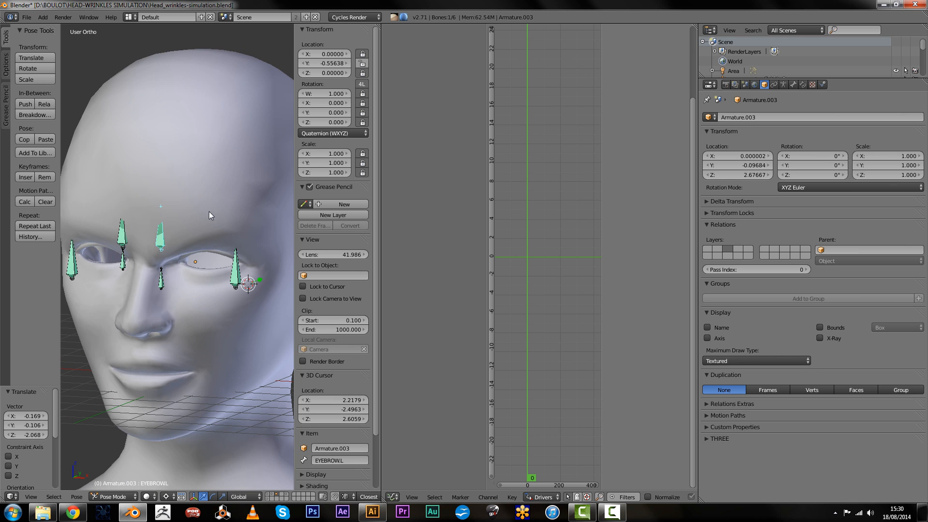
pyautogui.moveTo(362, 306)
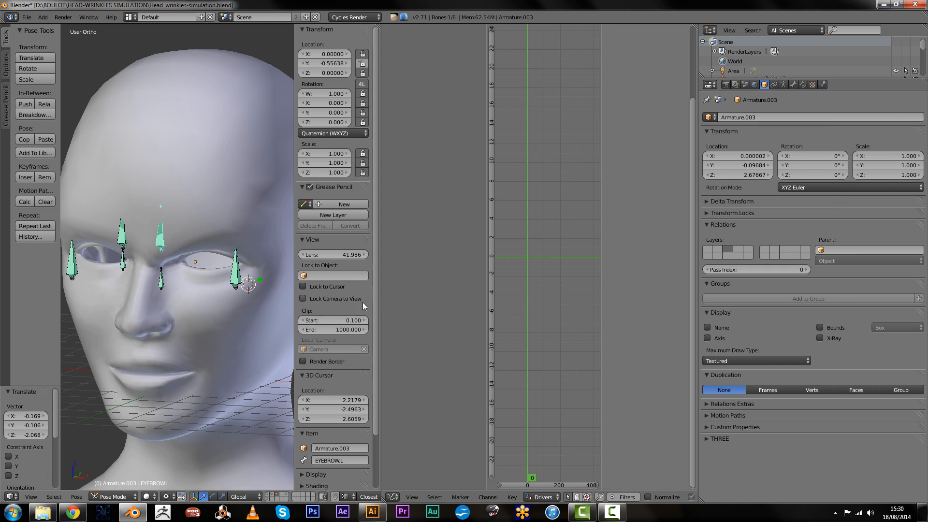